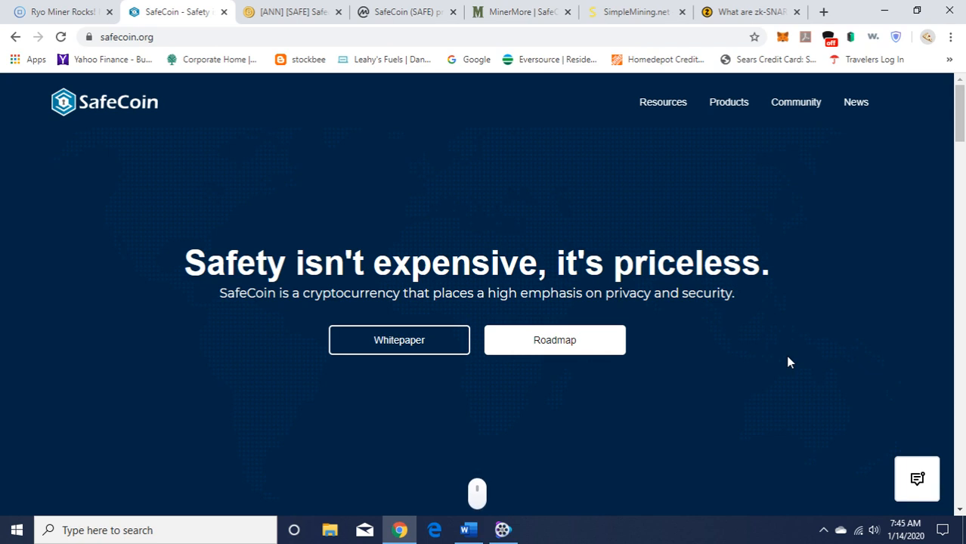
mouse_move(466, 205)
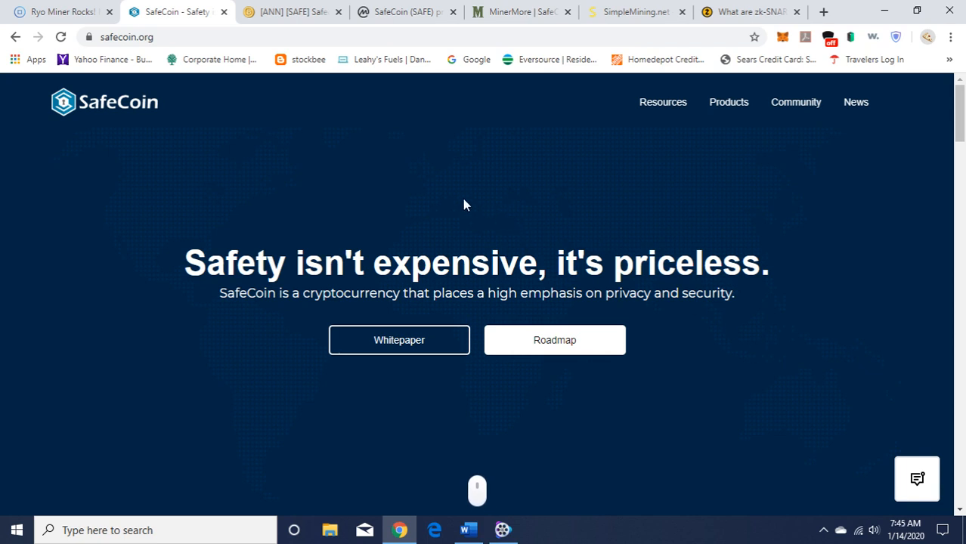
mouse_move(461, 203)
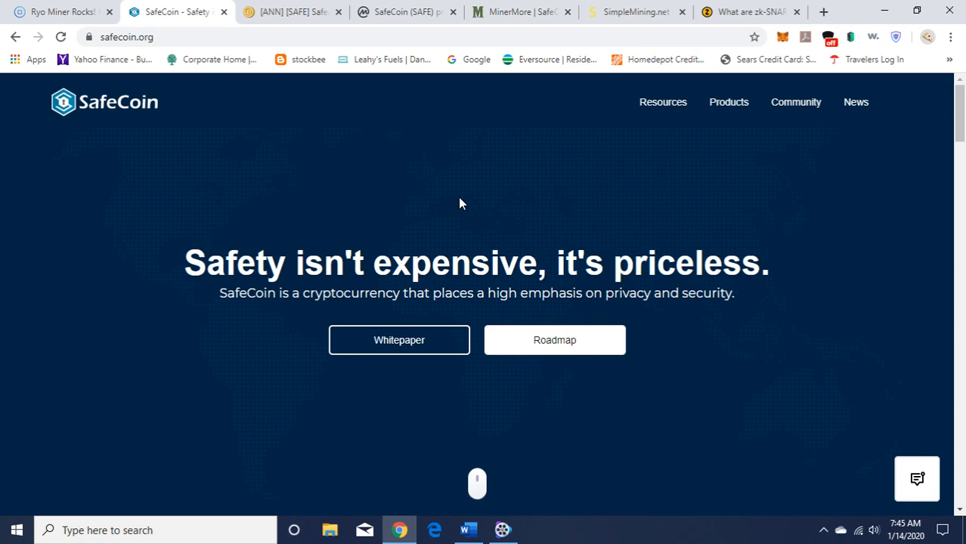
mouse_move(892, 194)
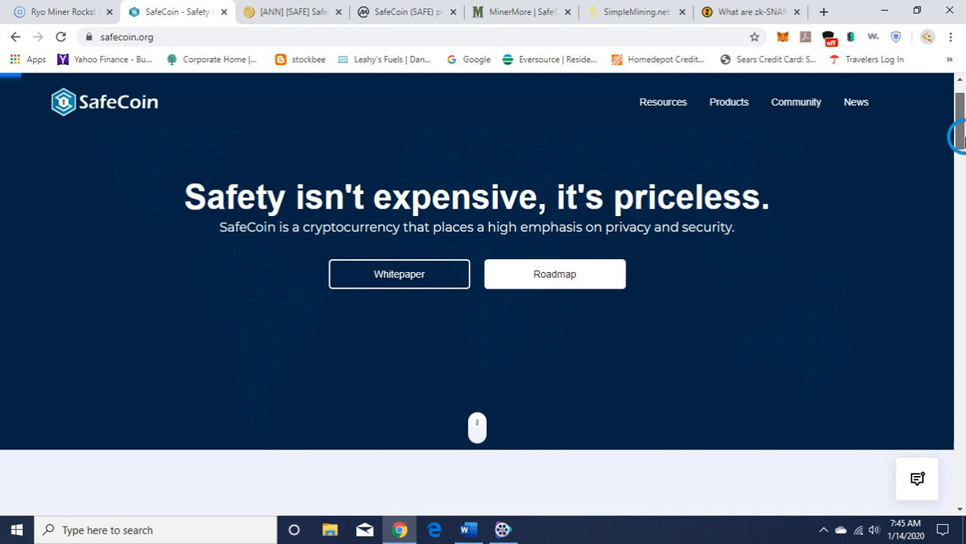
Scroll the safecoin.org homepage down to the SafeTrade, SafePay and SafeNodes ecosystem cards.
scroll(down, 3)
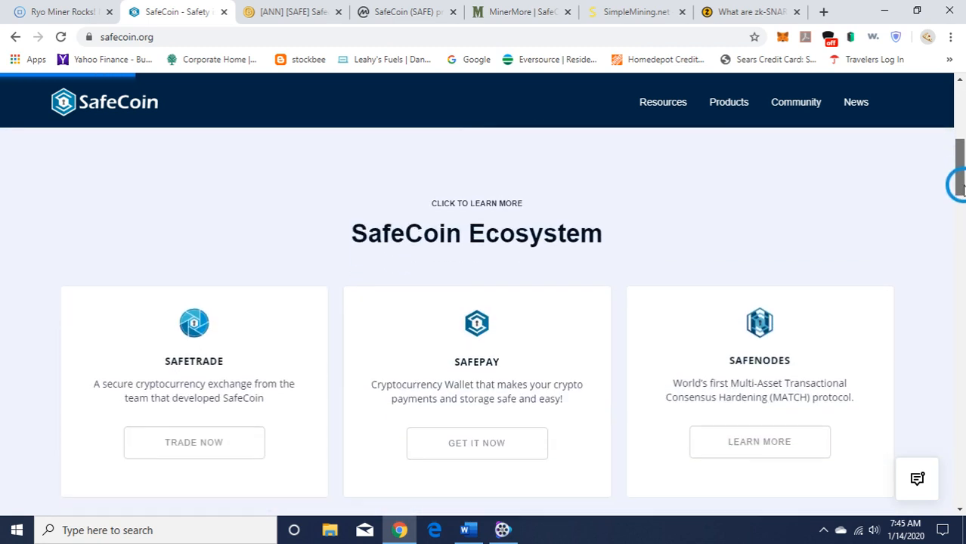
scroll(down, 3)
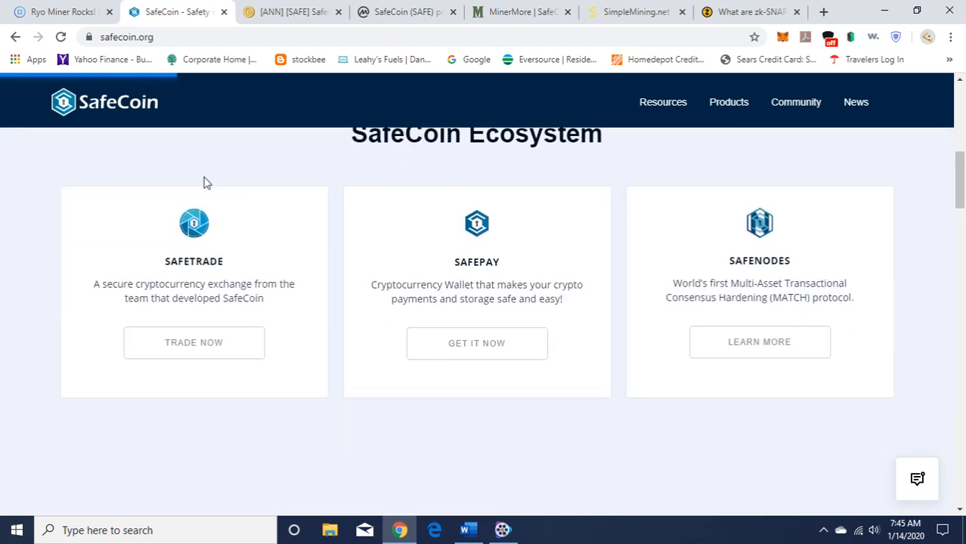
mouse_move(170, 293)
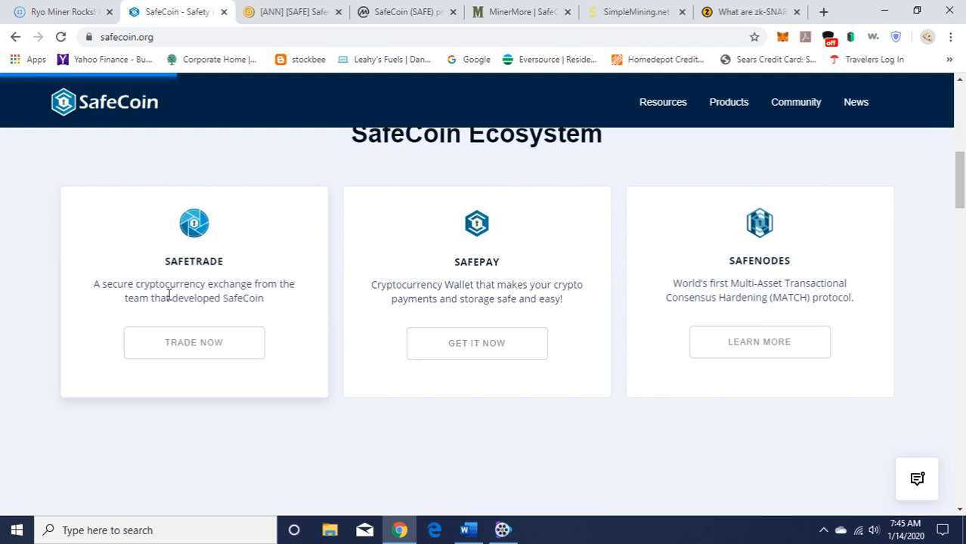
mouse_move(278, 310)
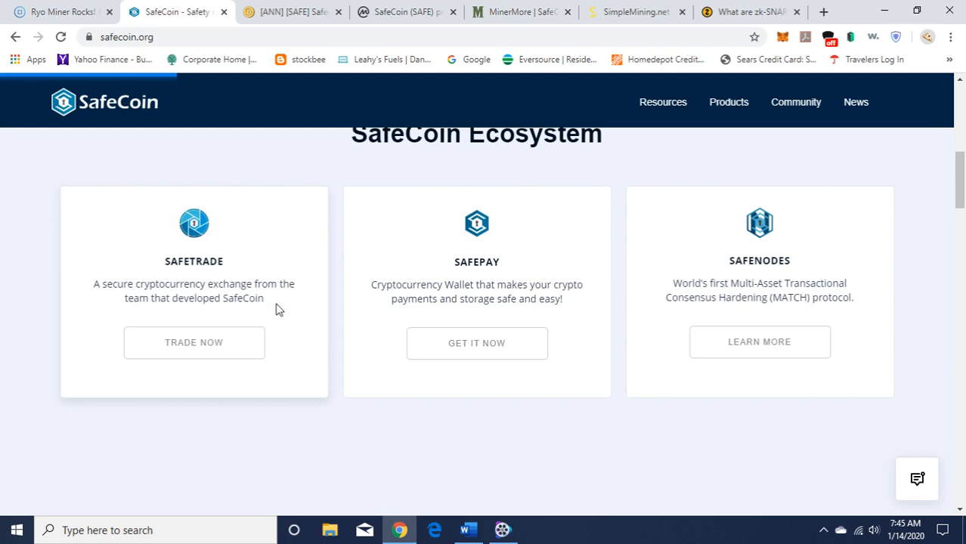
mouse_move(255, 316)
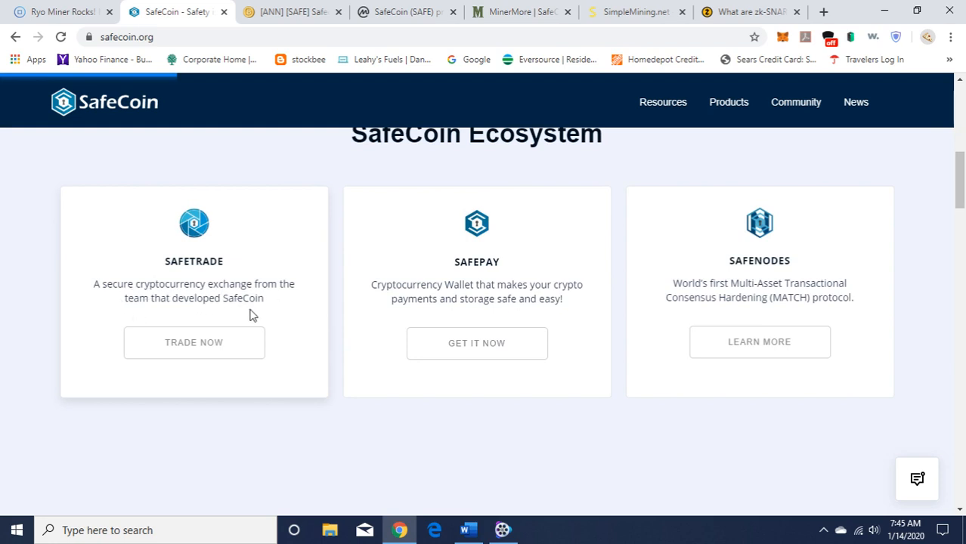
mouse_move(303, 172)
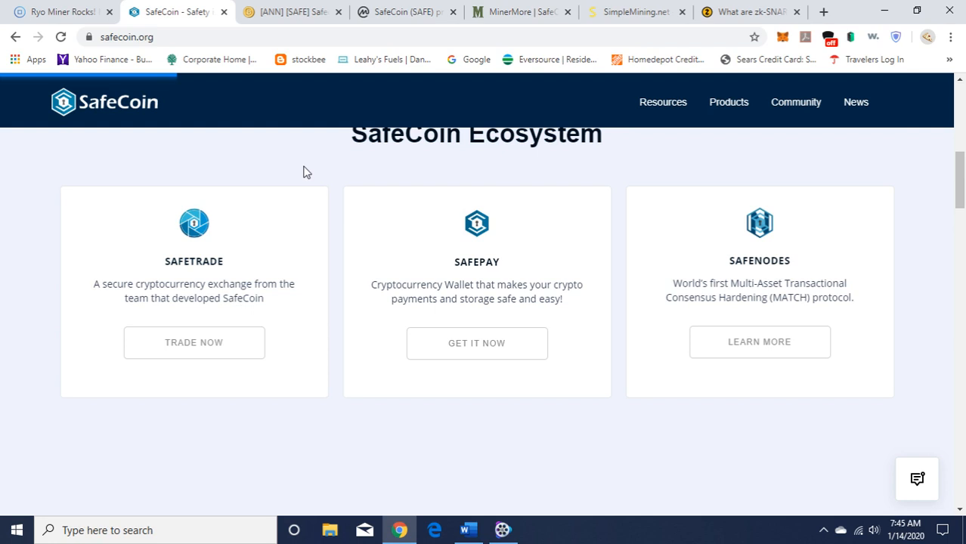
mouse_move(420, 289)
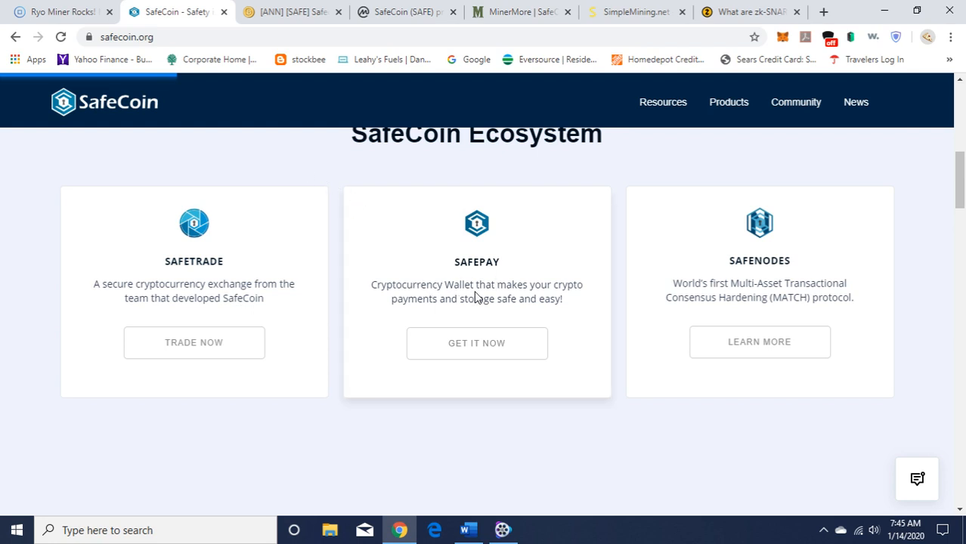
mouse_move(441, 311)
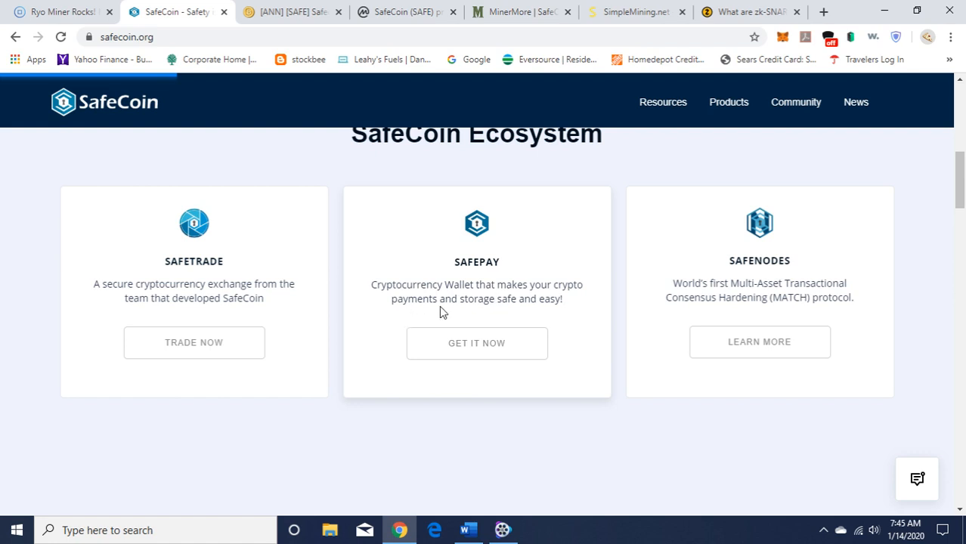
mouse_move(538, 312)
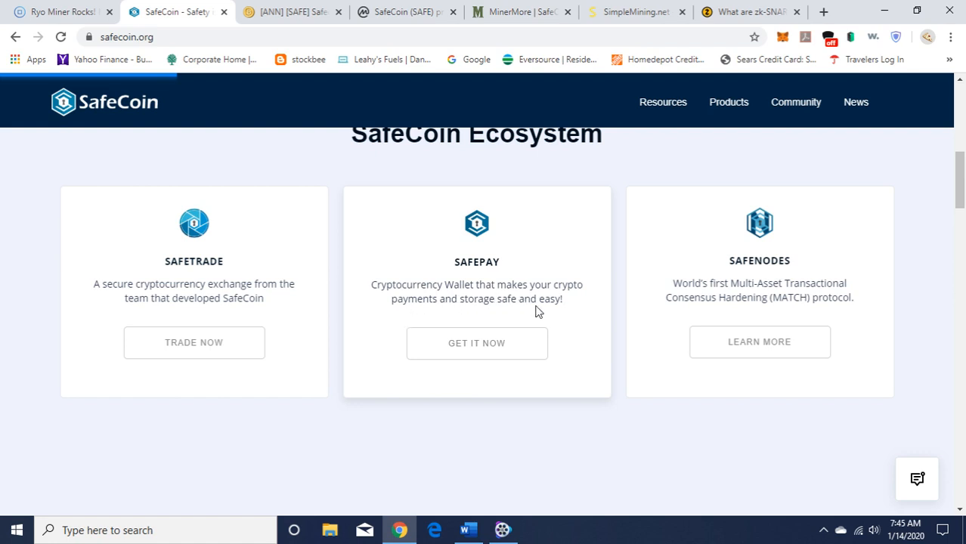
mouse_move(629, 177)
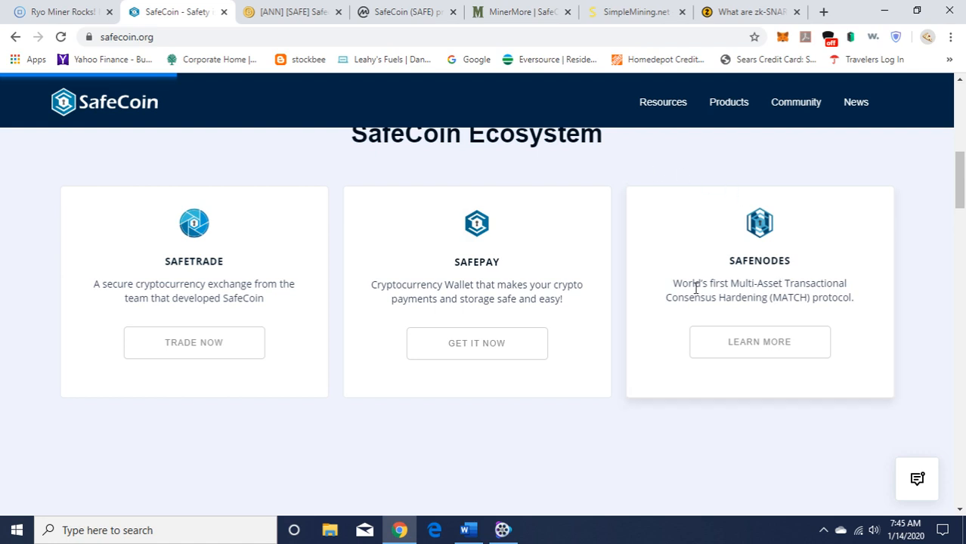
mouse_move(832, 288)
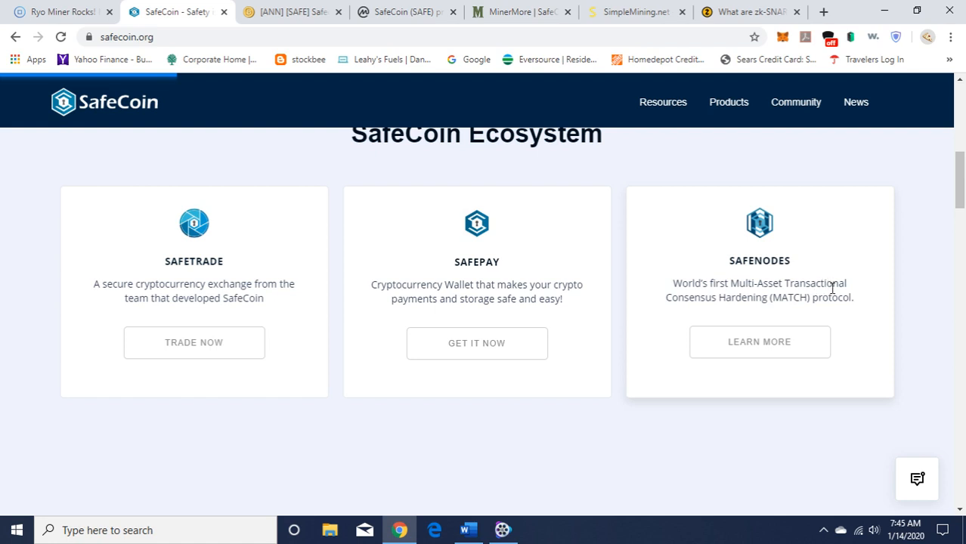
mouse_move(841, 316)
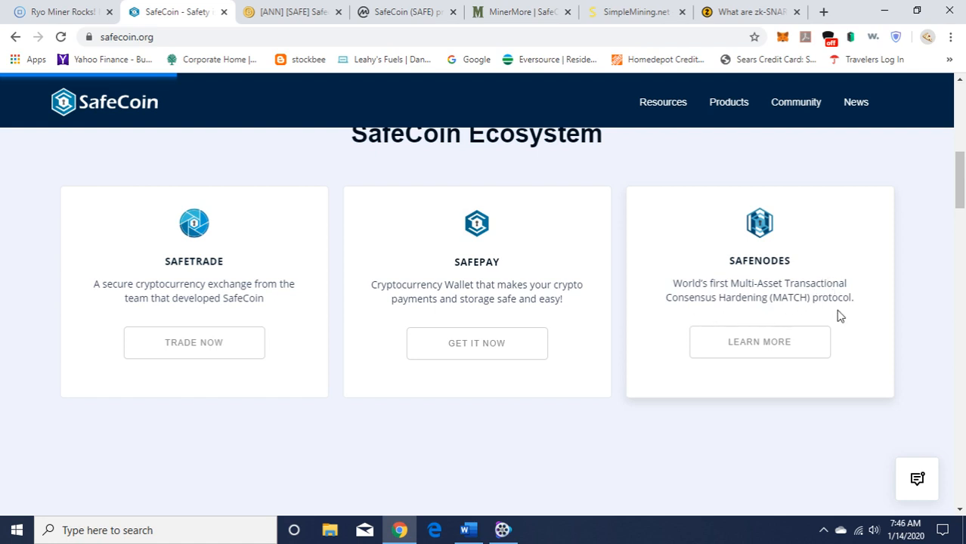
mouse_move(258, 346)
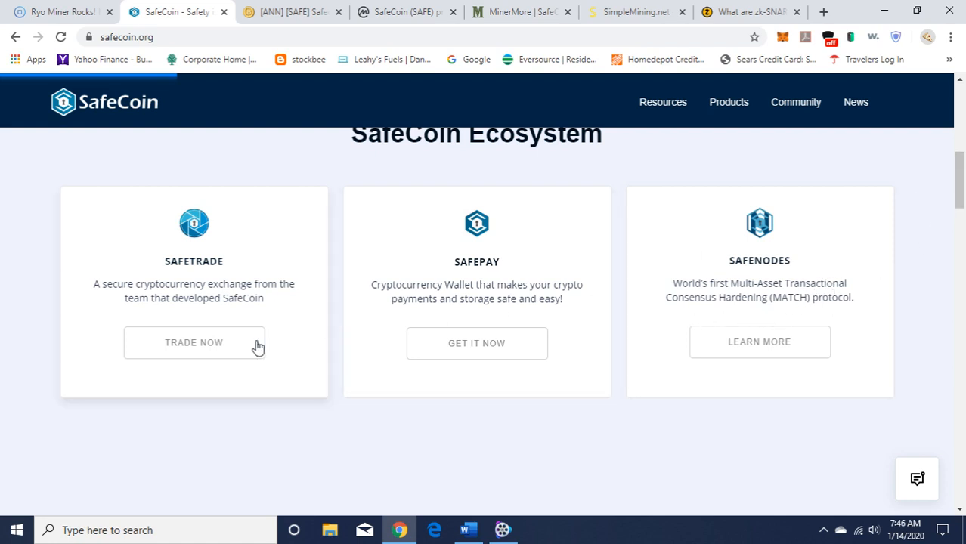
mouse_move(759, 342)
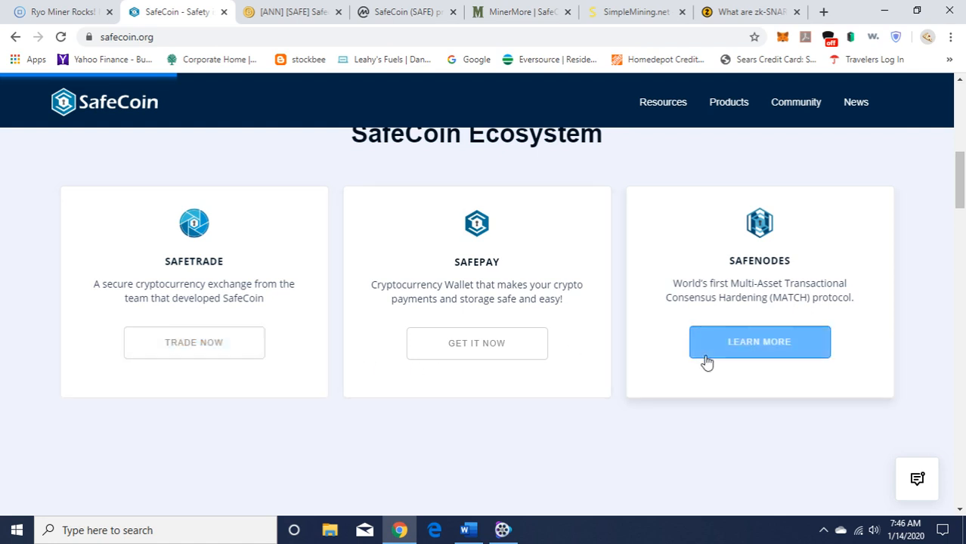
Scroll past the partner logos to the Technical Specifications with Equihash 192_7 and 36 Million supply.
scroll(down, 3)
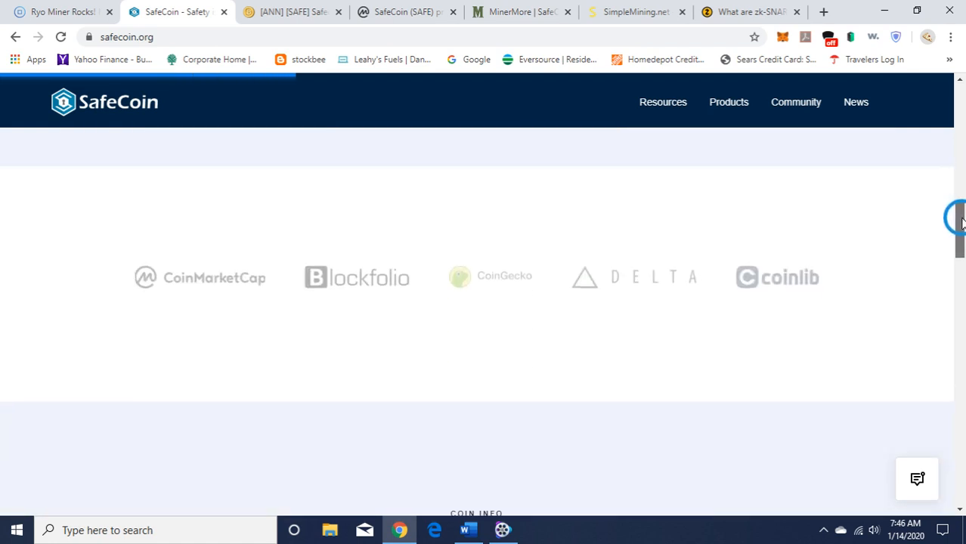
scroll(down, 3)
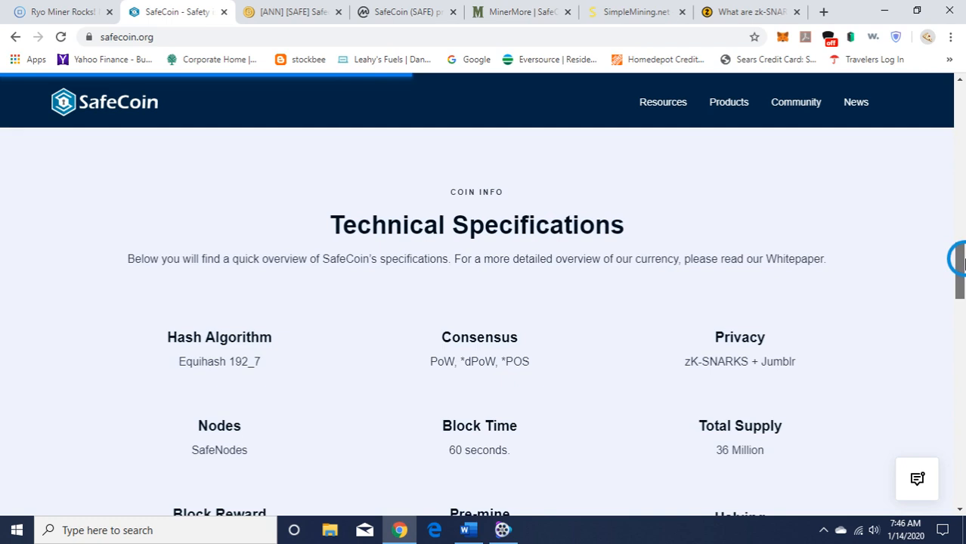
scroll(down, 3)
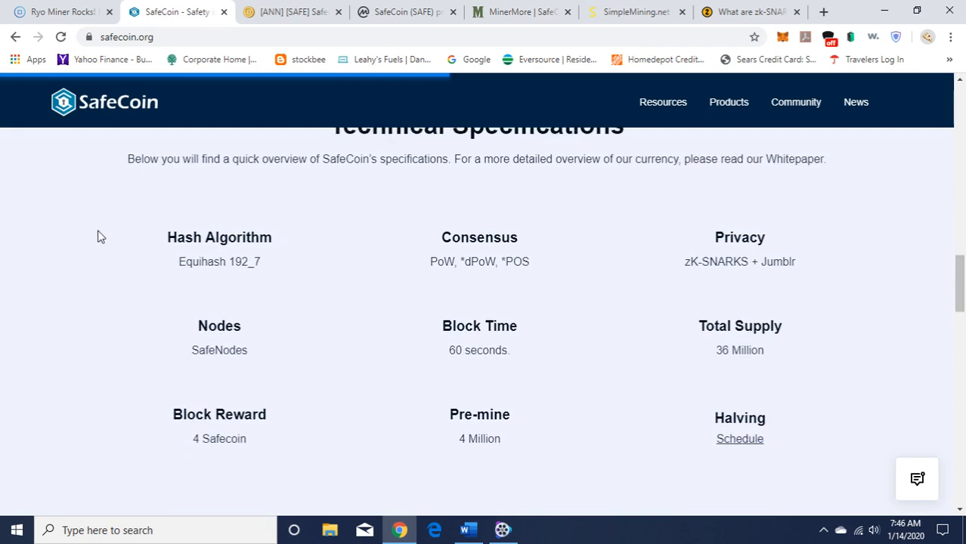
mouse_move(236, 281)
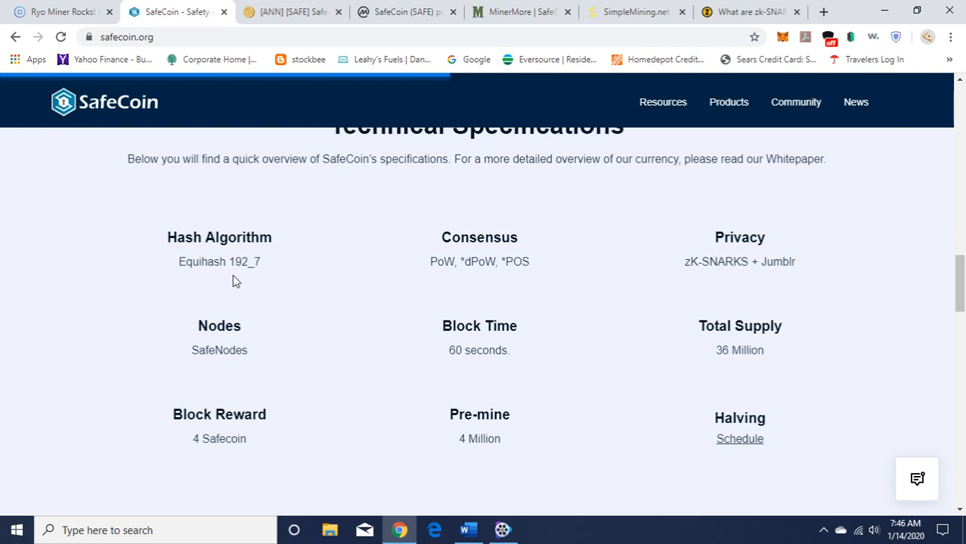
mouse_move(263, 283)
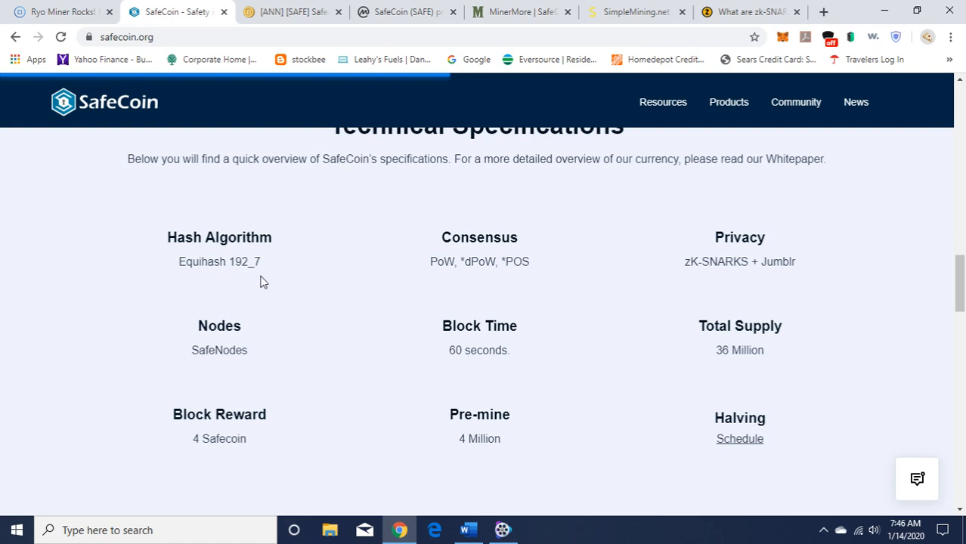
mouse_move(315, 294)
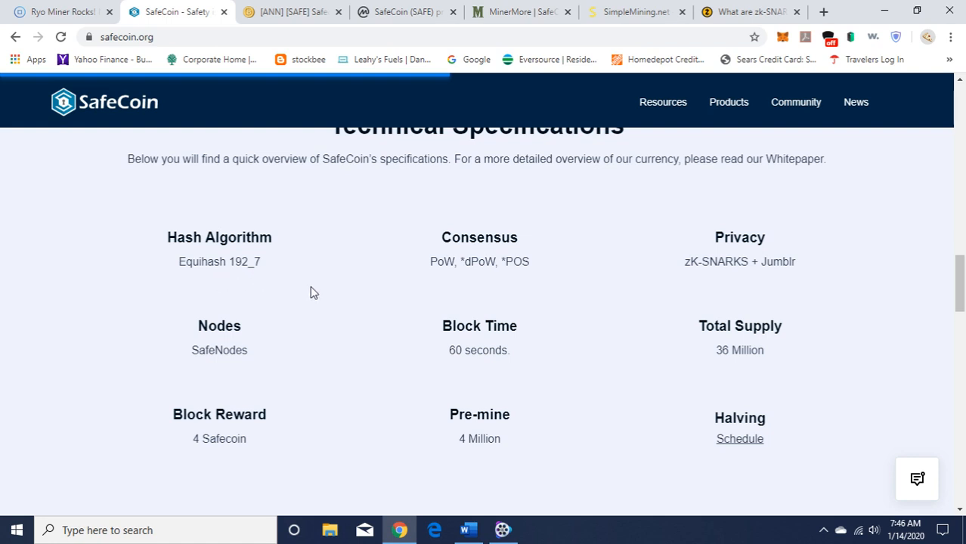
mouse_move(535, 279)
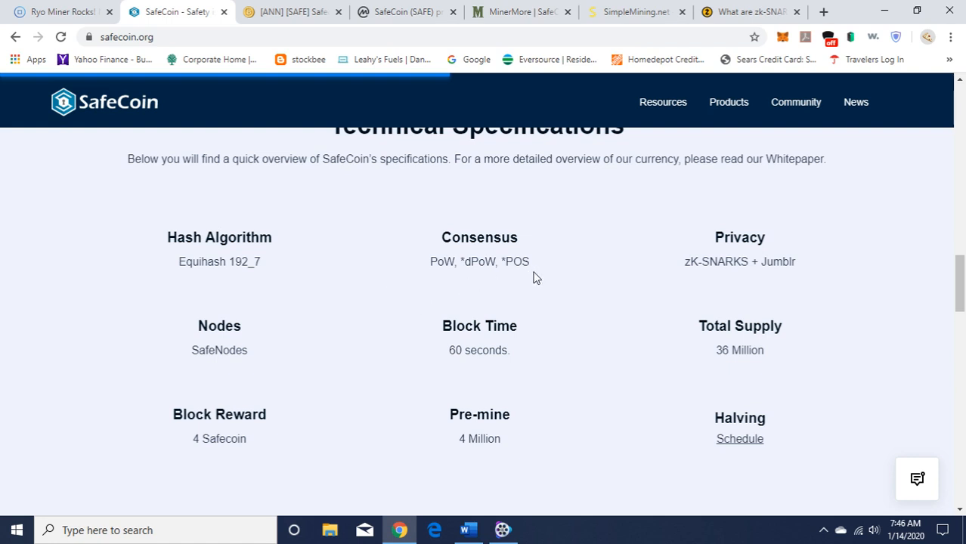
mouse_move(705, 280)
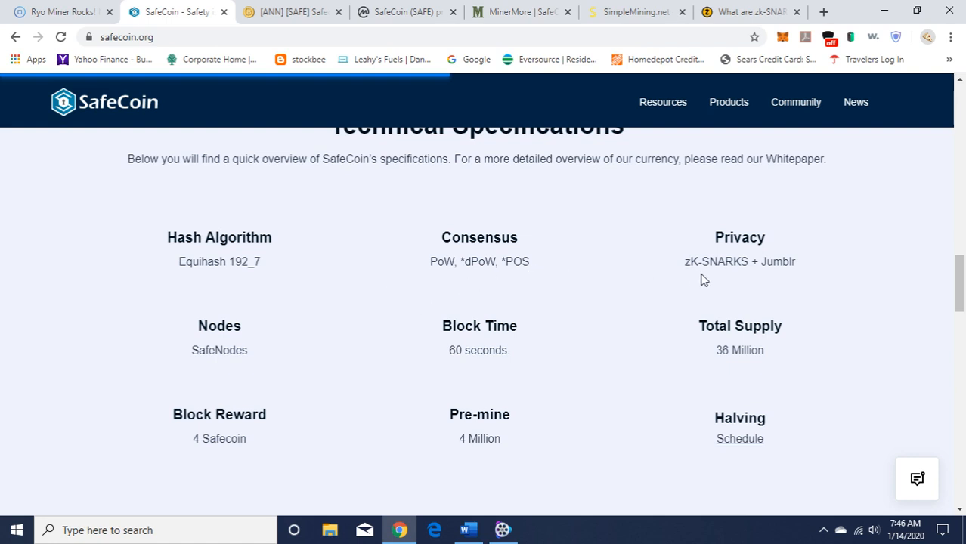
mouse_move(782, 278)
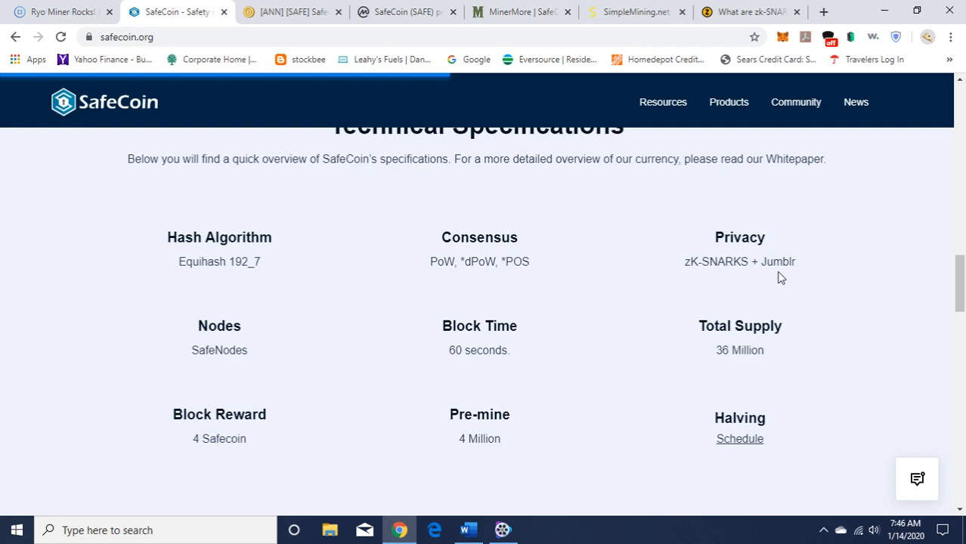
mouse_move(804, 272)
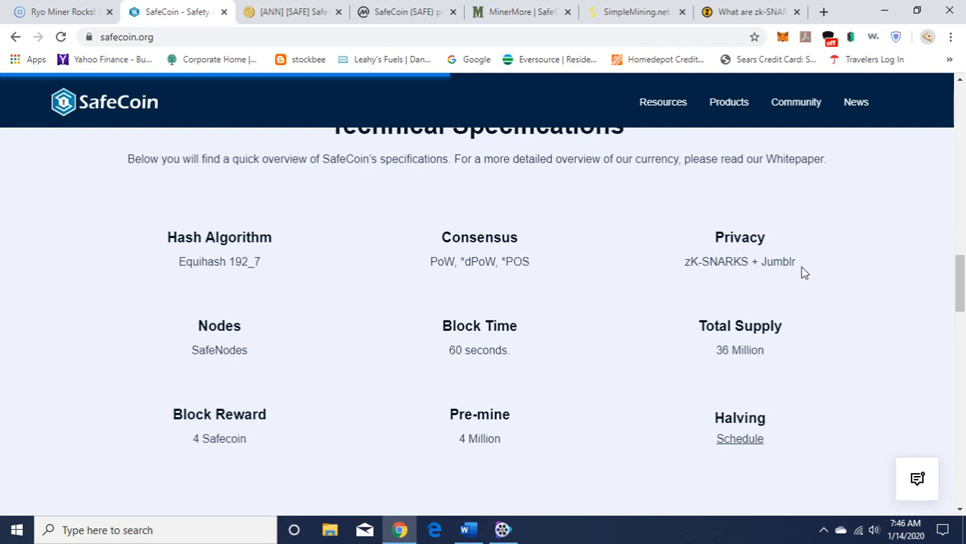
mouse_move(834, 251)
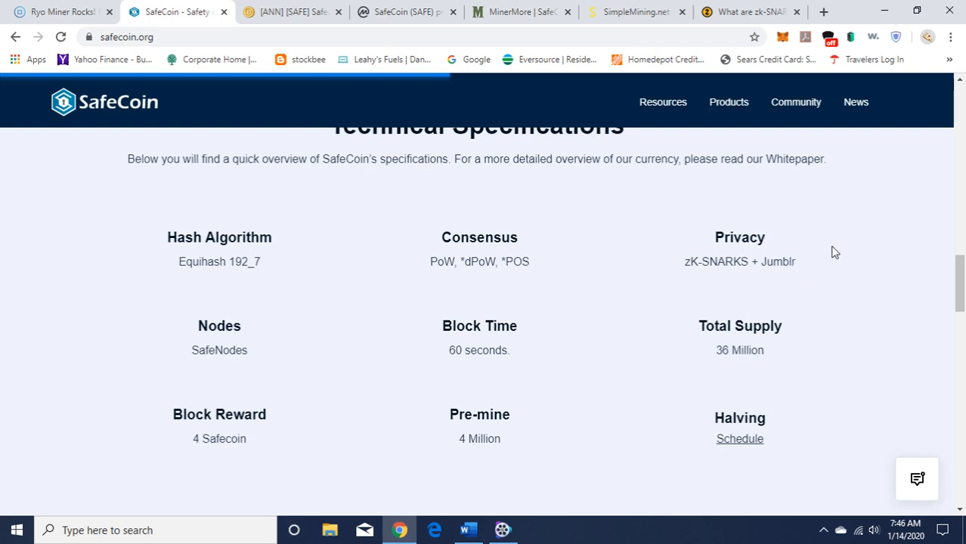
Switch to the Zcash 'What are zk-SNARKs' tab and scroll into its introduction.
click(748, 12)
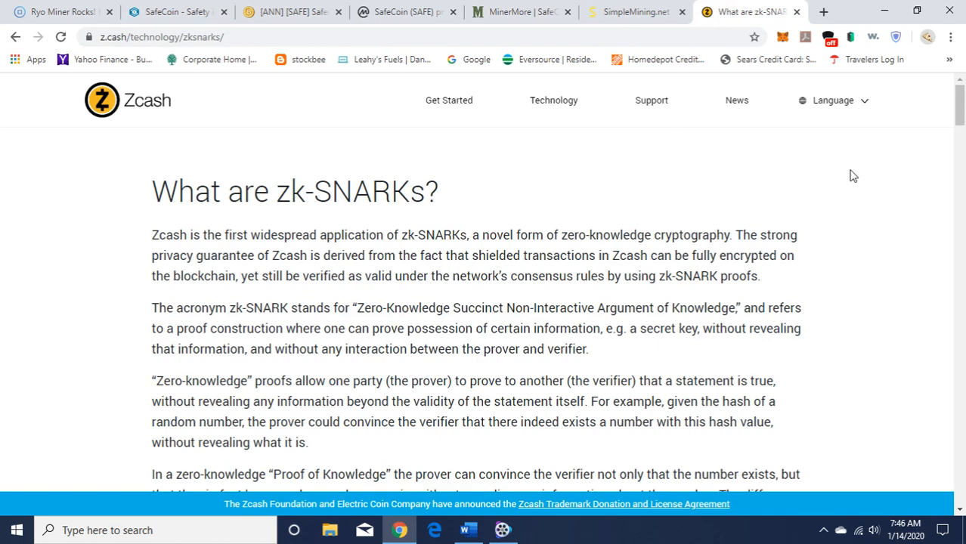
scroll(down, 3)
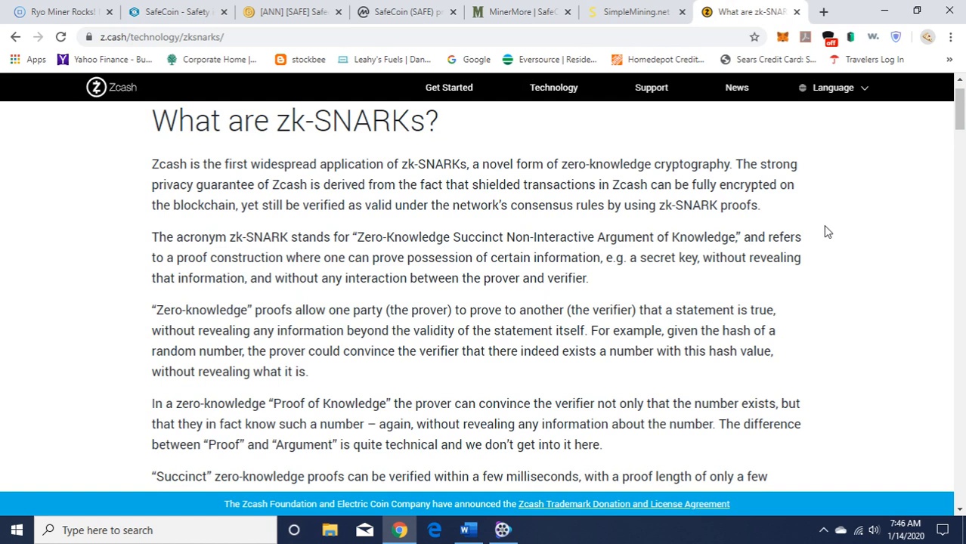
mouse_move(240, 329)
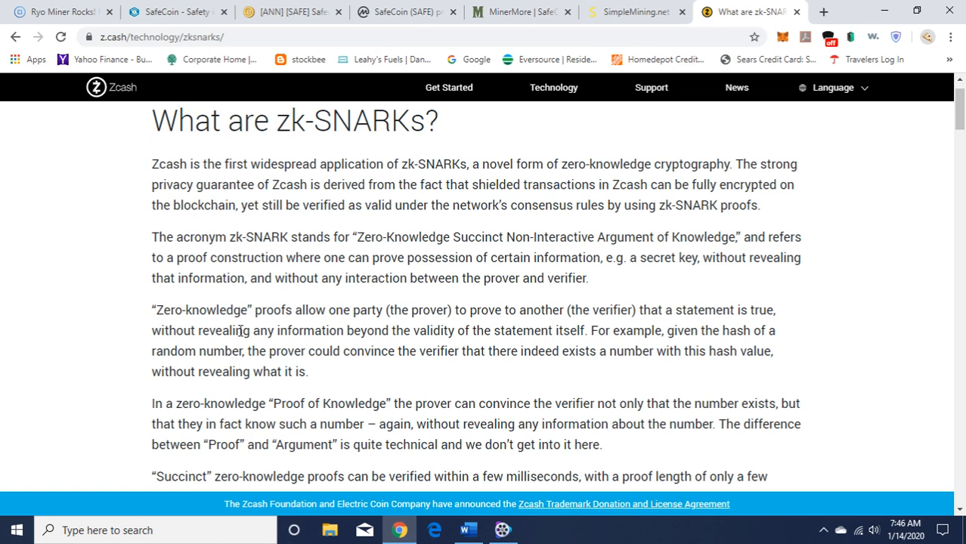
mouse_move(441, 330)
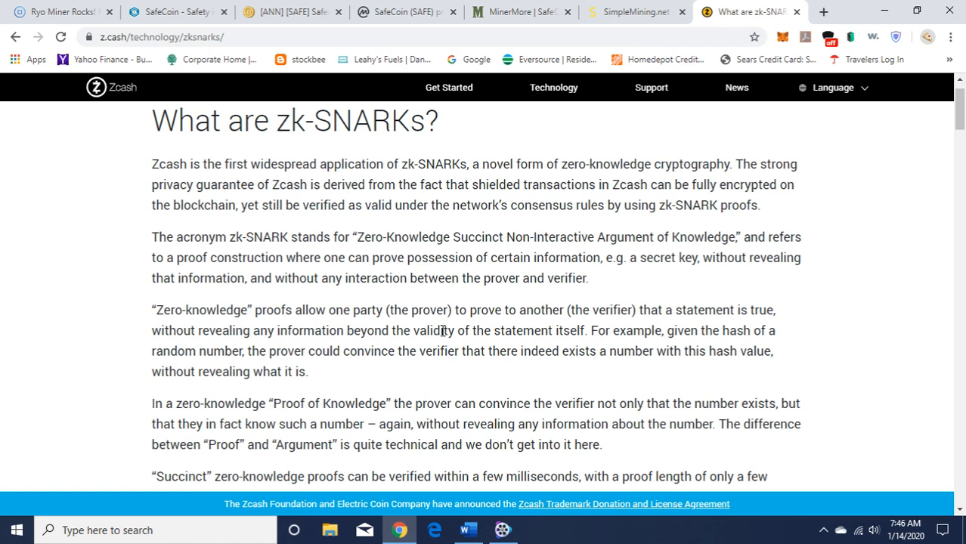
mouse_move(632, 325)
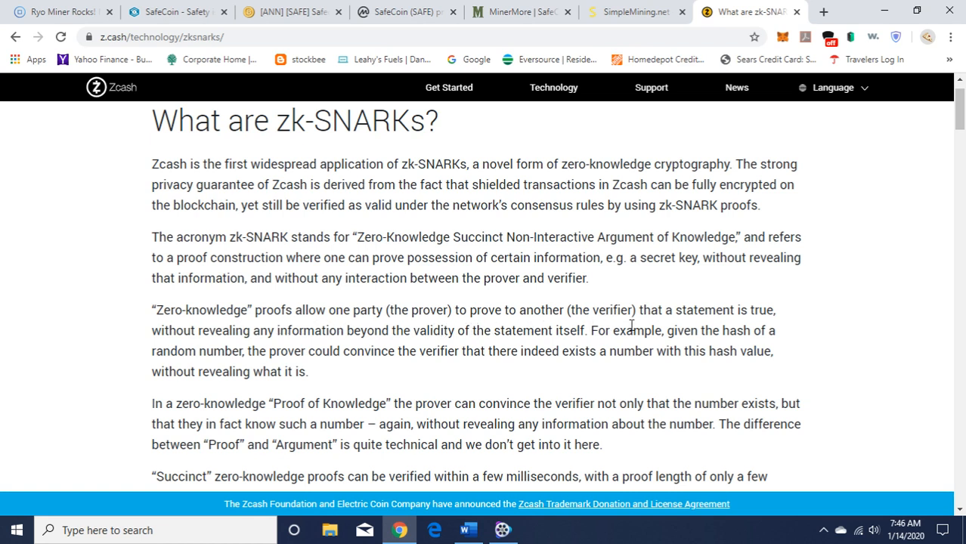
mouse_move(587, 399)
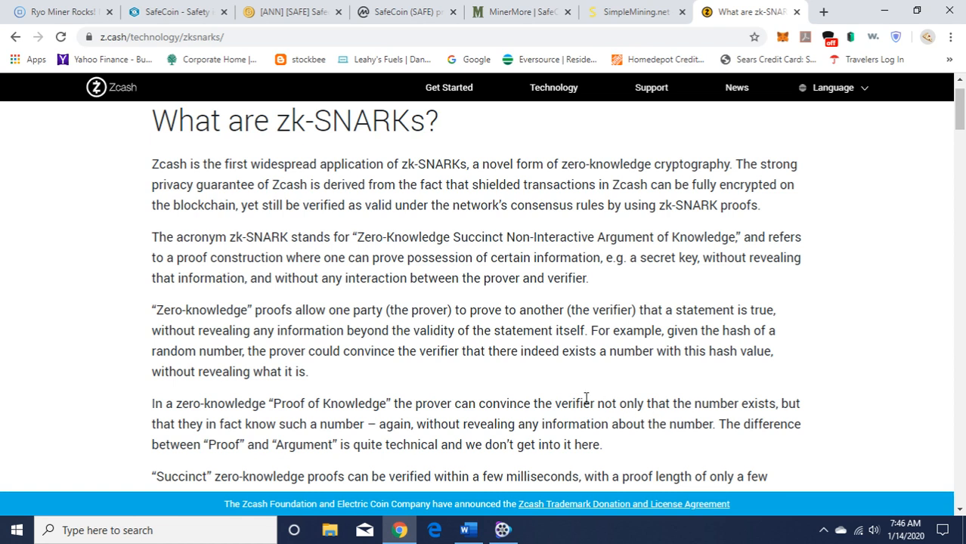
mouse_move(565, 397)
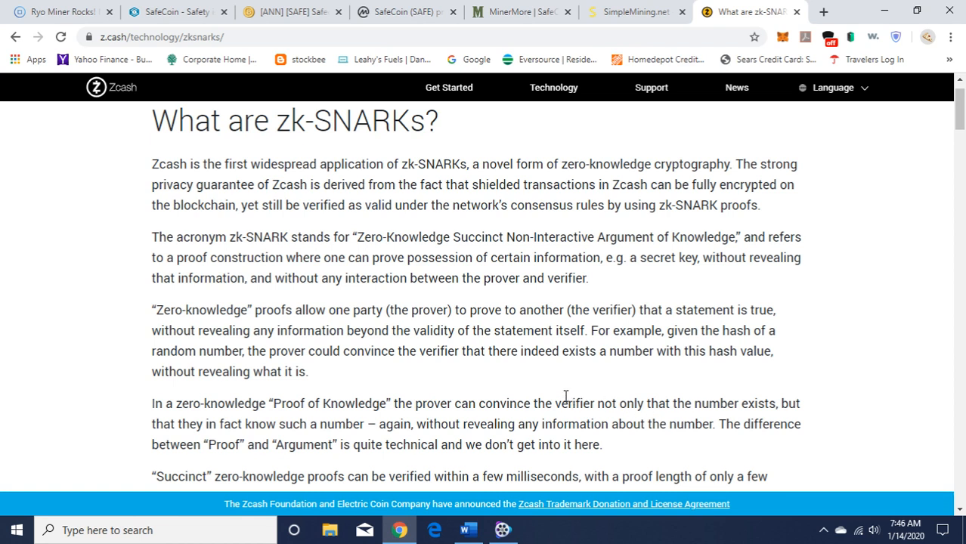
mouse_move(565, 396)
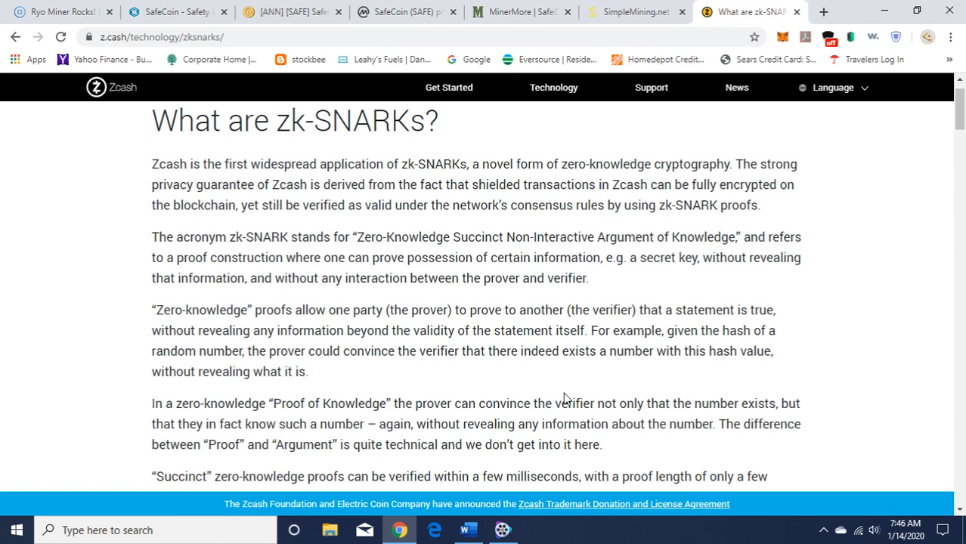
mouse_move(469, 375)
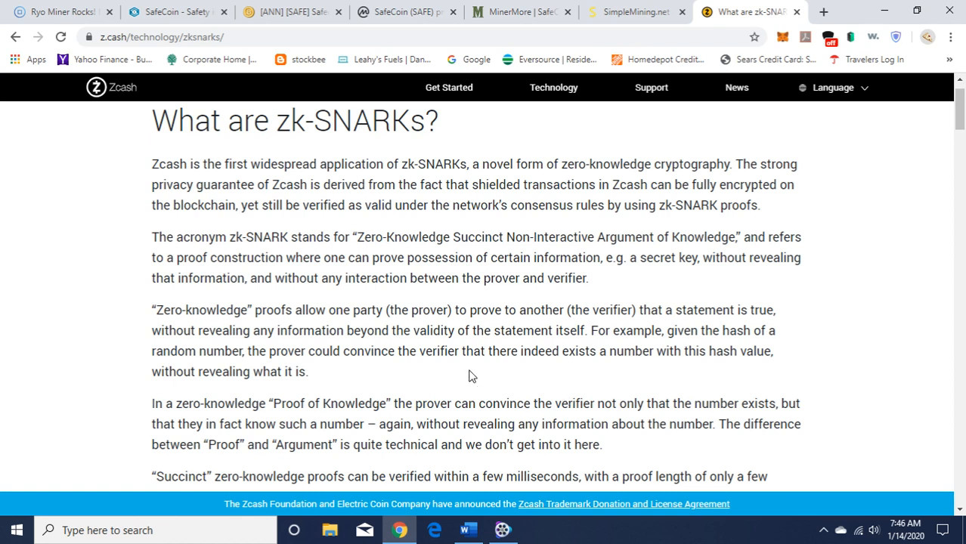
mouse_move(517, 381)
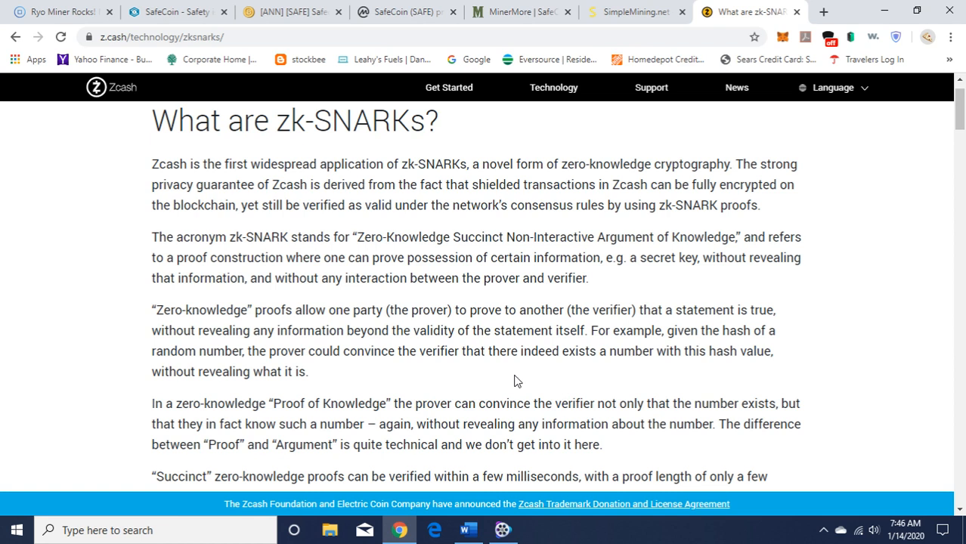
mouse_move(548, 378)
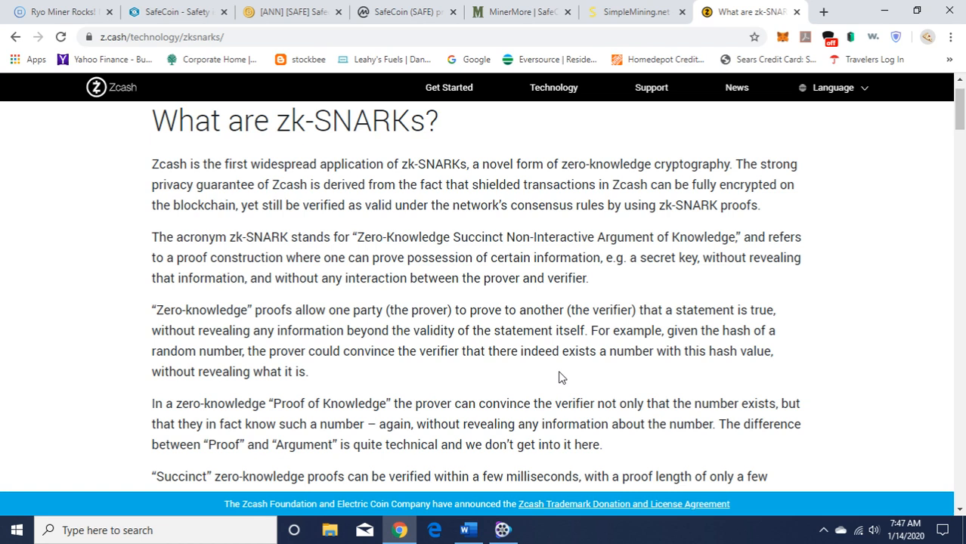
mouse_move(899, 158)
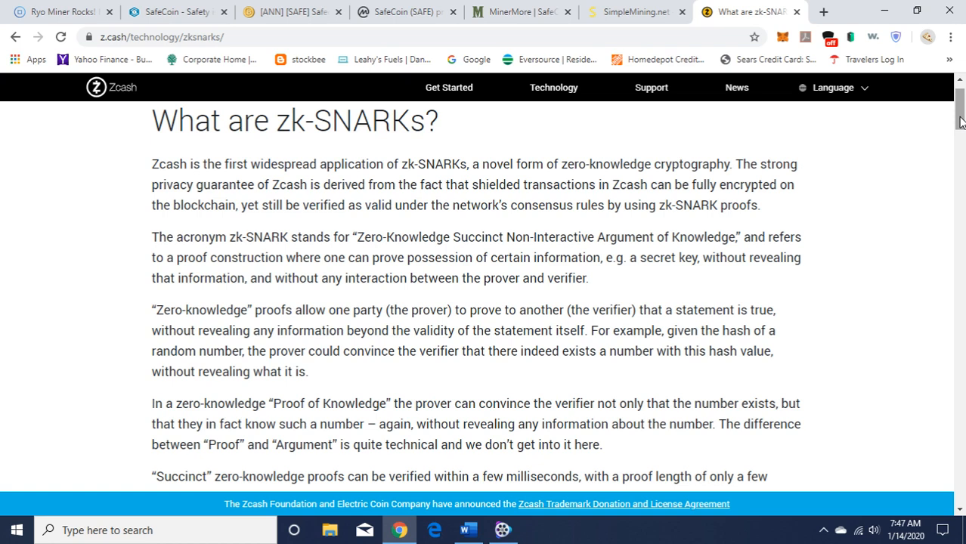
mouse_move(861, 183)
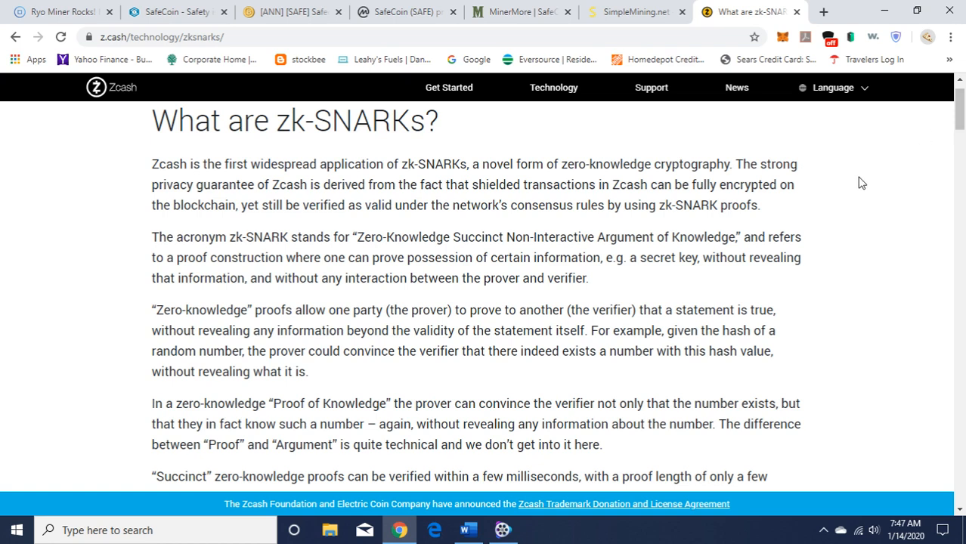
mouse_move(793, 173)
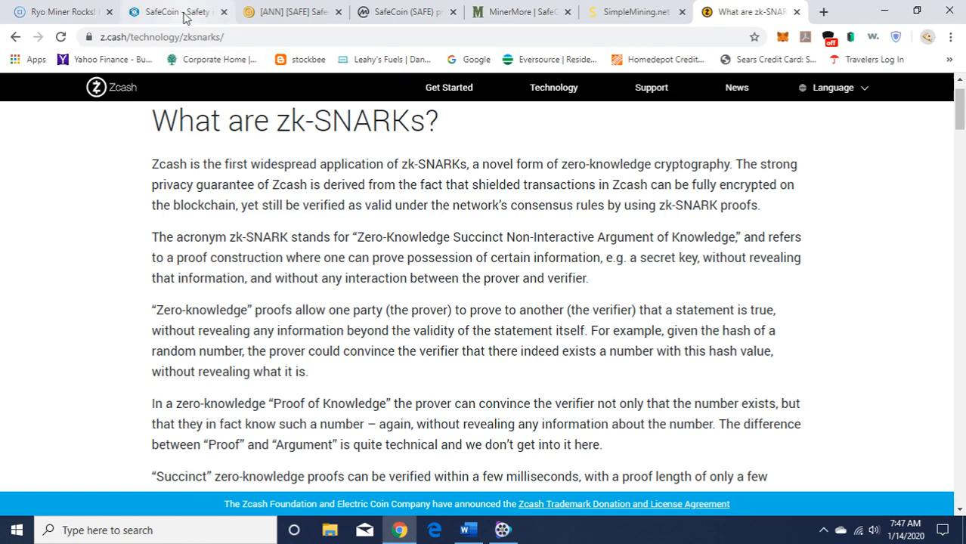
Return to the SafeCoin tab and scroll down through the Technical Specifications section.
click(179, 12)
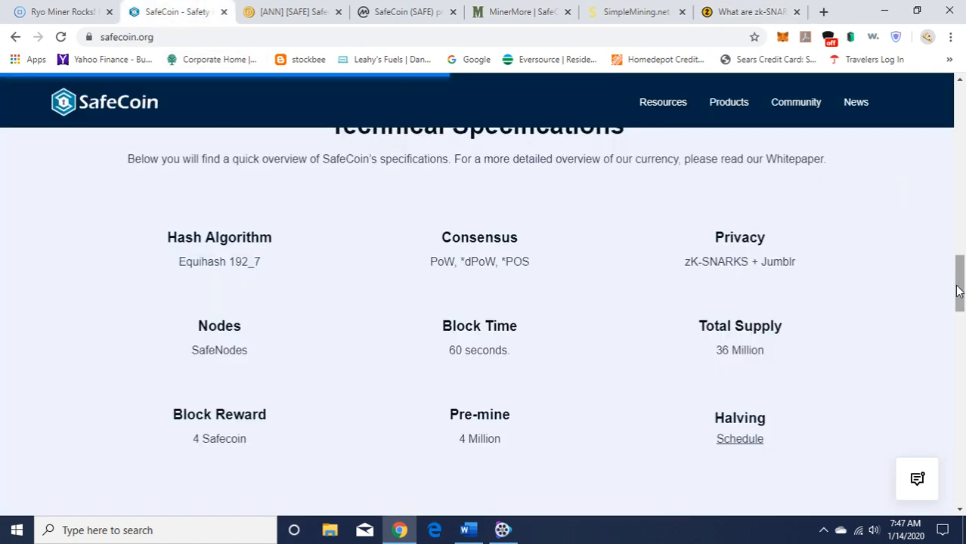
scroll(down, 3)
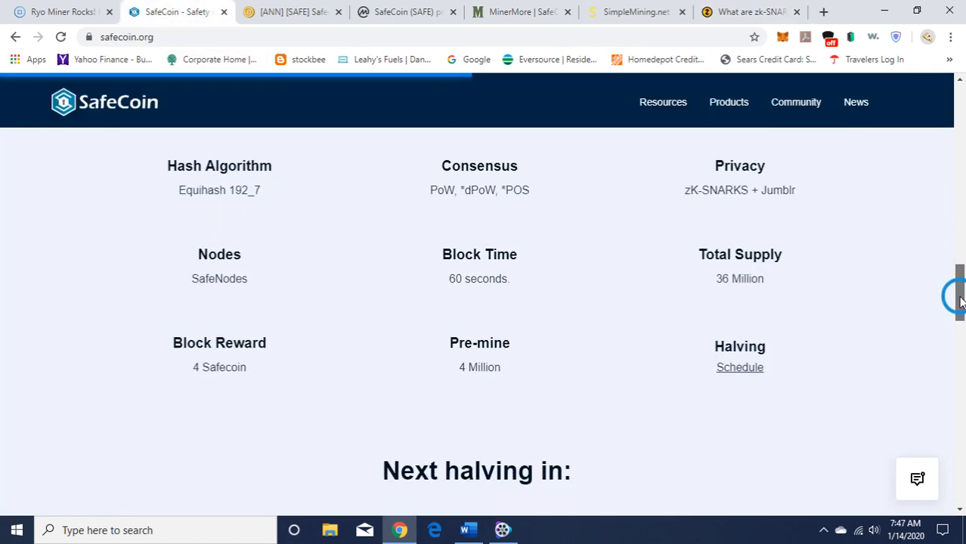
scroll(down, 3)
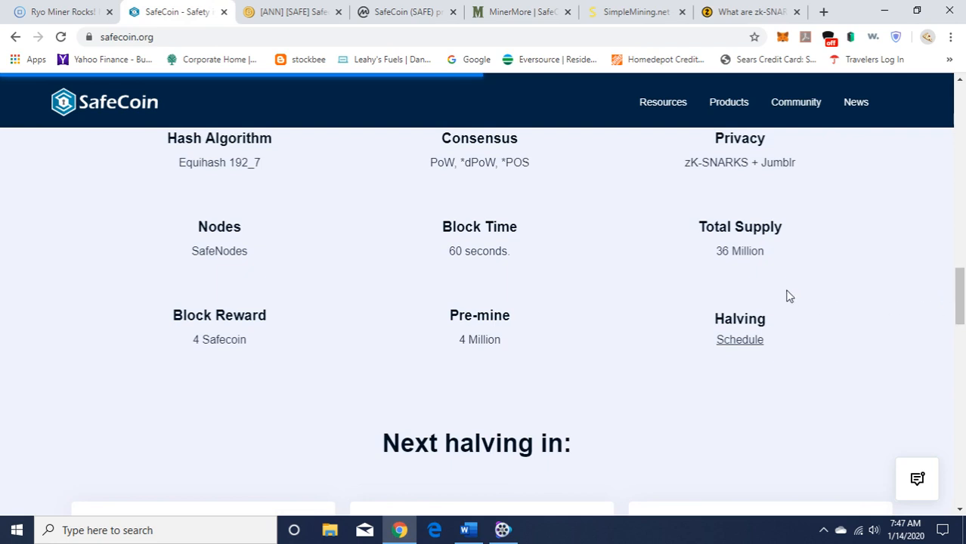
mouse_move(775, 274)
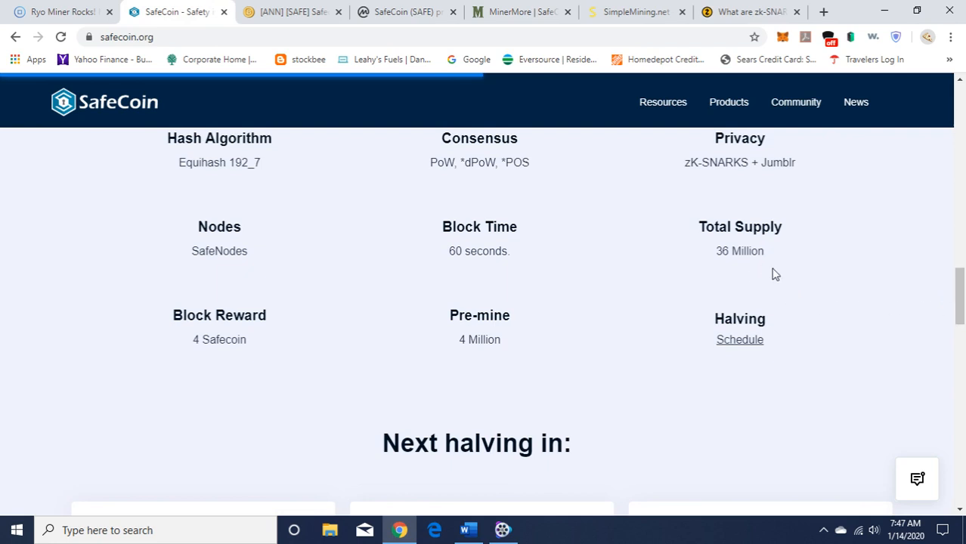
mouse_move(219, 369)
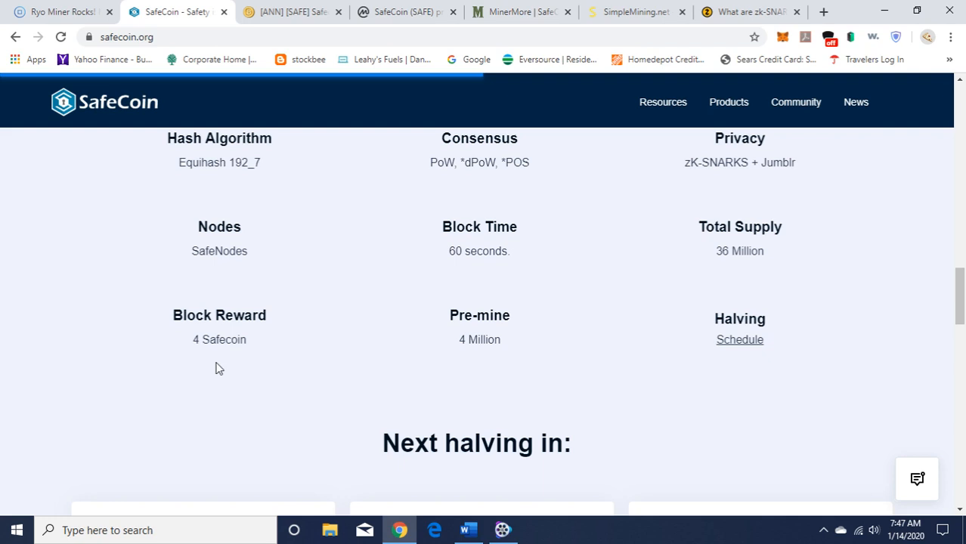
mouse_move(496, 363)
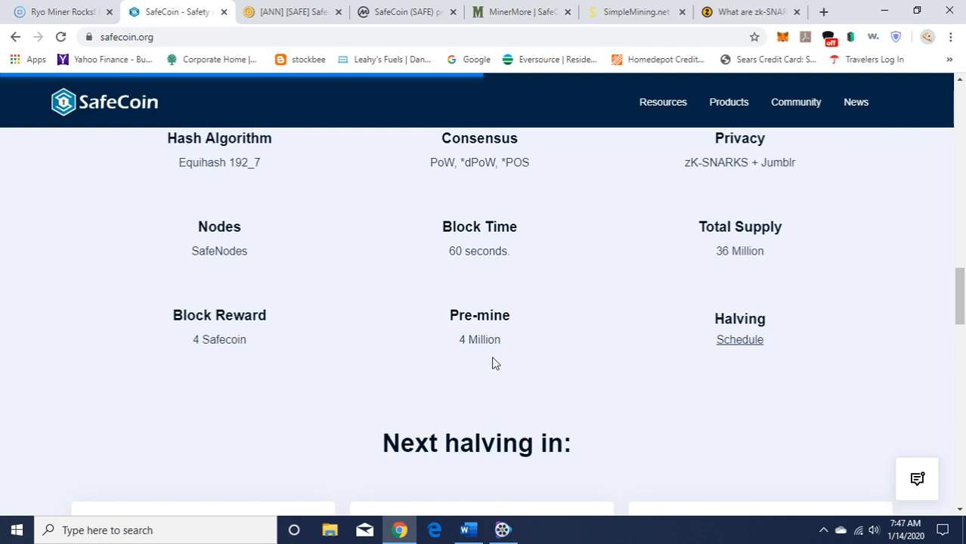
mouse_move(754, 369)
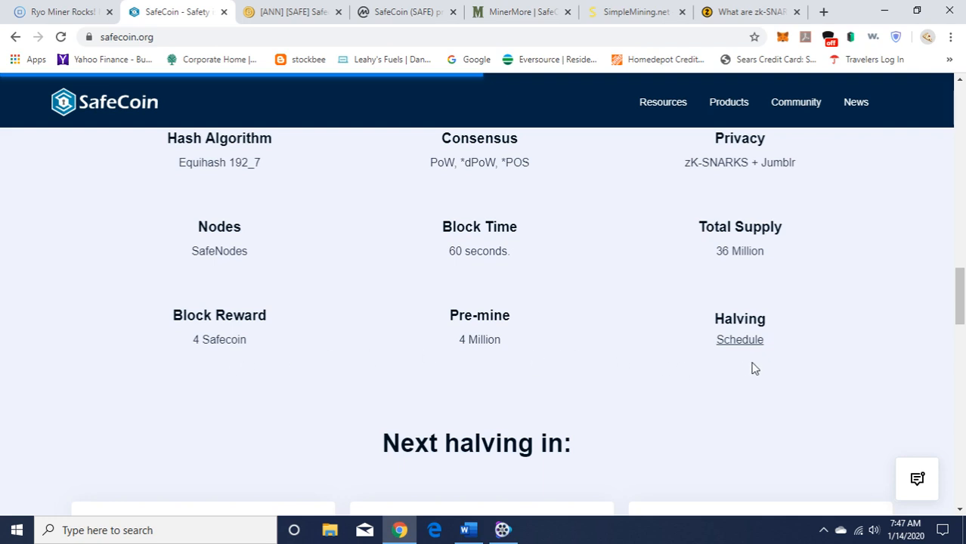
mouse_move(960, 310)
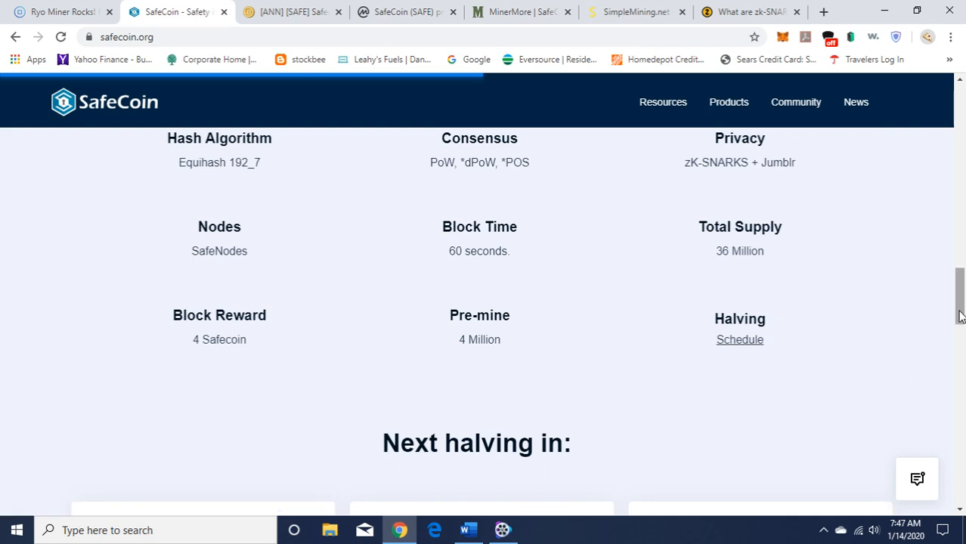
scroll(down, 3)
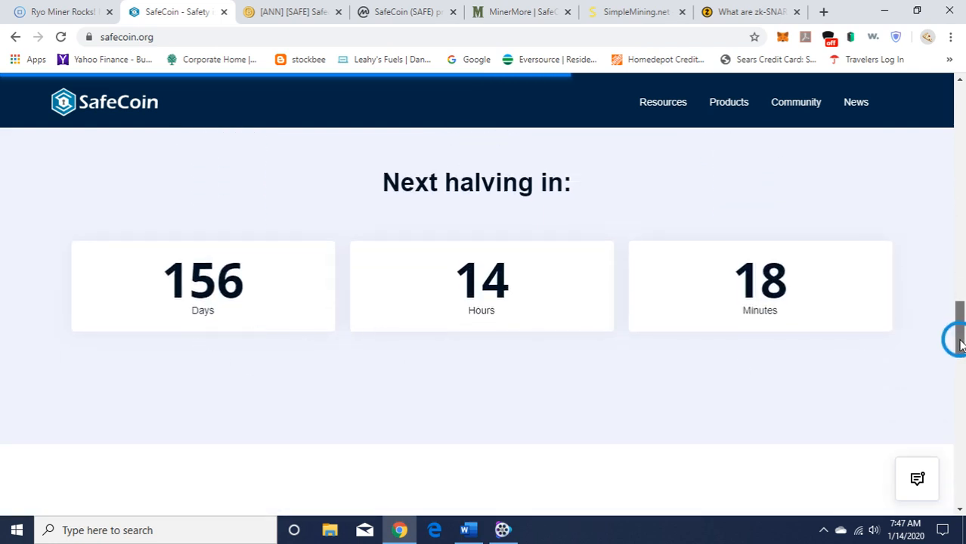
scroll(down, 3)
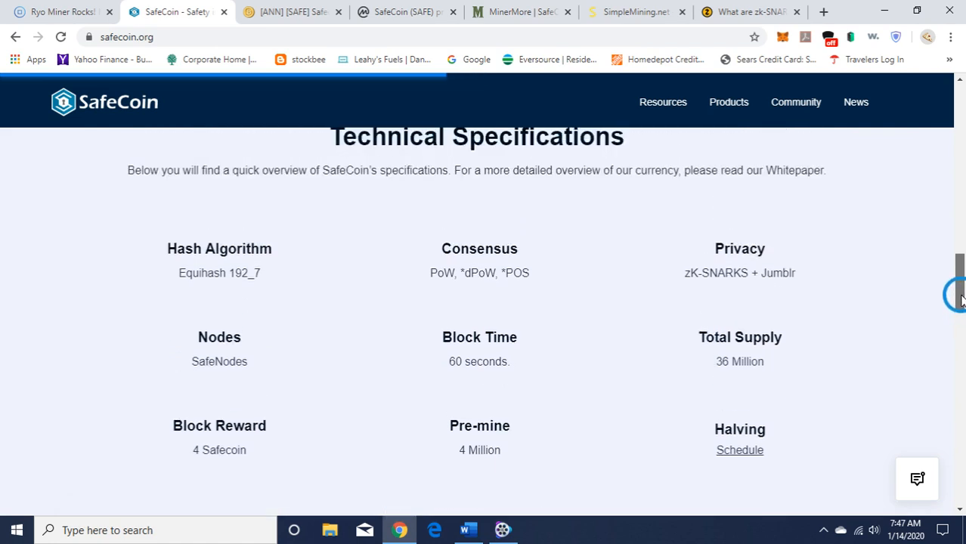
Scroll around the Next halving countdown and on to the CoinMarketCap, Blockfolio and CoinGecko logos.
scroll(up, 3)
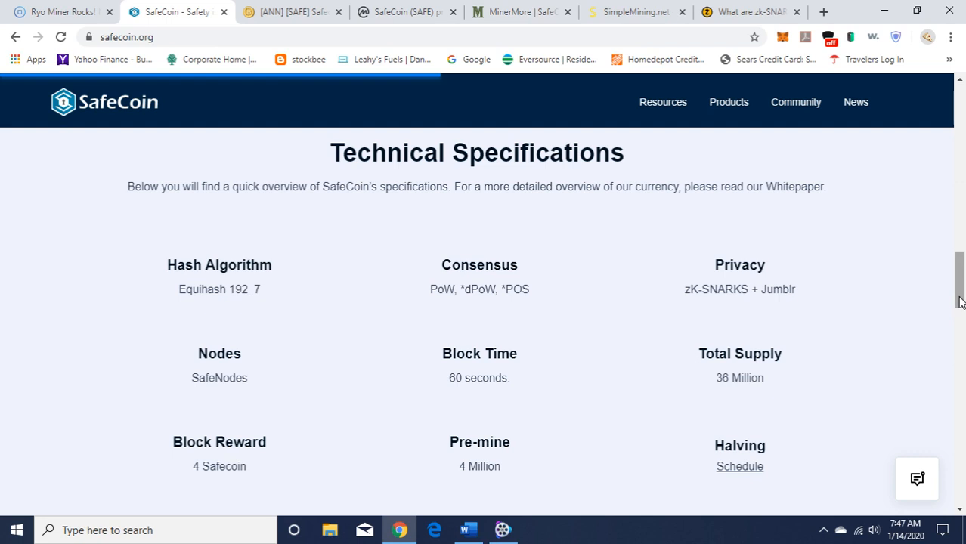
scroll(up, 3)
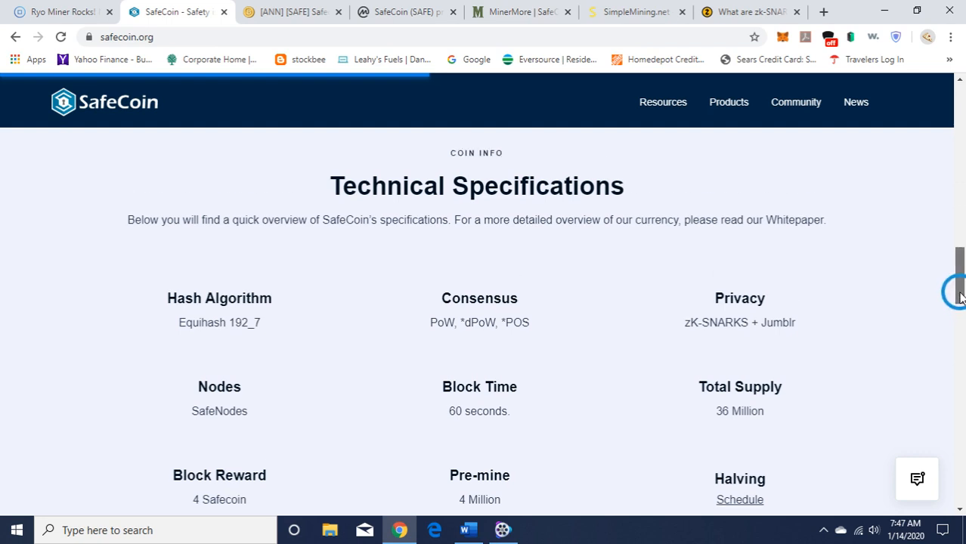
scroll(down, 3)
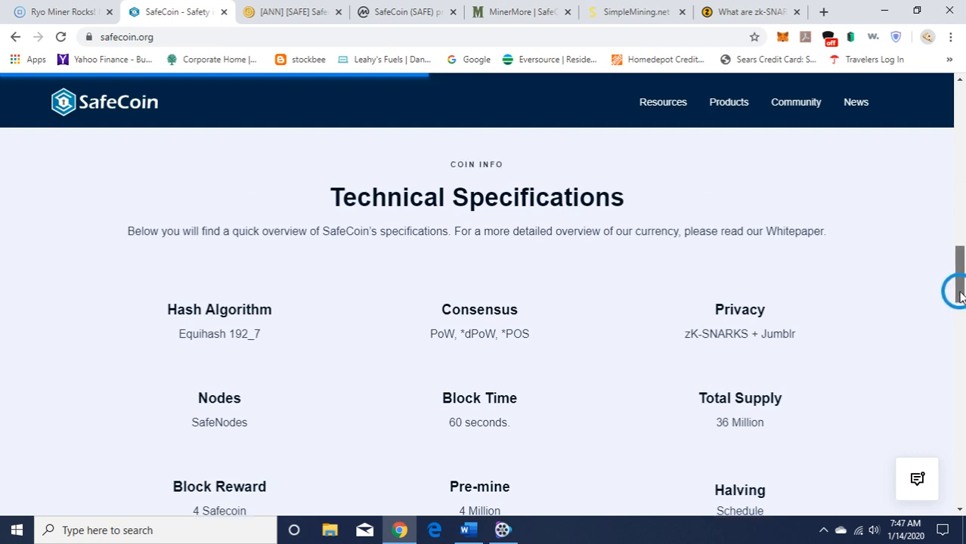
scroll(down, 3)
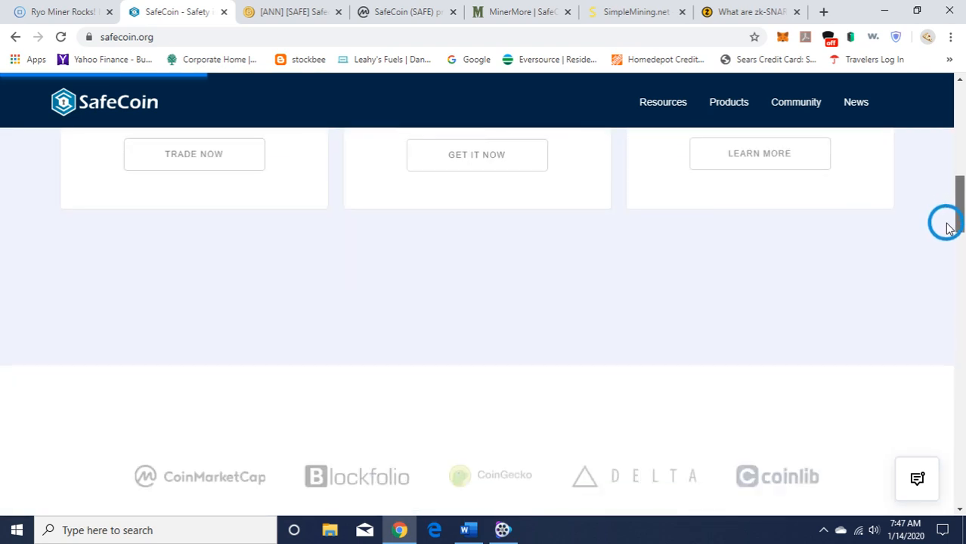
scroll(down, 3)
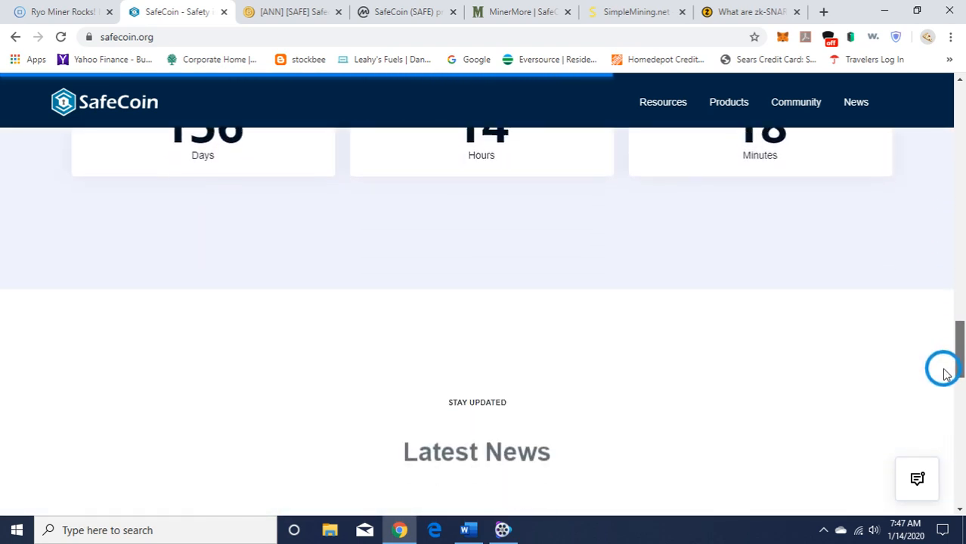
scroll(down, 3)
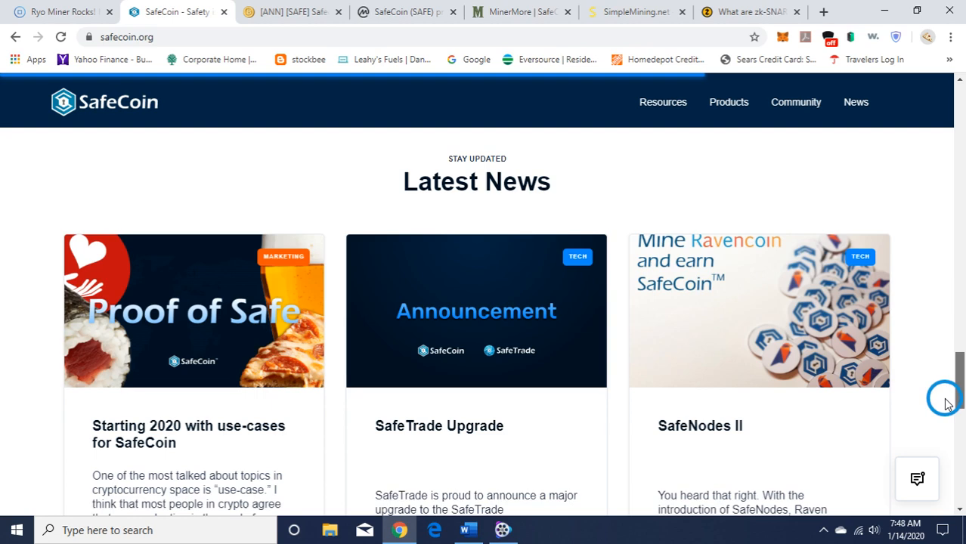
scroll(down, 3)
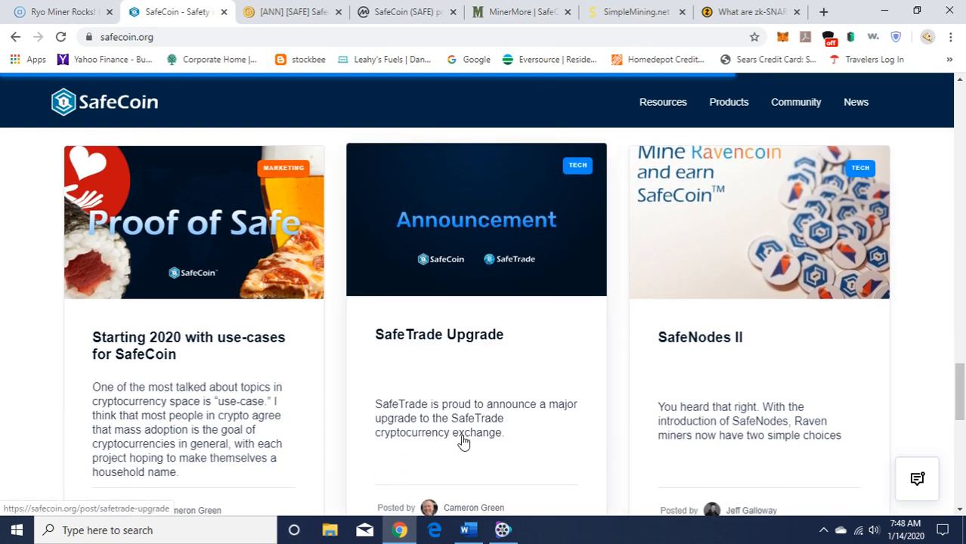
mouse_move(497, 440)
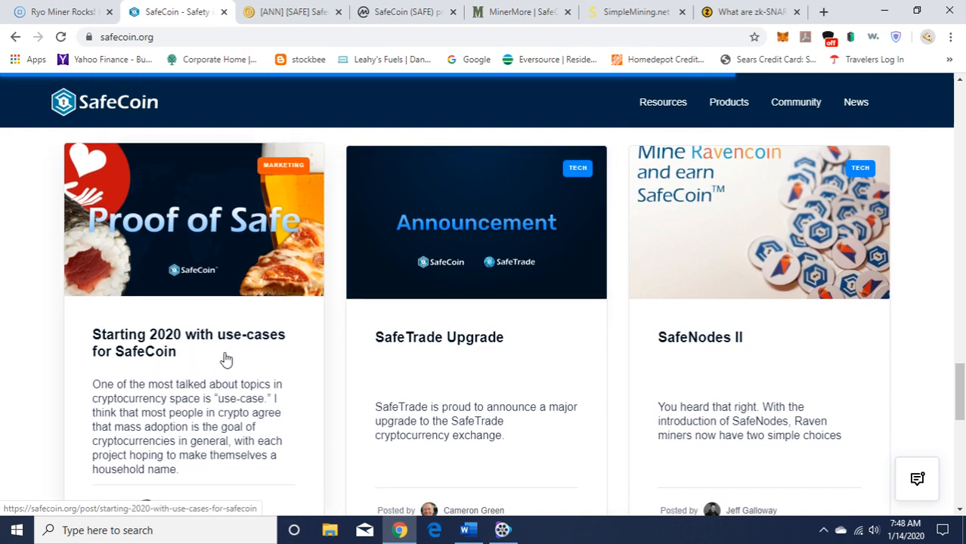
scroll(down, 3)
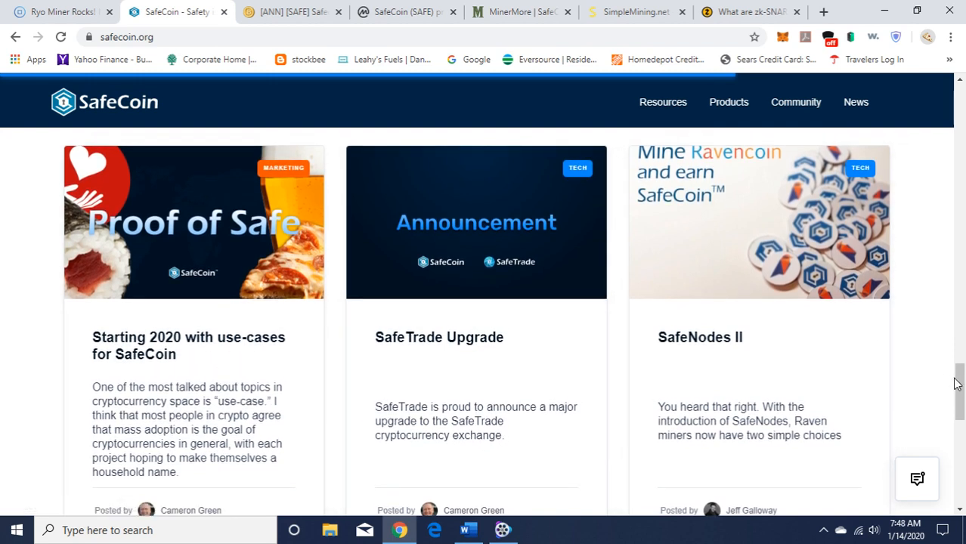
scroll(down, 3)
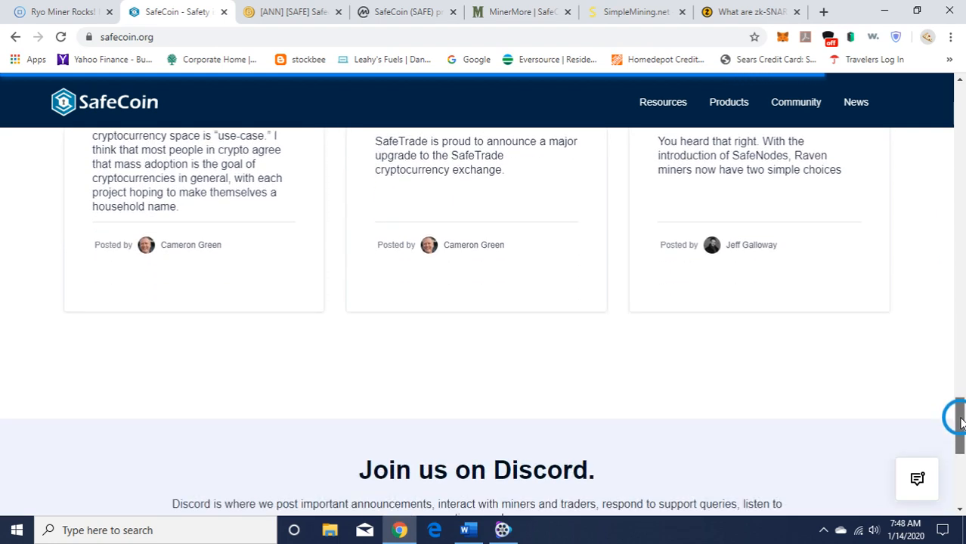
scroll(down, 3)
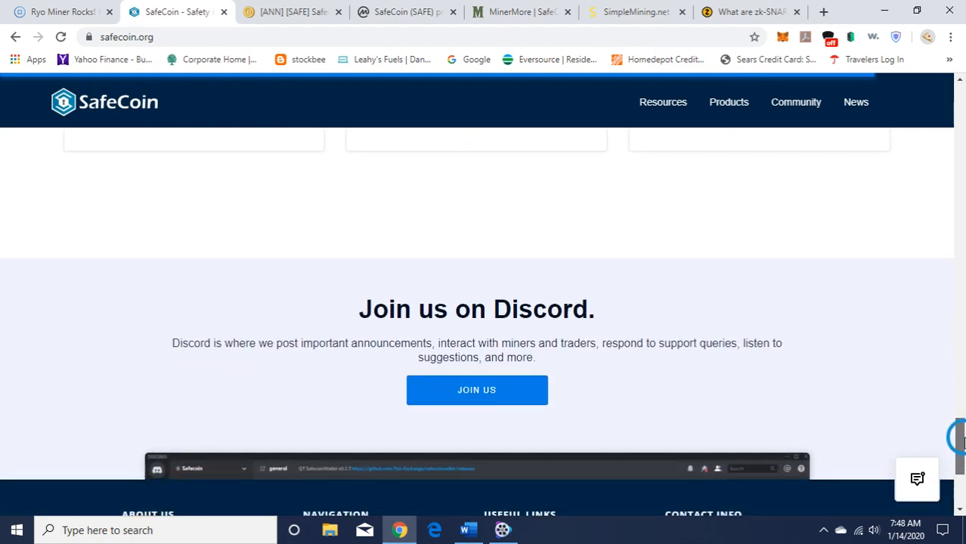
scroll(down, 3)
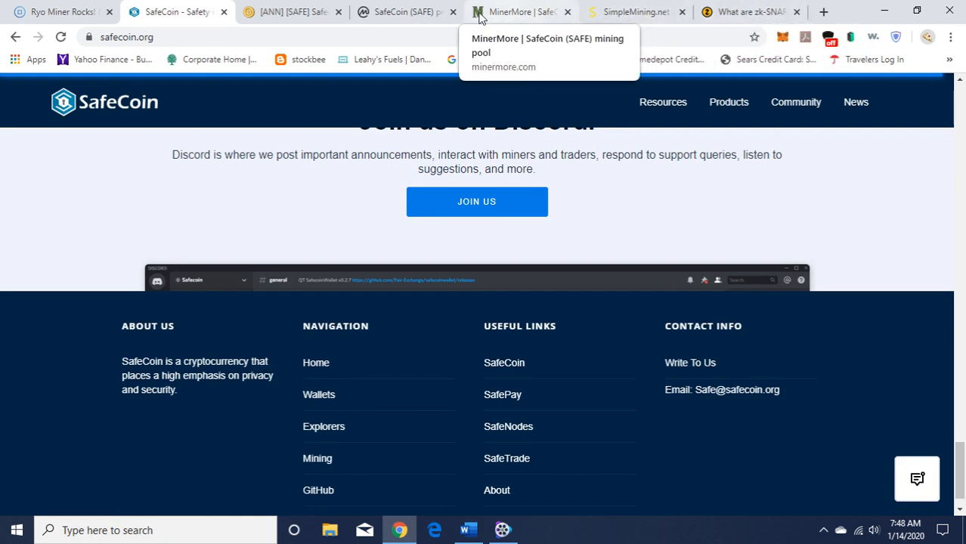
click(407, 12)
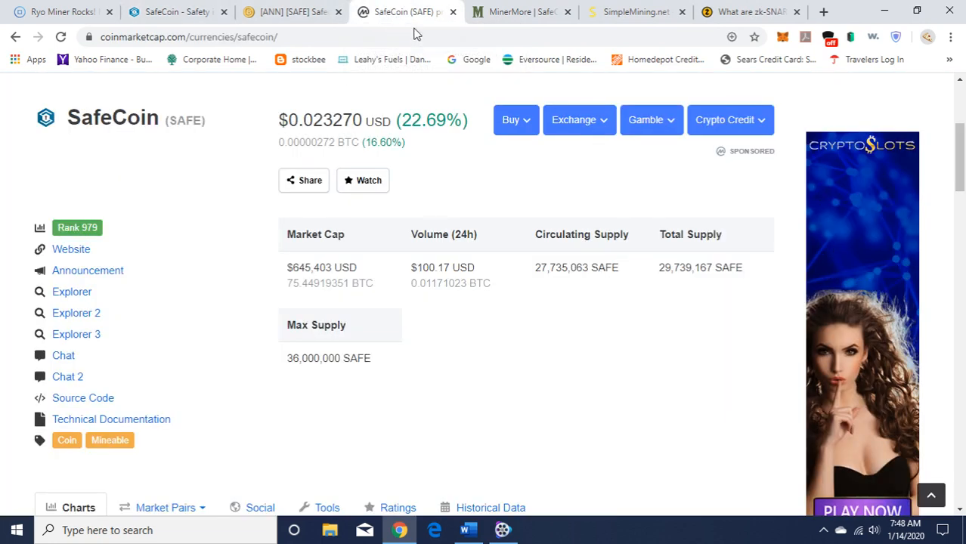
mouse_move(961, 166)
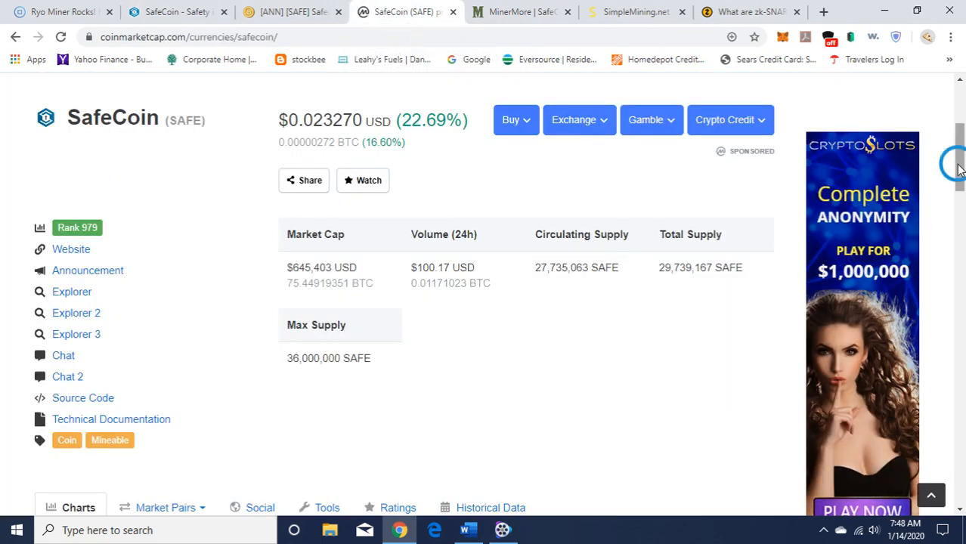
scroll(down, 3)
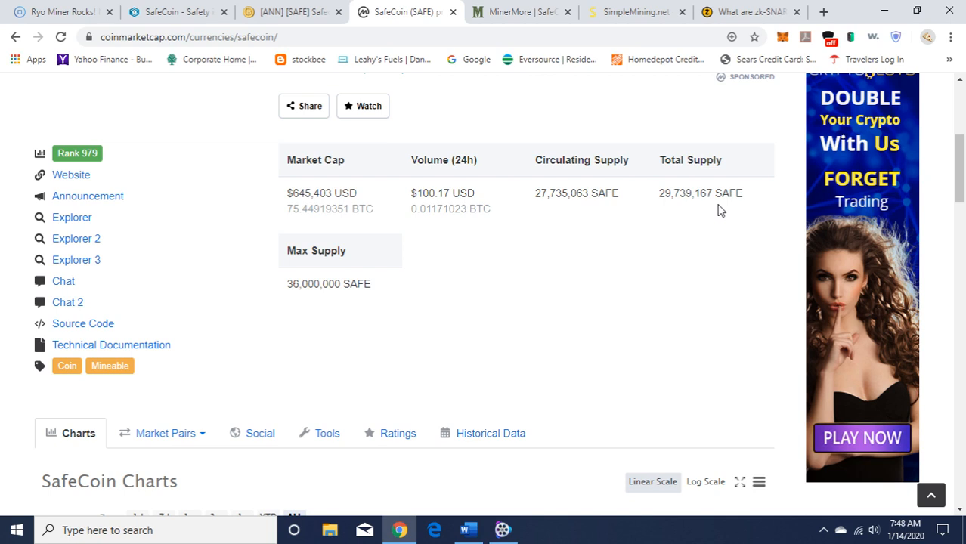
mouse_move(441, 239)
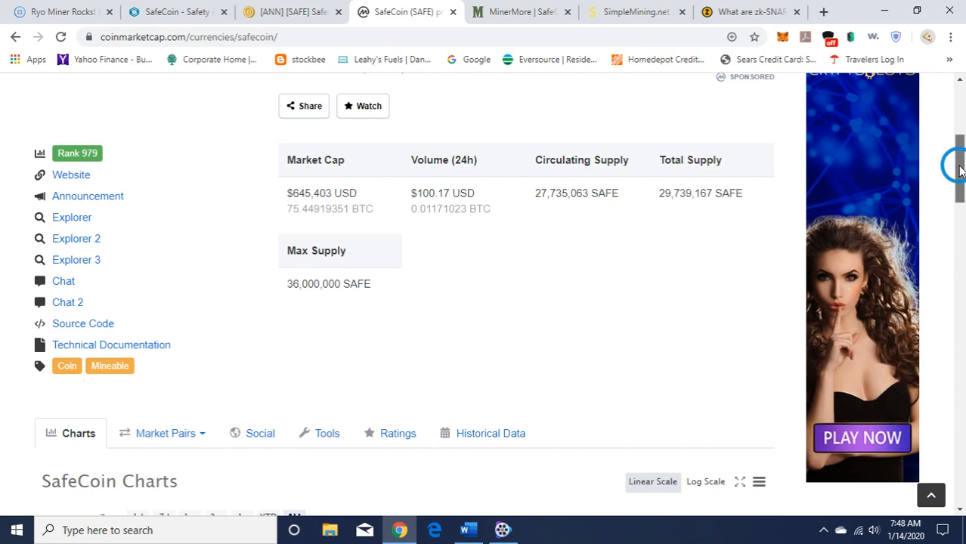
scroll(up, 3)
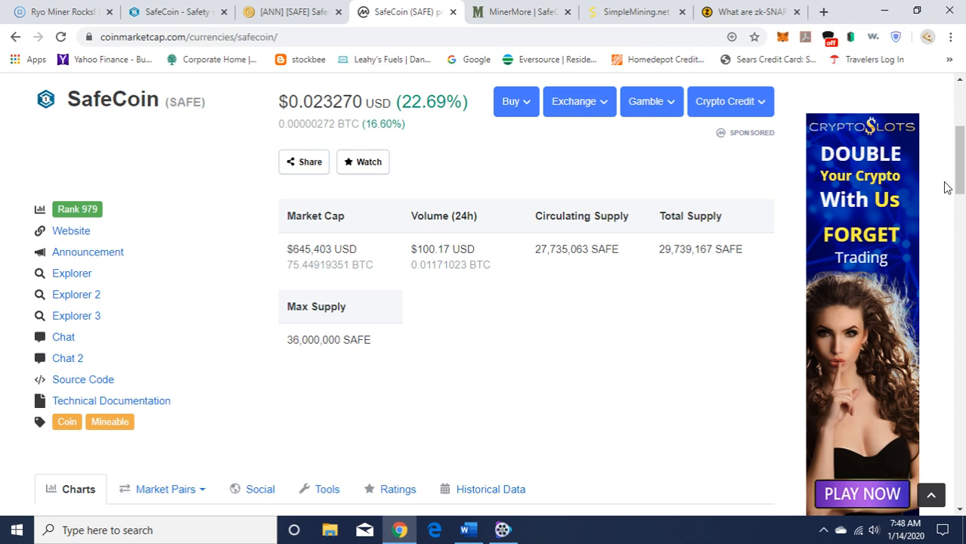
mouse_move(590, 311)
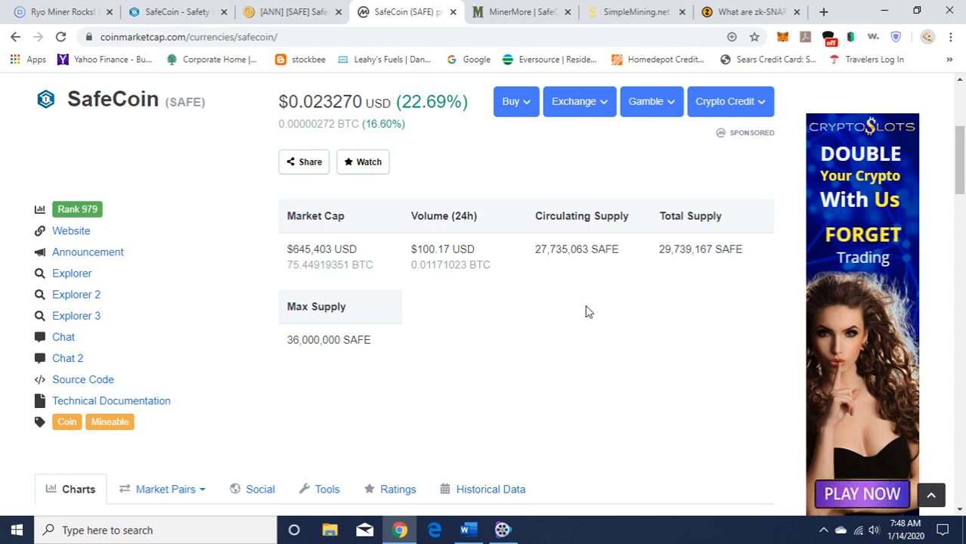
mouse_move(549, 272)
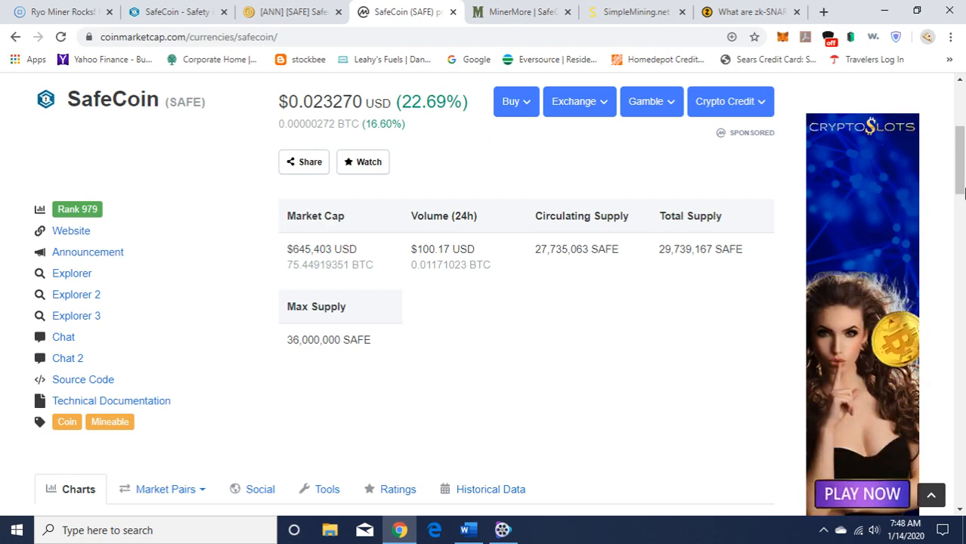
scroll(down, 3)
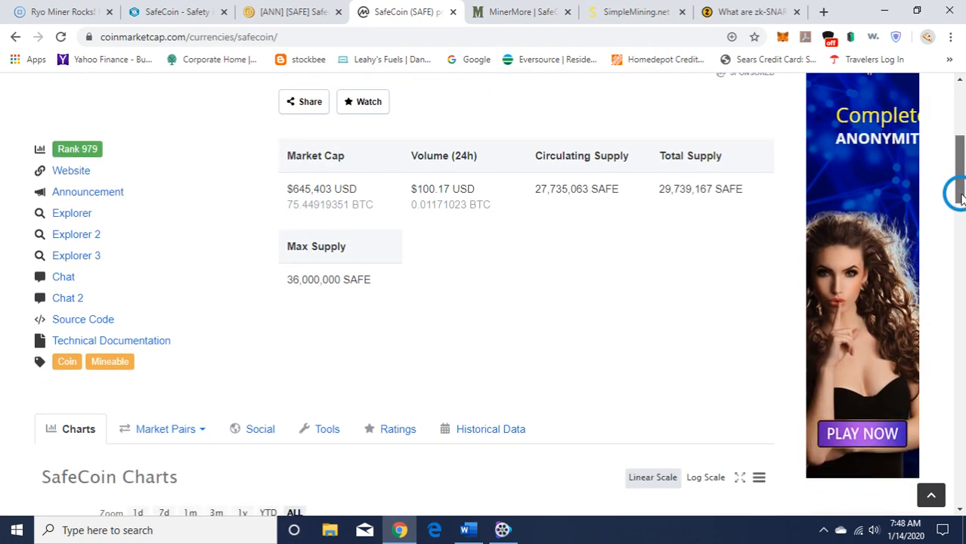
scroll(up, 3)
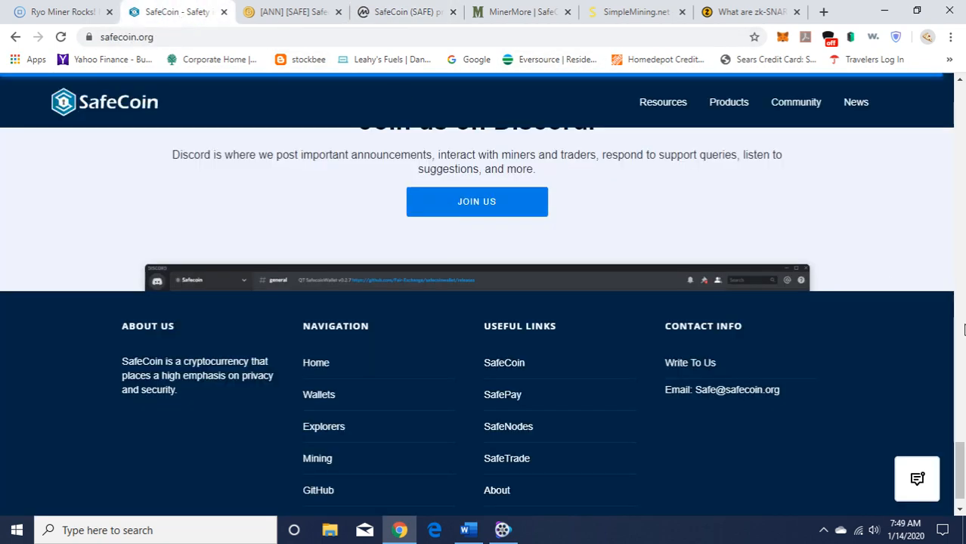
Go to the Wallets page via Resources and scroll the SafePay, Desktop, Web, Paper and Android options.
scroll(up, 3)
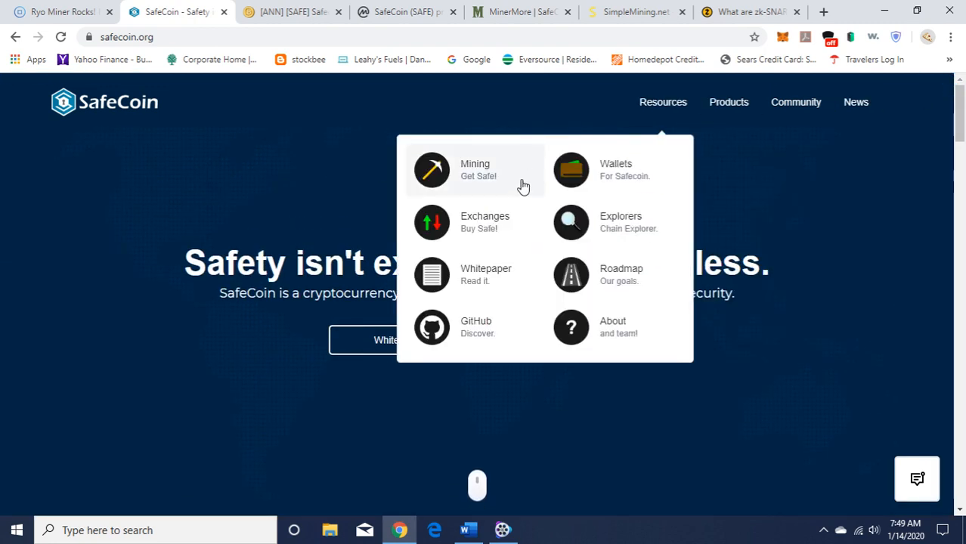
mouse_move(626, 181)
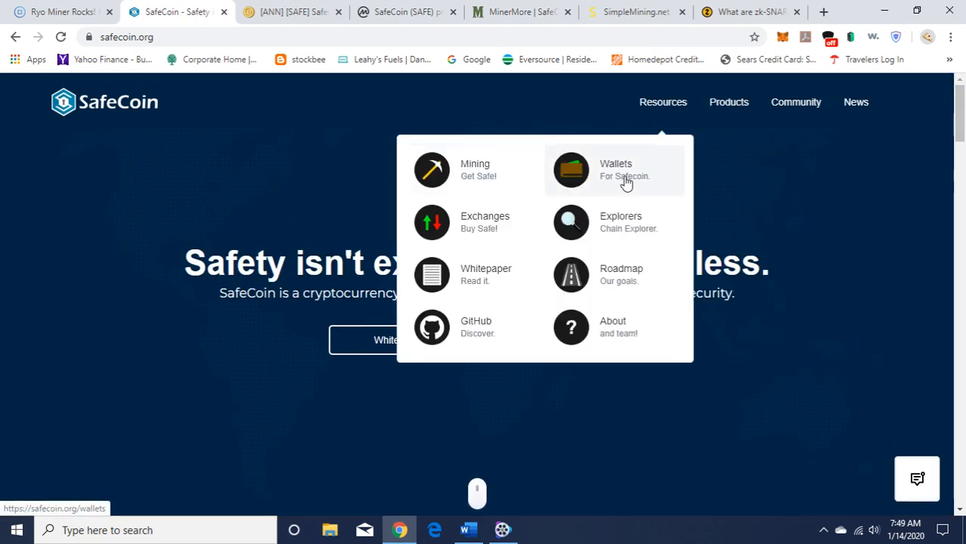
click(616, 169)
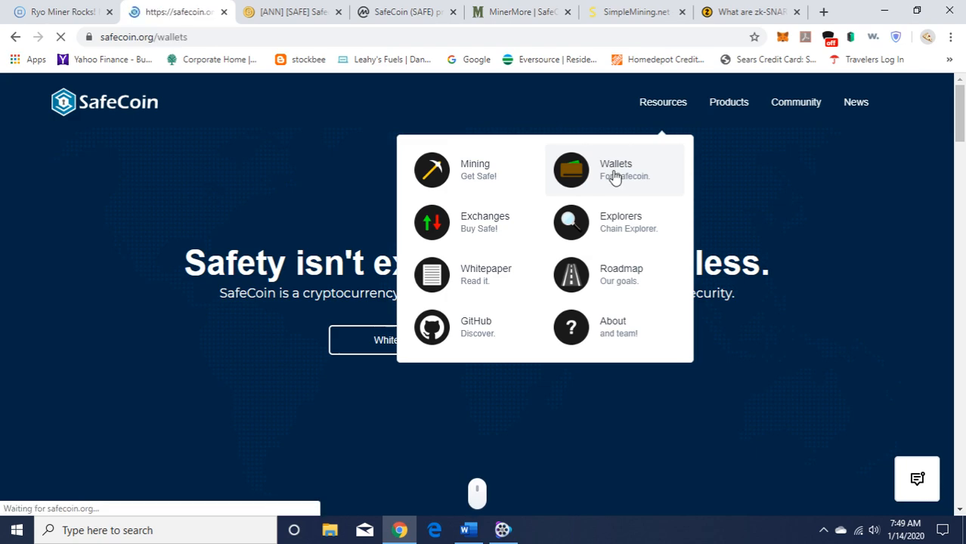
click(613, 169)
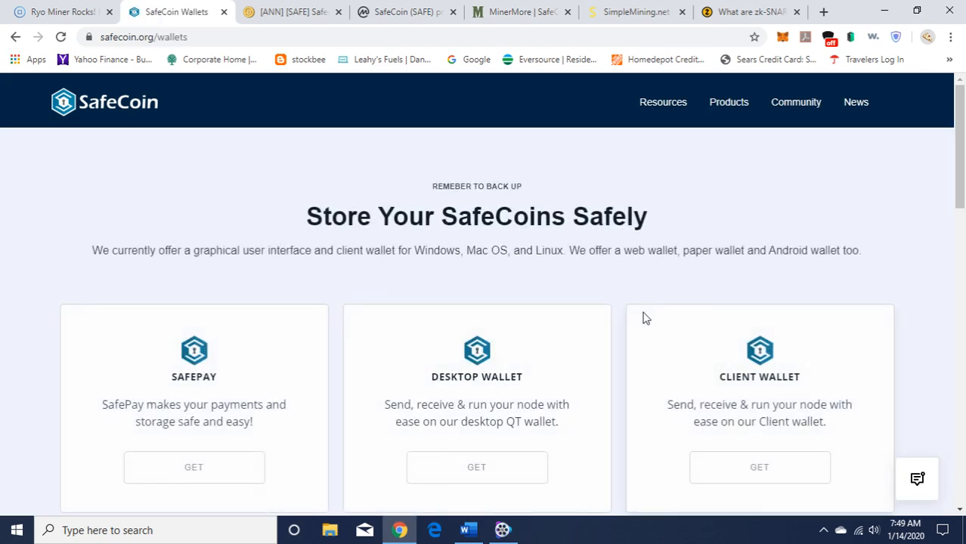
scroll(down, 3)
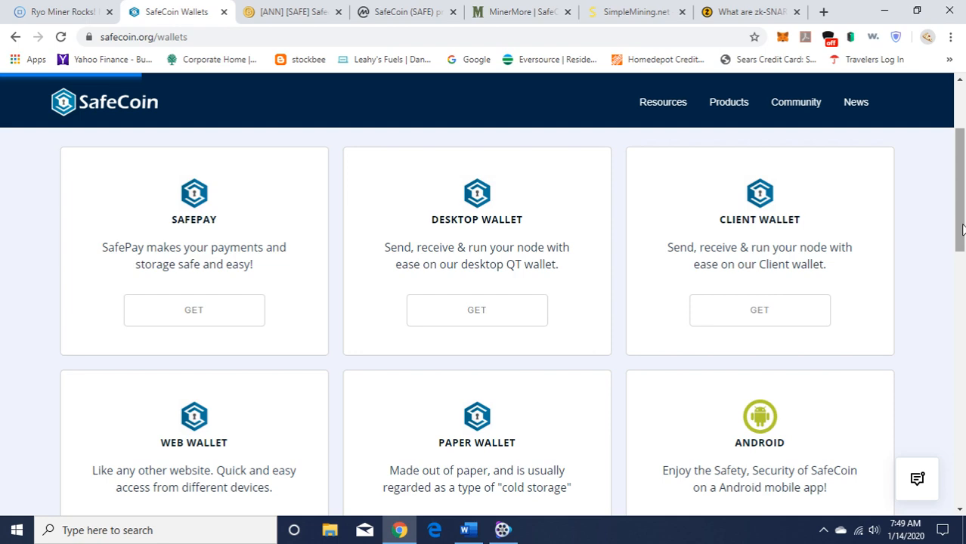
click(729, 103)
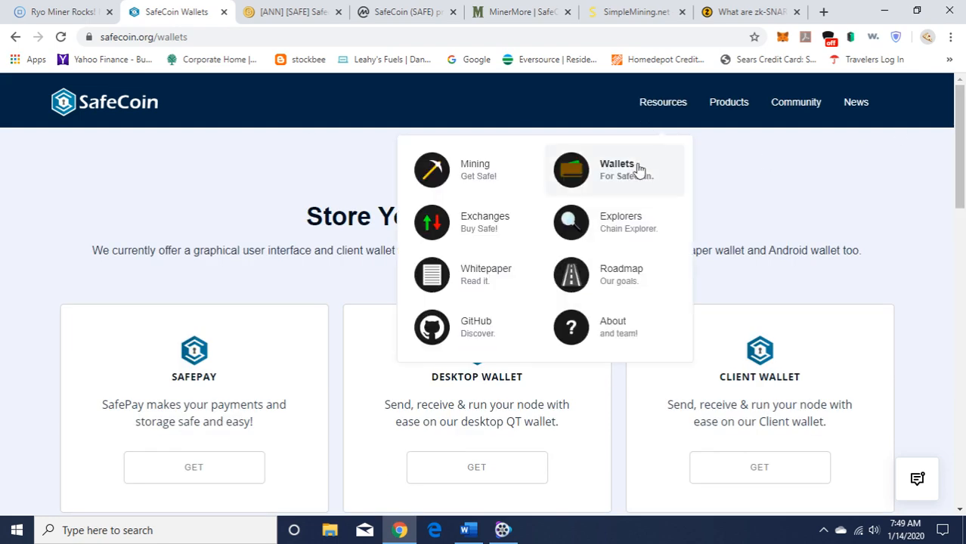
mouse_move(633, 251)
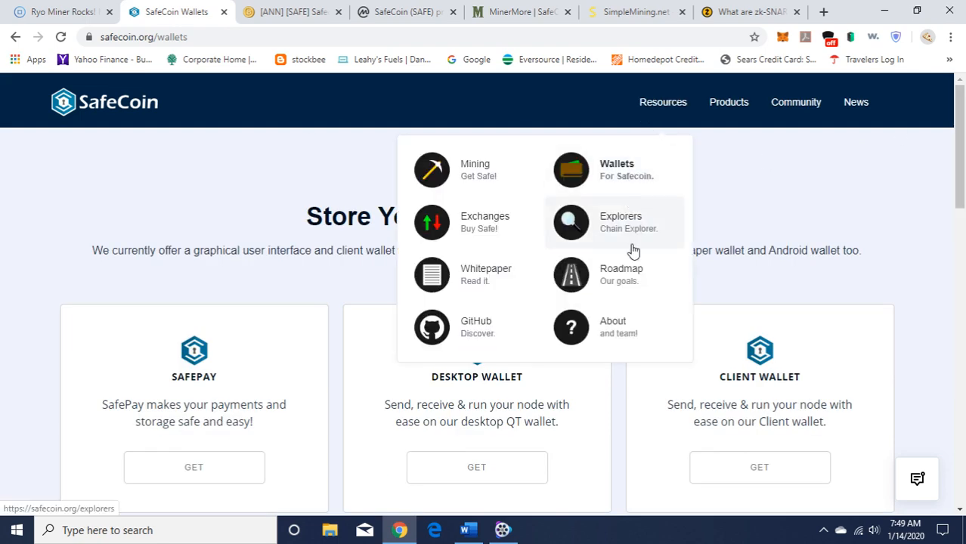
mouse_move(632, 284)
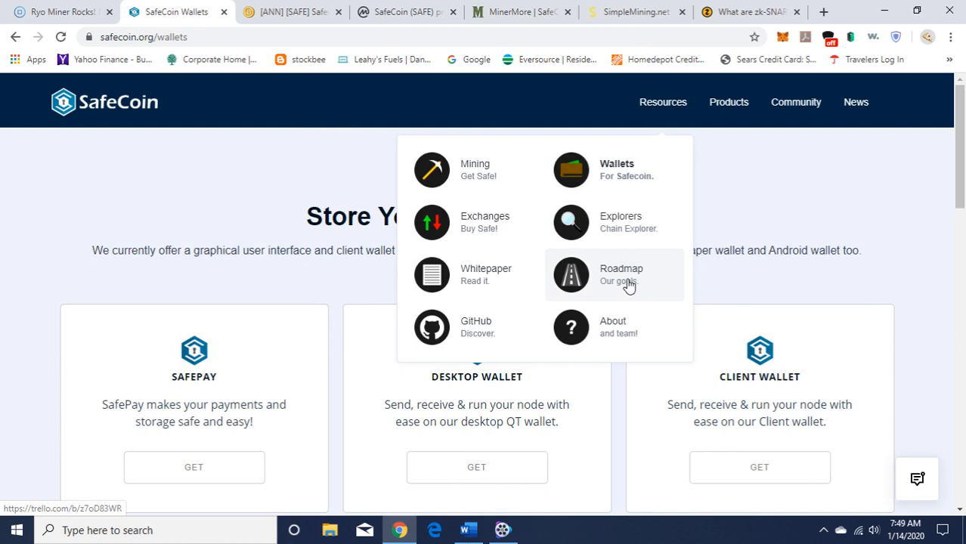
Bring up the SafeCoin Interactive Roadmap Trello board and review its About This Board description.
click(621, 275)
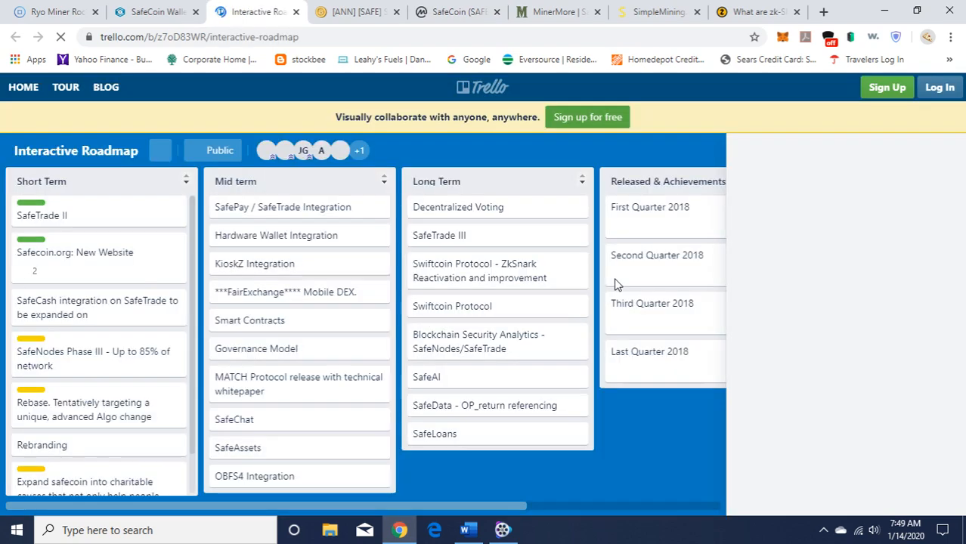
click(160, 151)
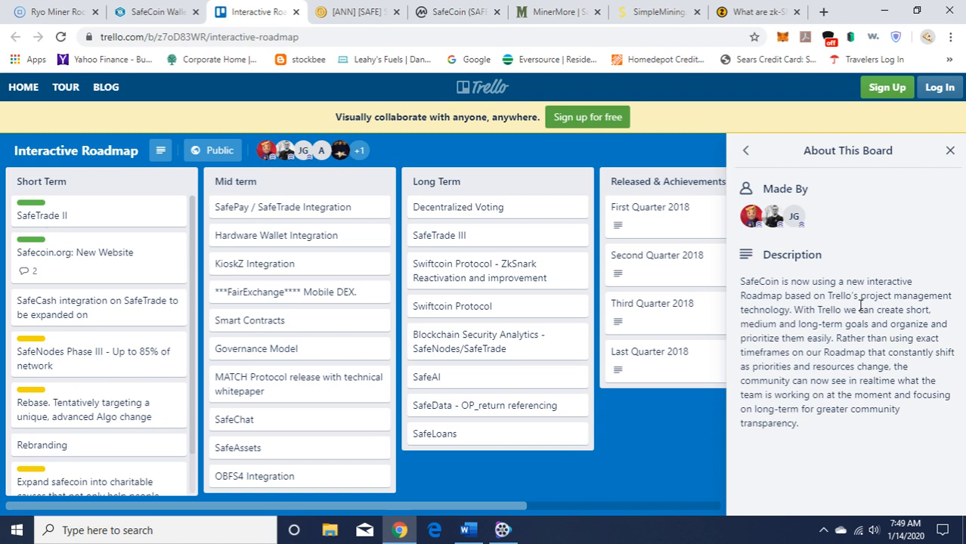
mouse_move(809, 317)
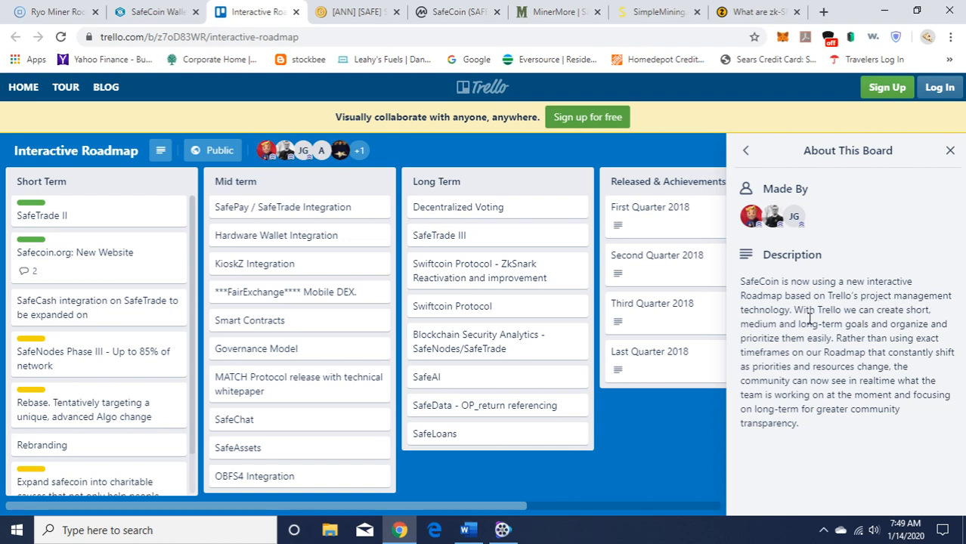
mouse_move(837, 376)
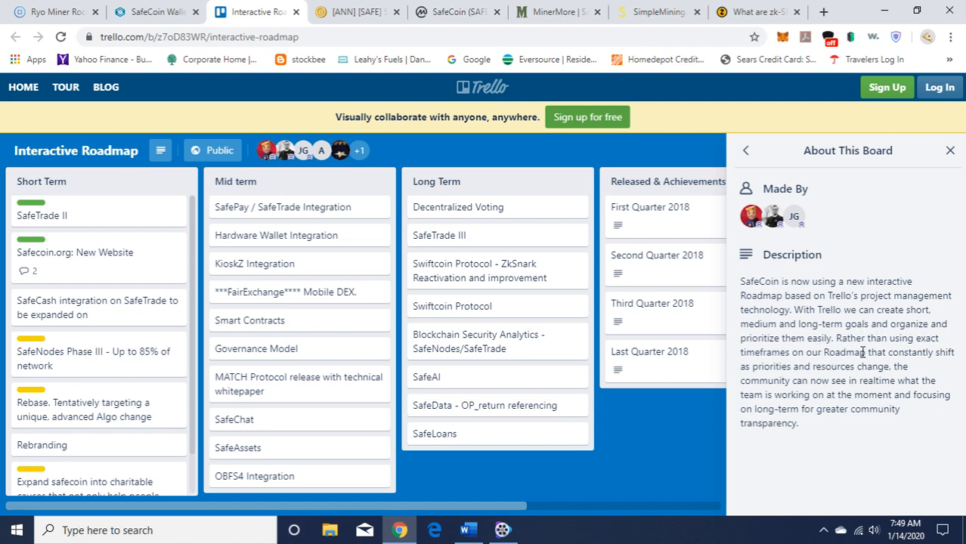
mouse_move(839, 369)
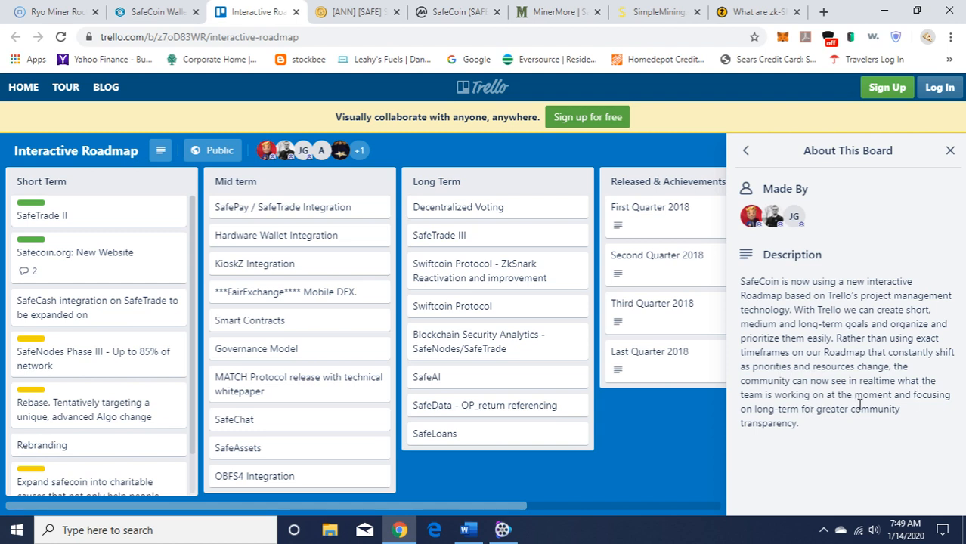
mouse_move(821, 434)
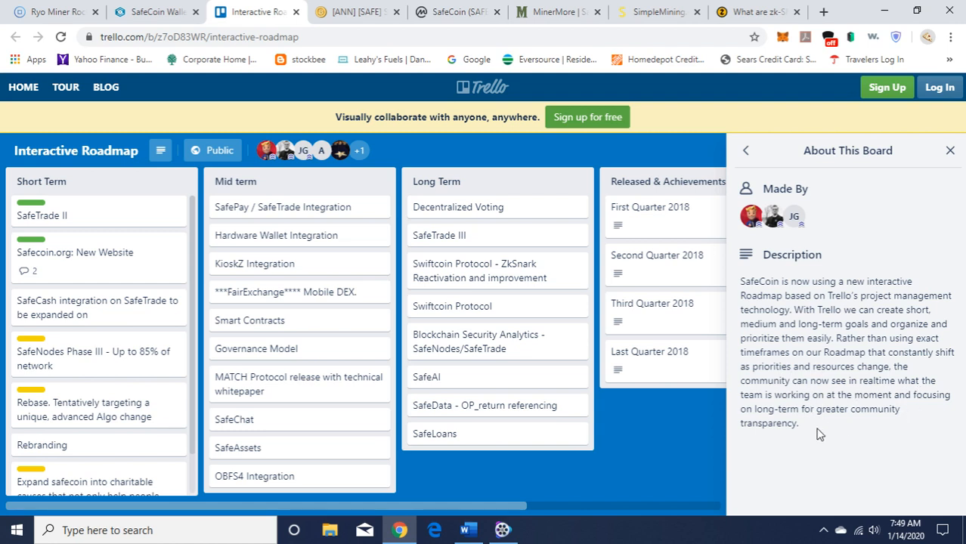
mouse_move(702, 417)
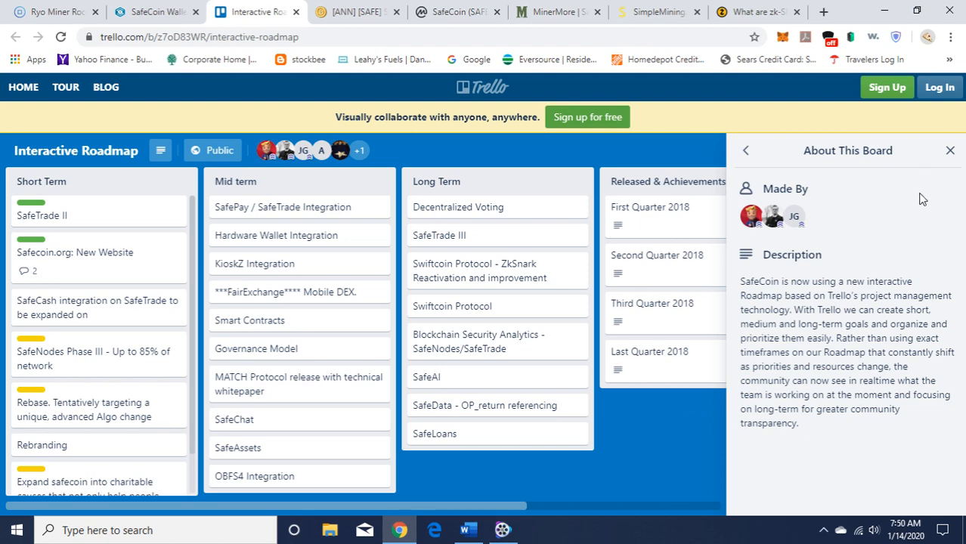
click(950, 151)
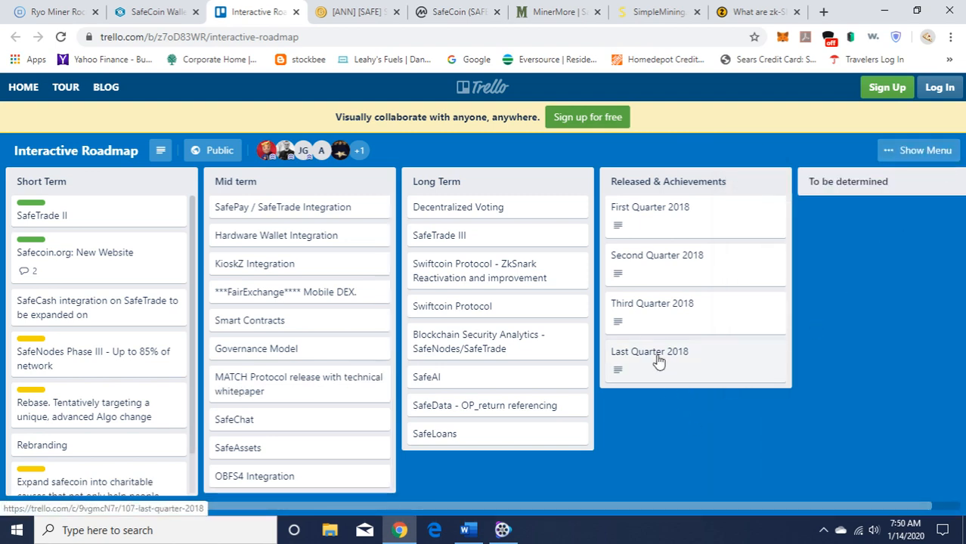
Review the Last Quarter 2018 achievements card, then return to the SafeCoin website tab.
click(651, 351)
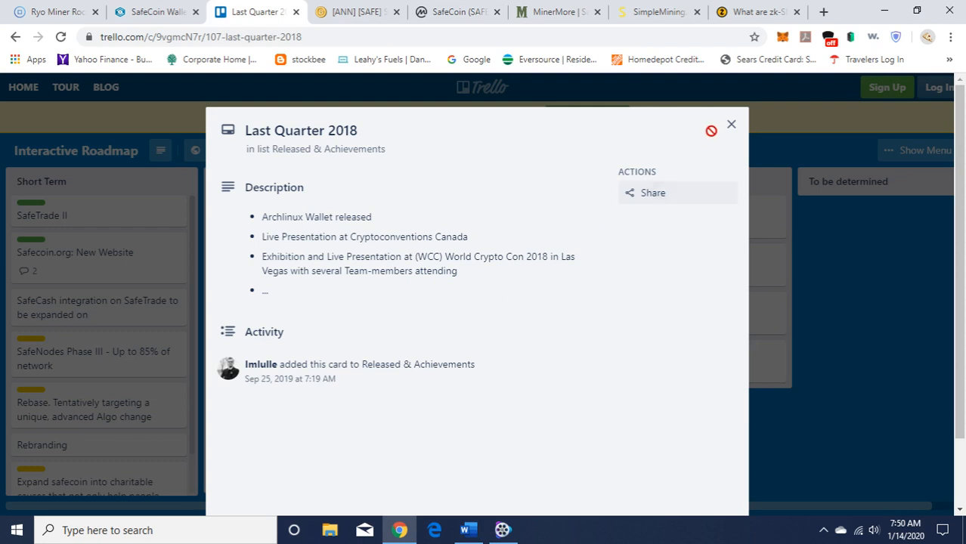
mouse_move(317, 378)
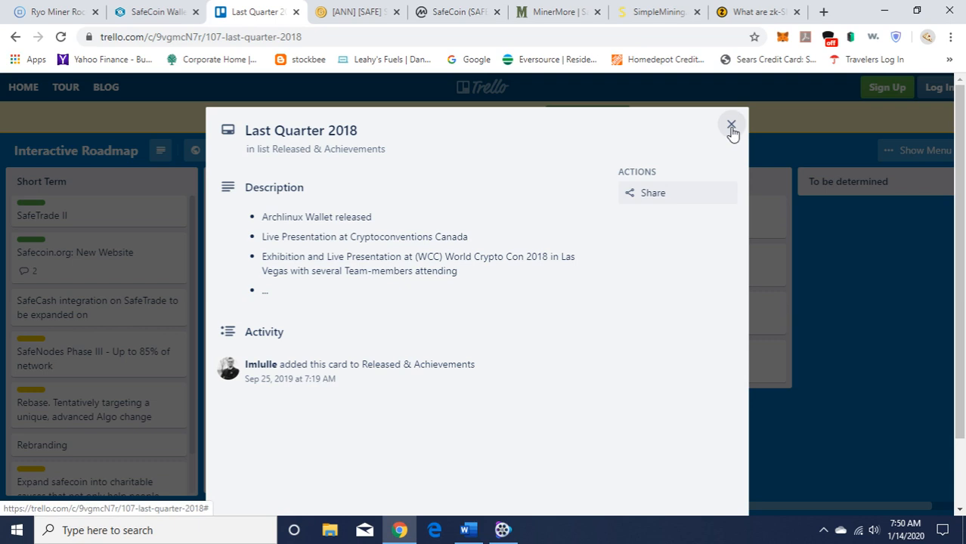
click(731, 124)
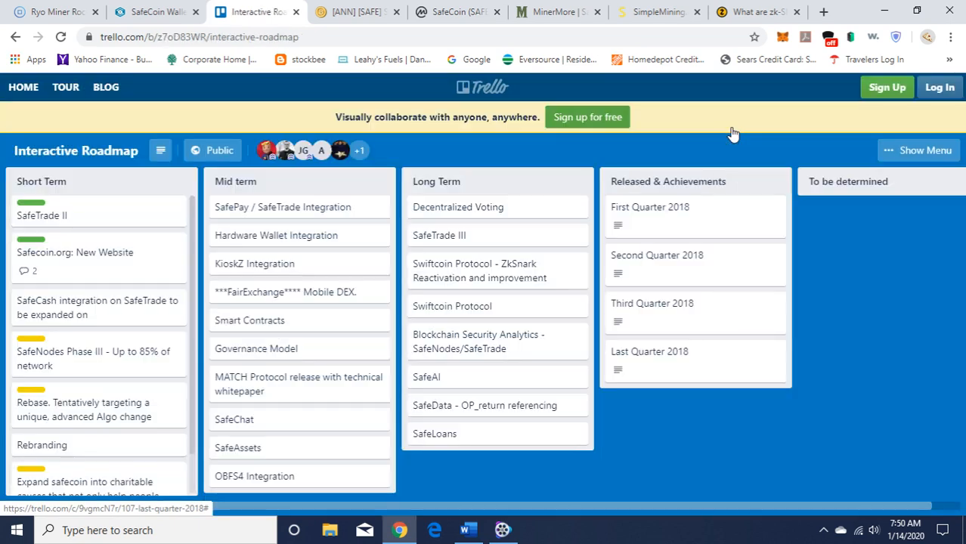
mouse_move(245, 125)
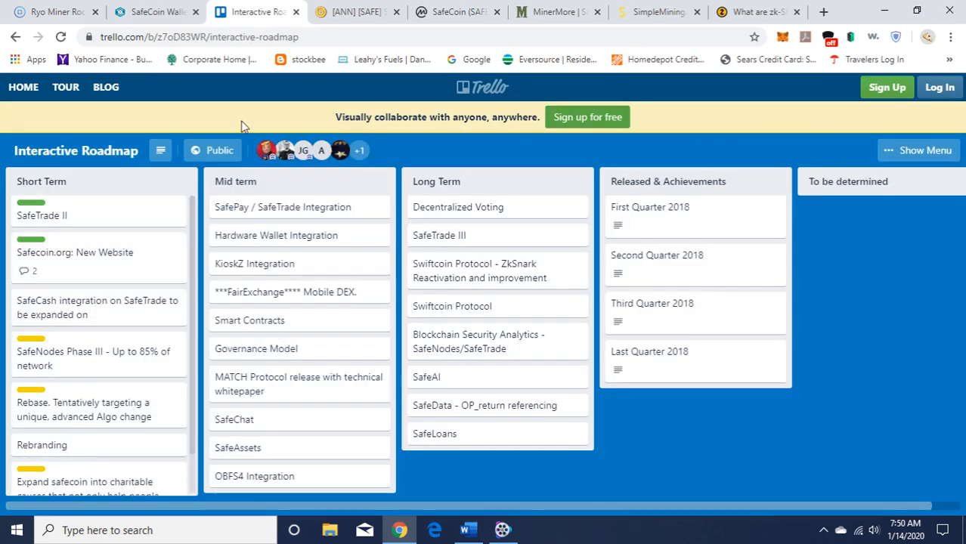
click(152, 12)
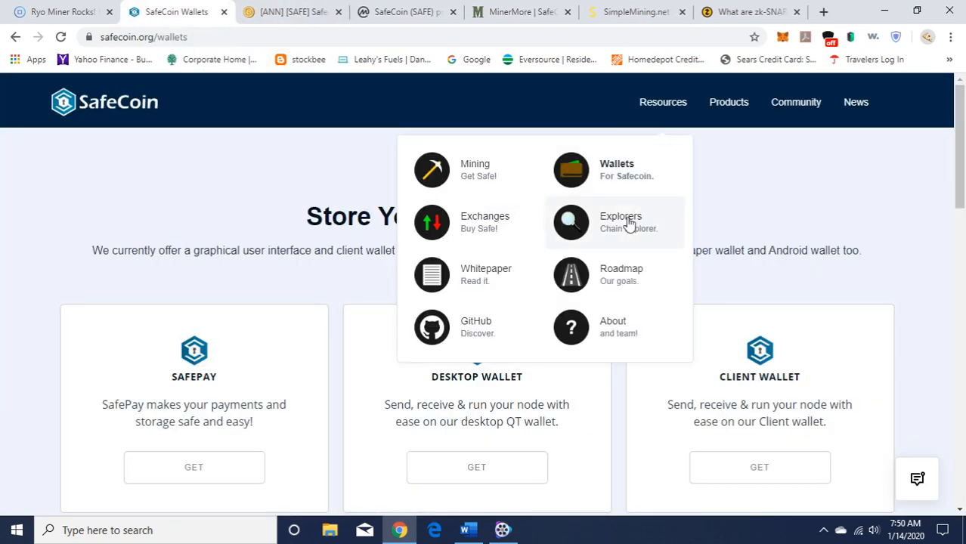
Go to the About page from Resources and highlight the Our Goals & Values heading and intro text.
click(612, 327)
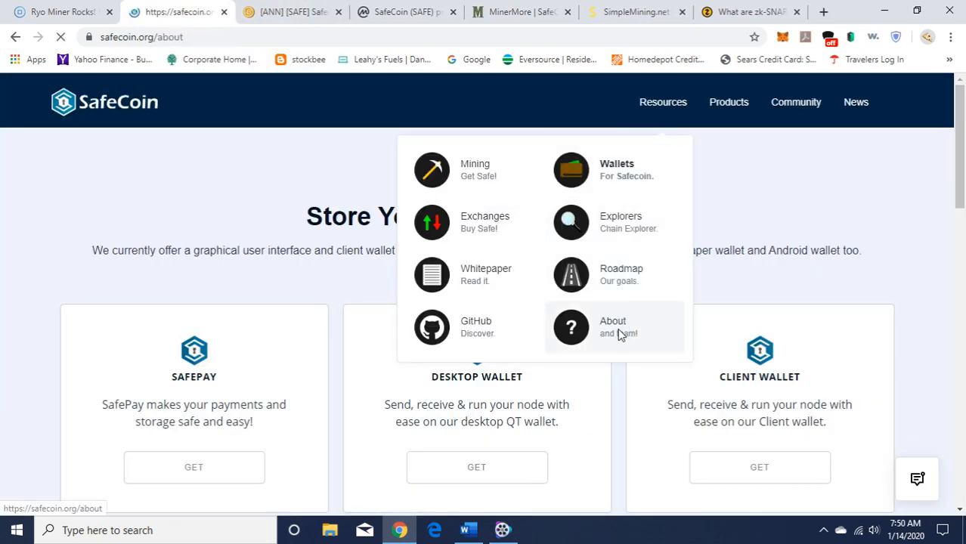
click(612, 327)
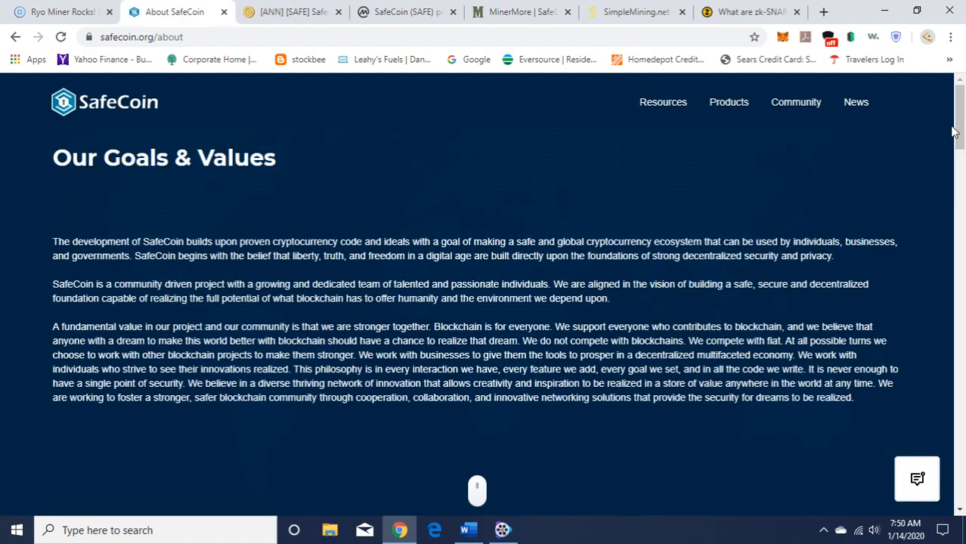
drag(53, 157, 899, 242)
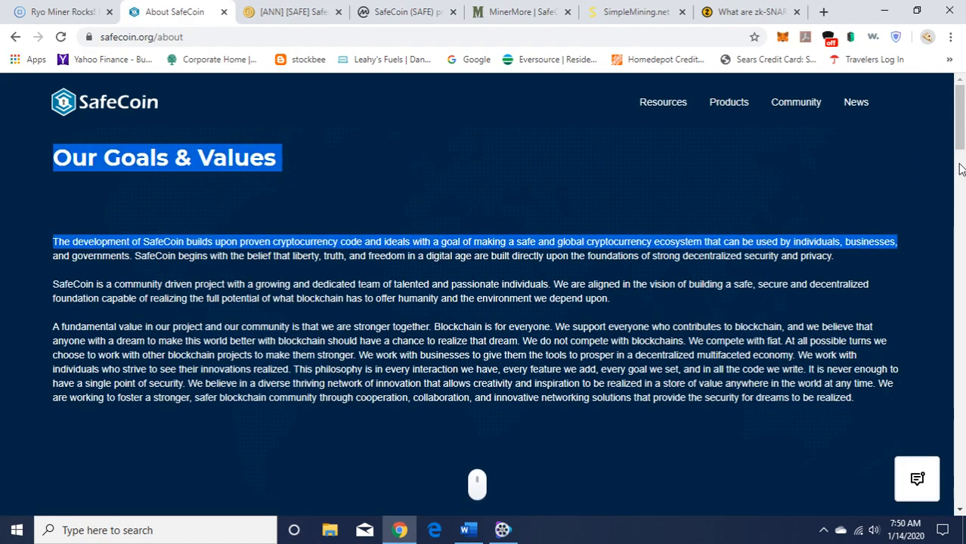
Scroll through the team member profiles and back up toward the top of the About page.
scroll(down, 3)
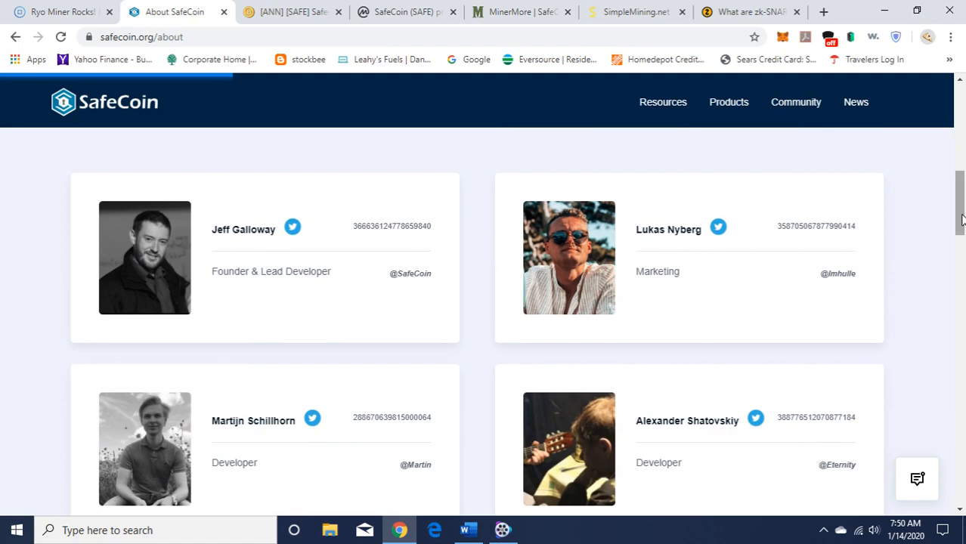
scroll(down, 3)
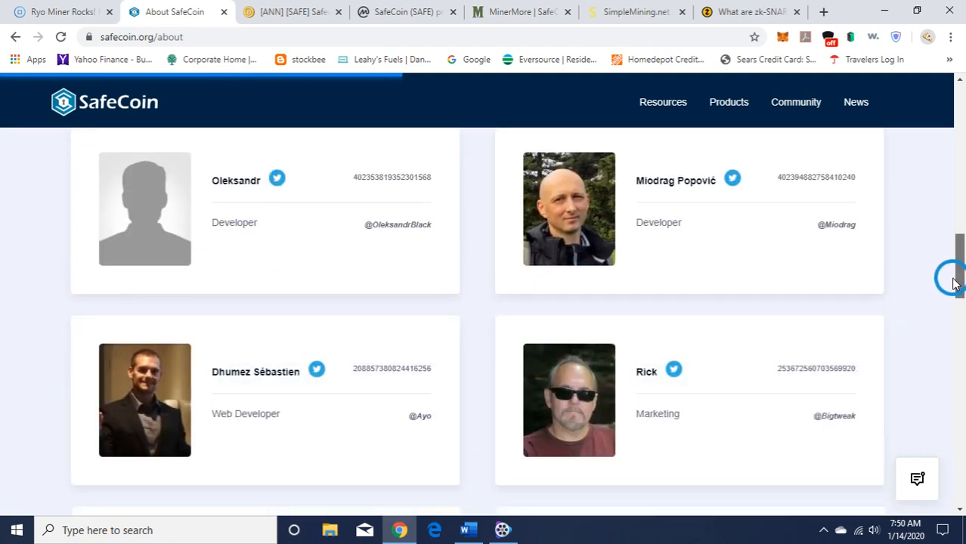
scroll(down, 3)
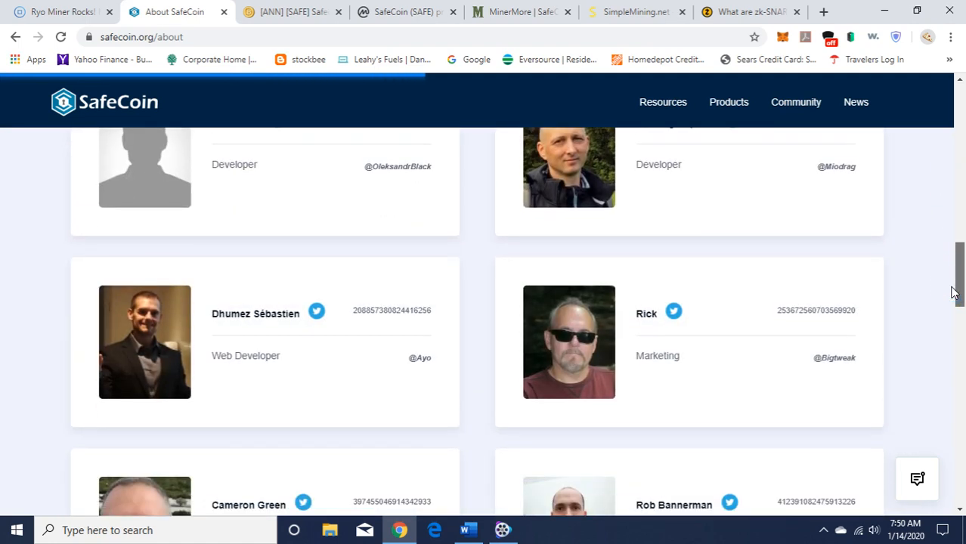
scroll(down, 3)
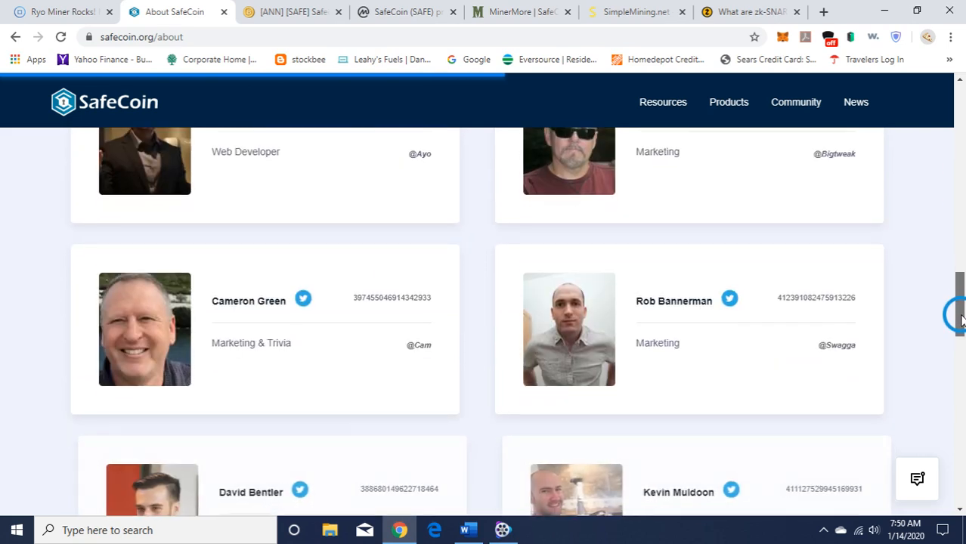
scroll(down, 3)
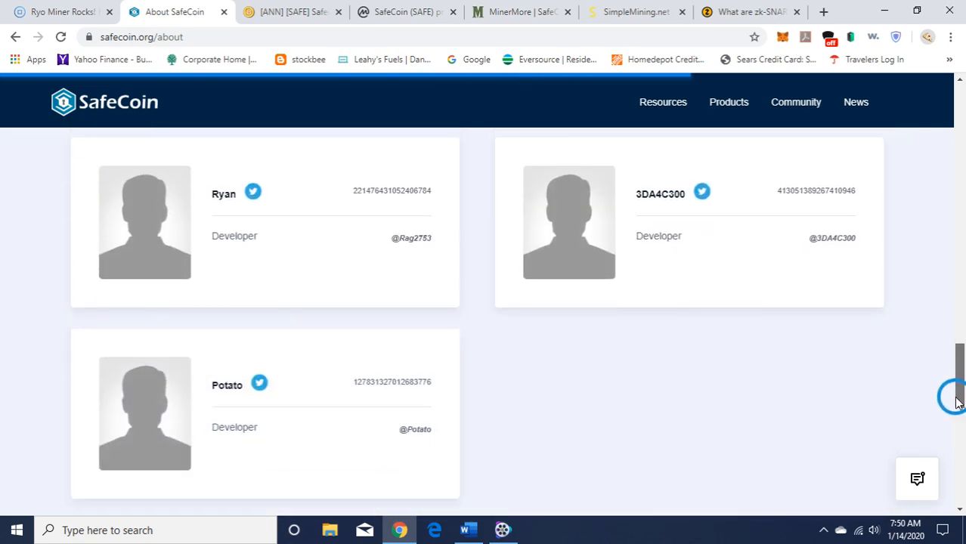
scroll(up, 3)
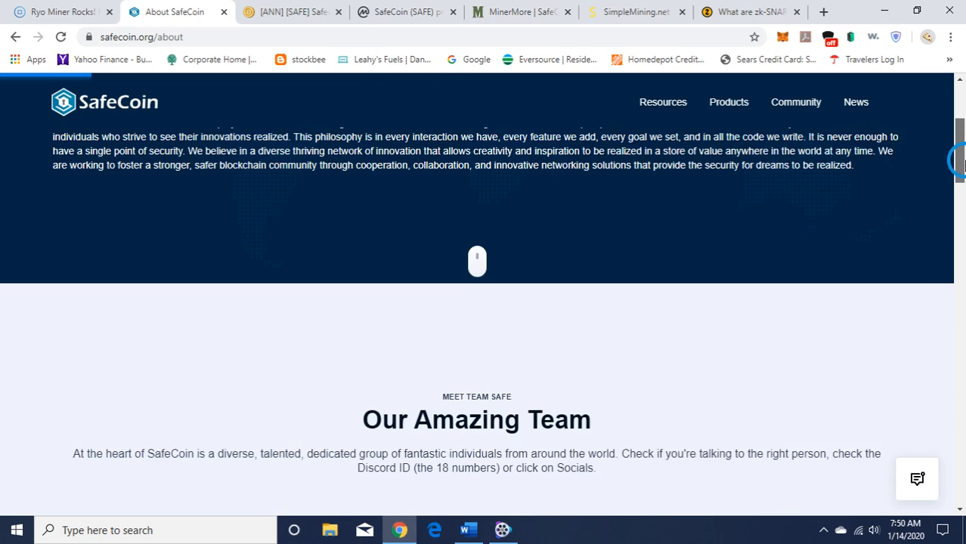
scroll(up, 3)
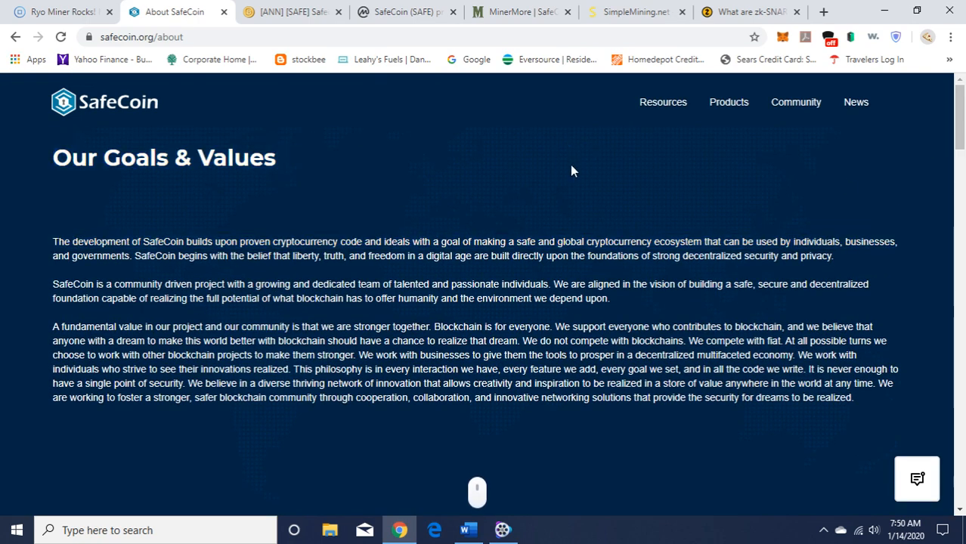
mouse_move(242, 187)
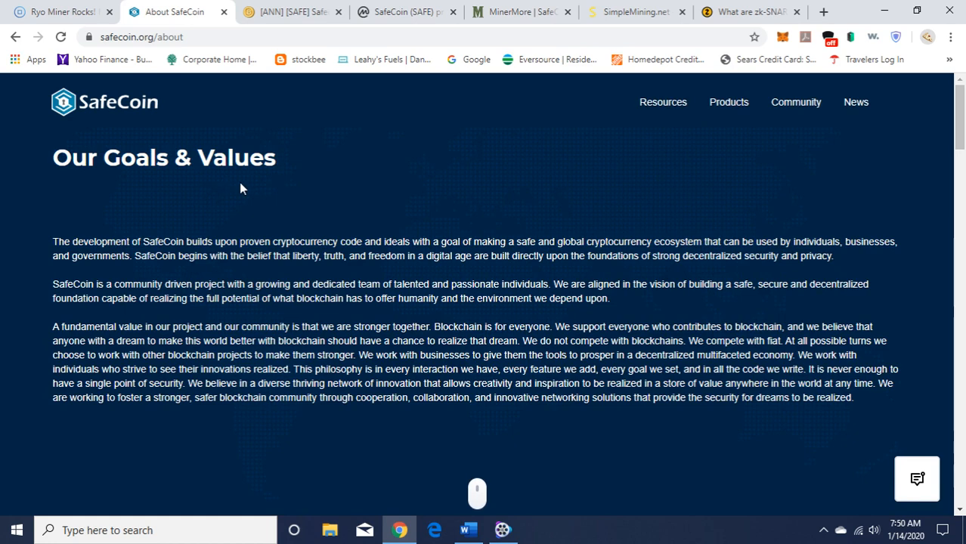
mouse_move(546, 169)
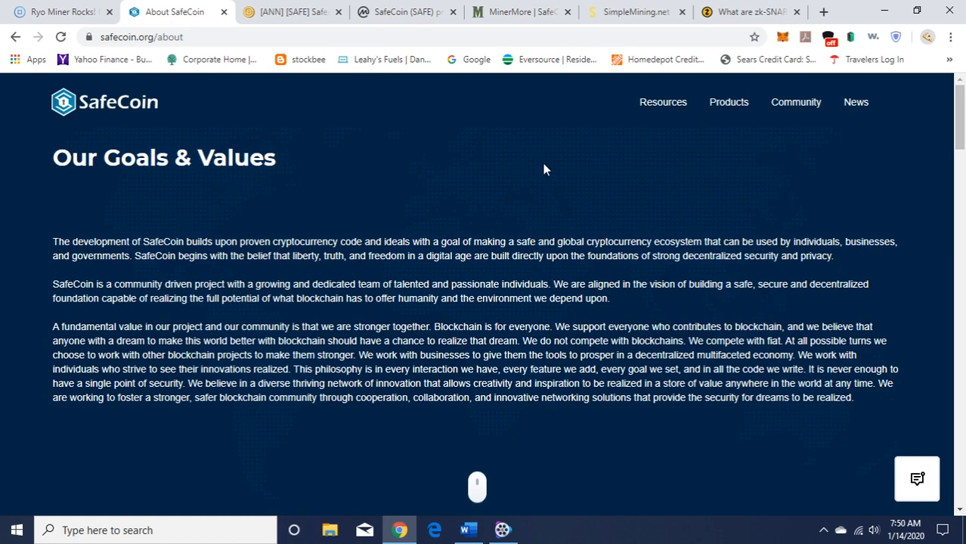
click(662, 102)
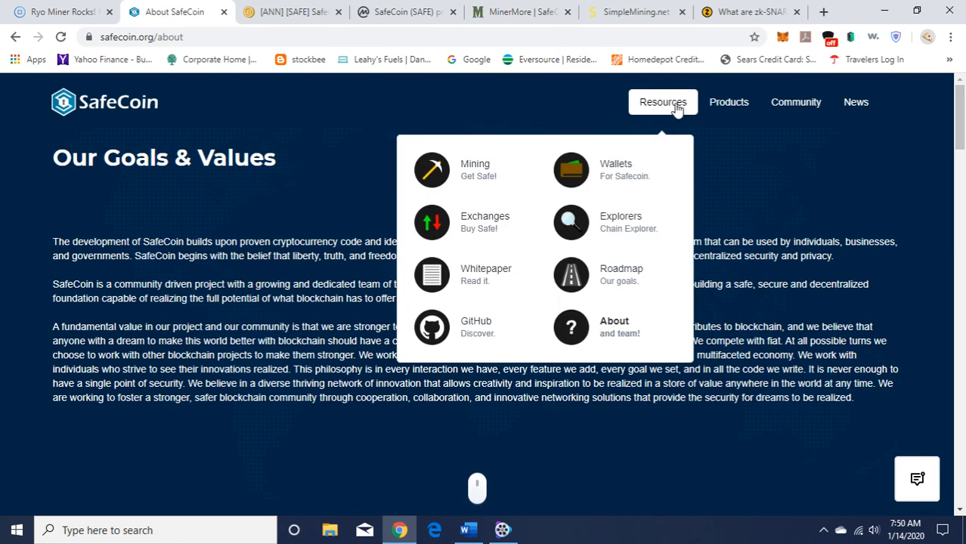
mouse_move(662, 150)
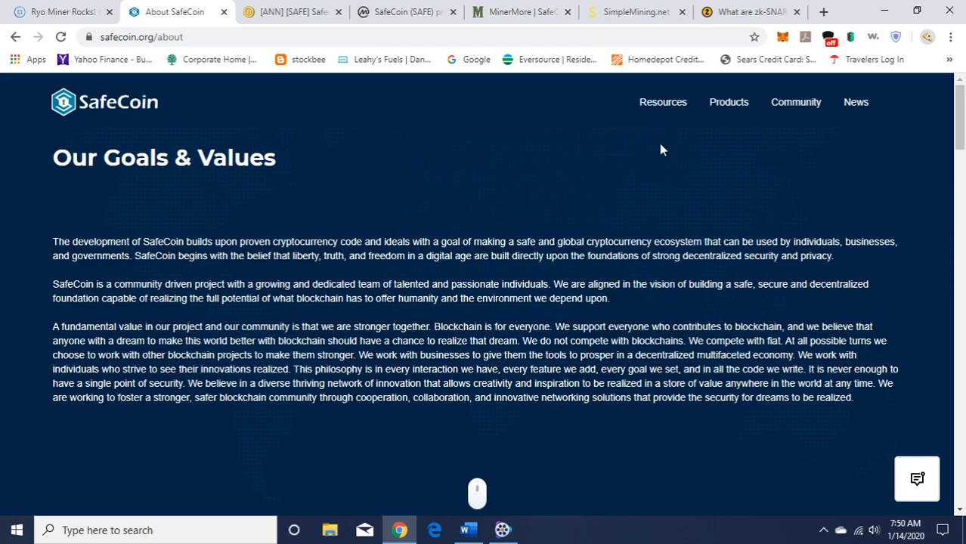
Choose Whitepaper from the Resources menu to load the SafeCoin whitepaper page.
click(662, 103)
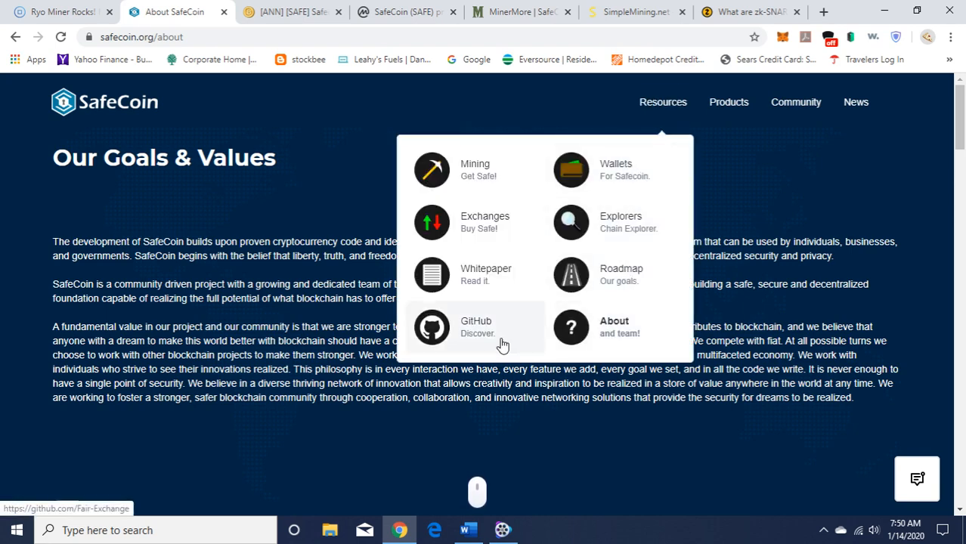
mouse_move(487, 275)
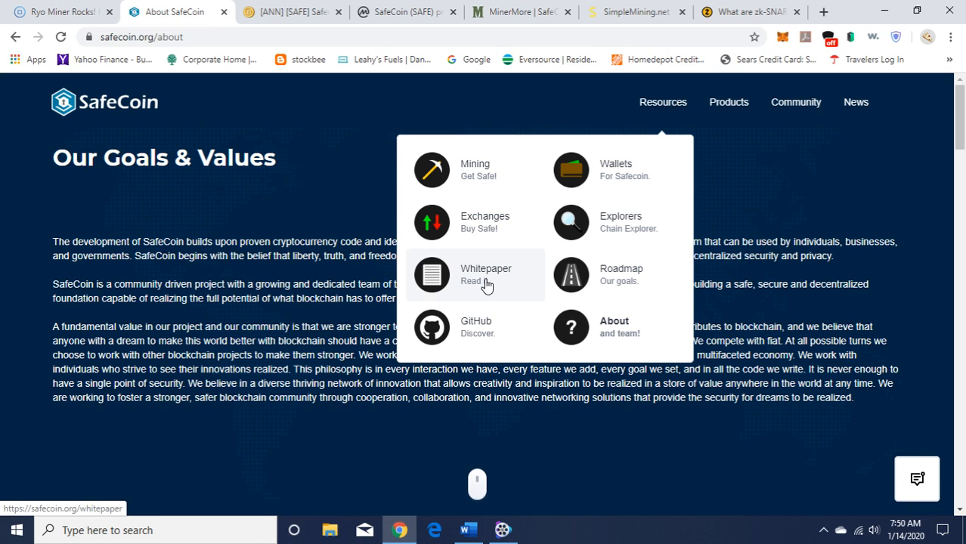
mouse_move(486, 221)
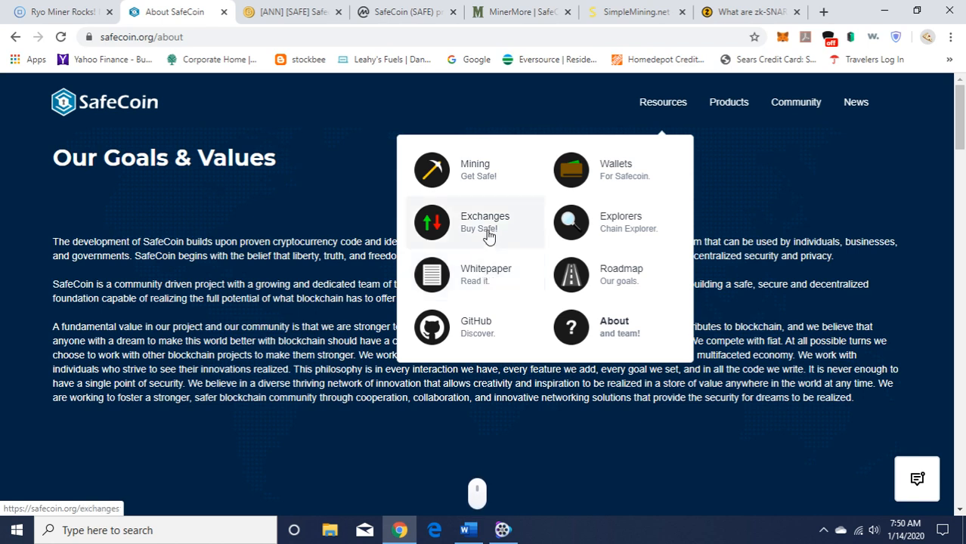
mouse_move(487, 175)
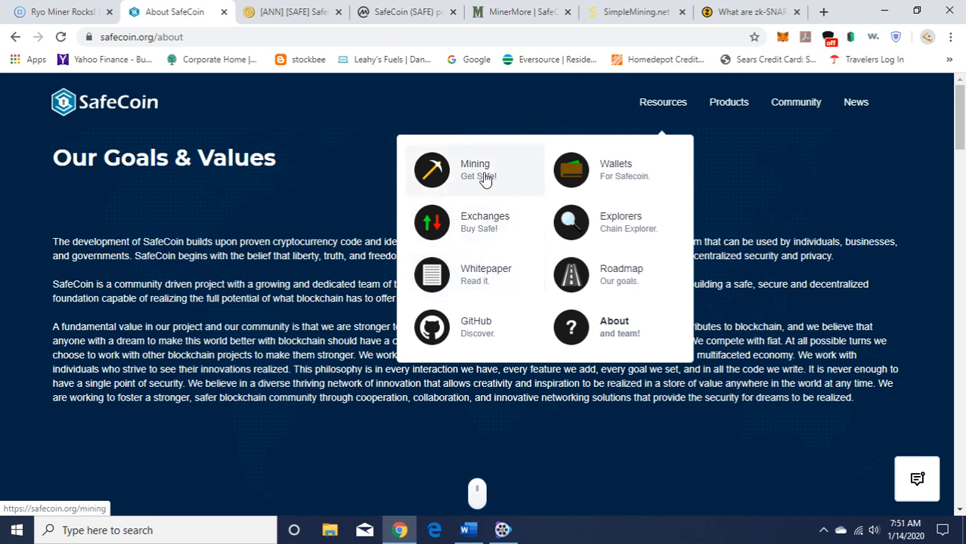
click(487, 276)
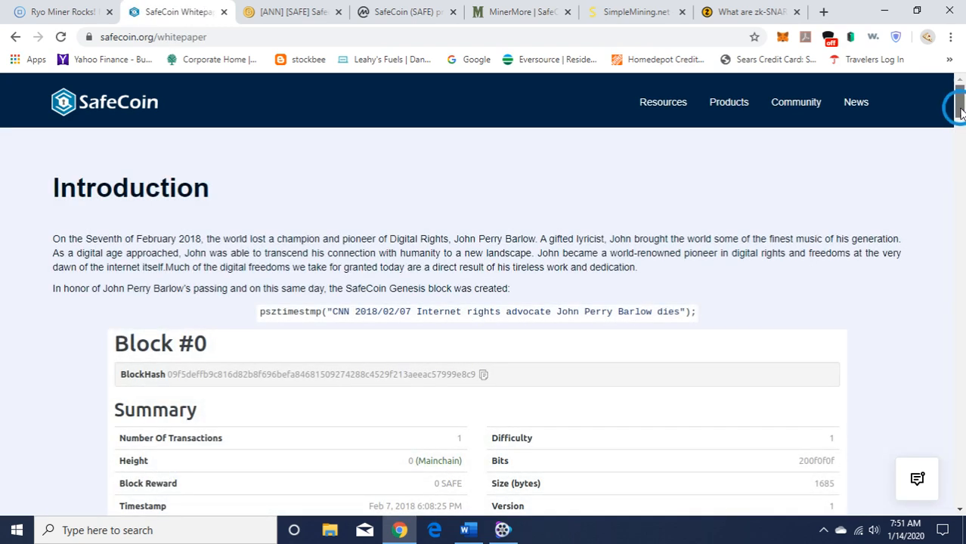
Scroll the whitepaper through Privacy & Anonymity and Why SafeCoin? down to the MATCH Blockchain diagram.
scroll(down, 3)
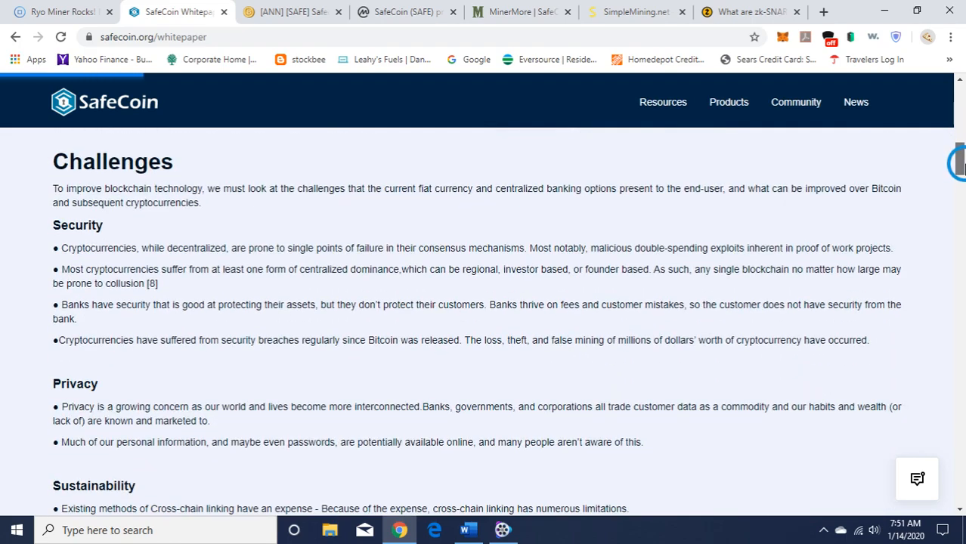
scroll(down, 3)
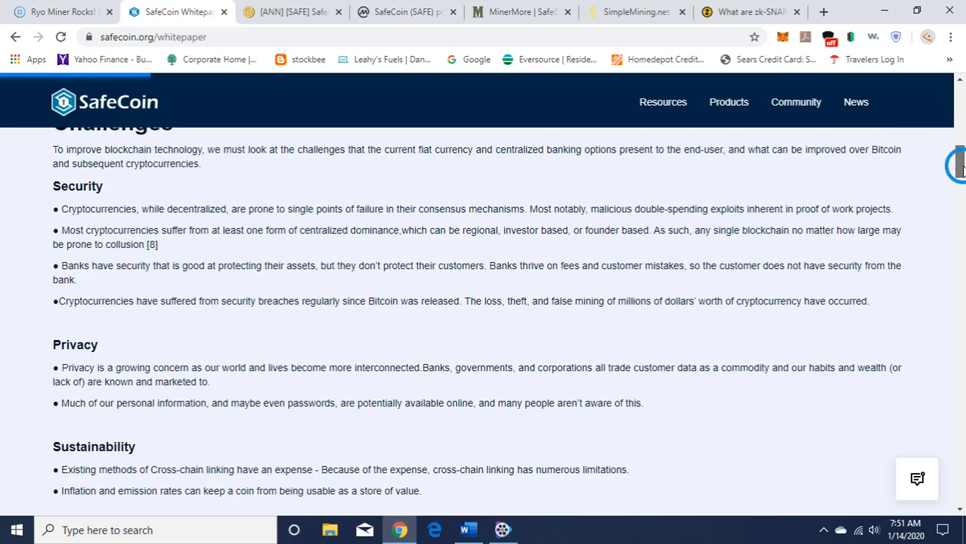
scroll(down, 3)
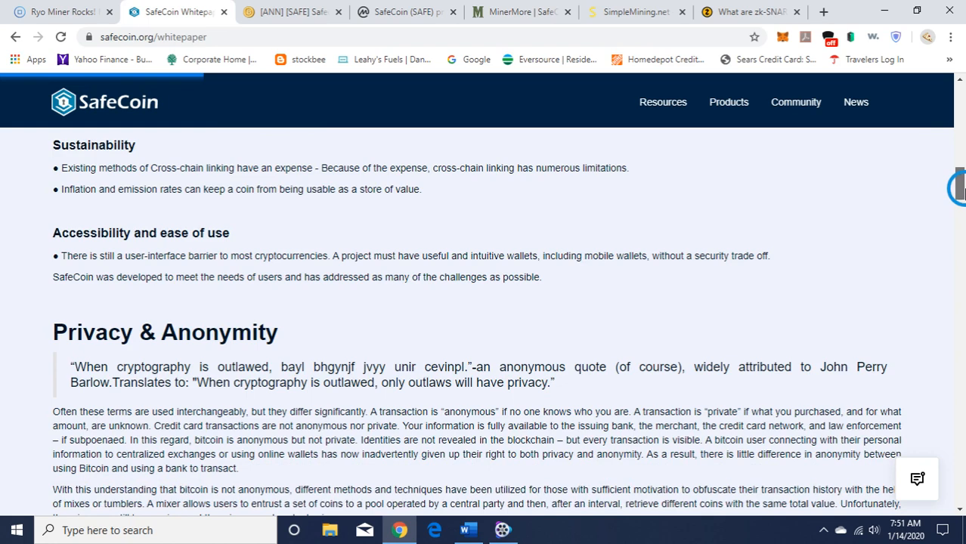
scroll(down, 3)
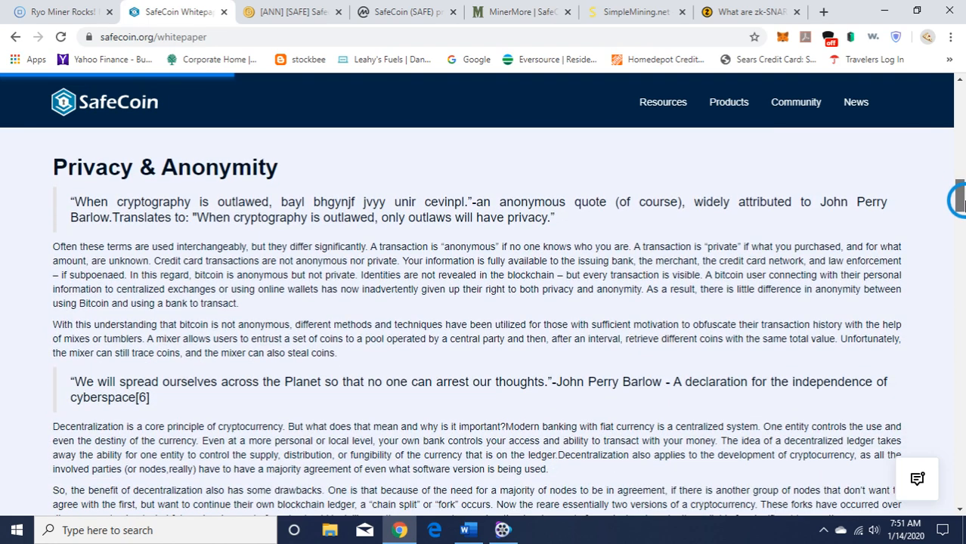
scroll(down, 3)
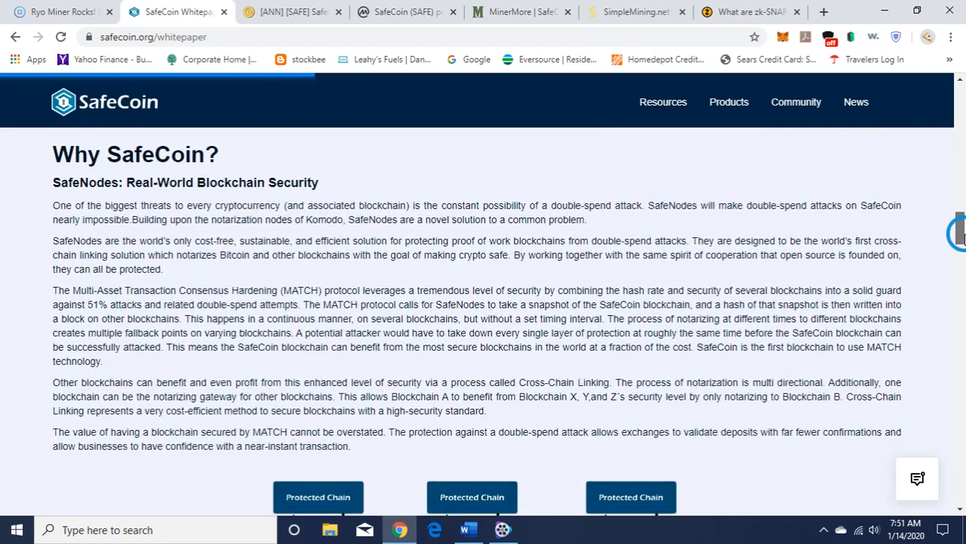
scroll(down, 3)
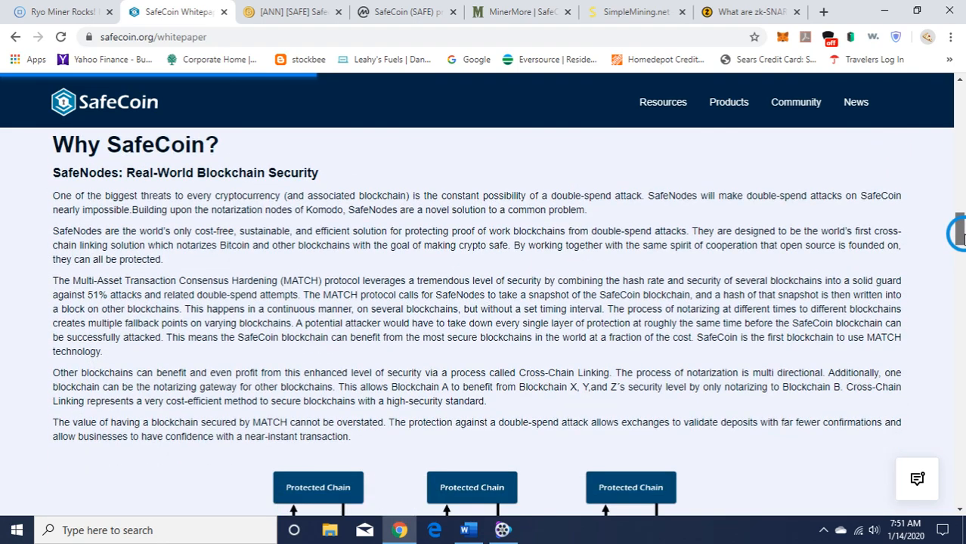
scroll(down, 3)
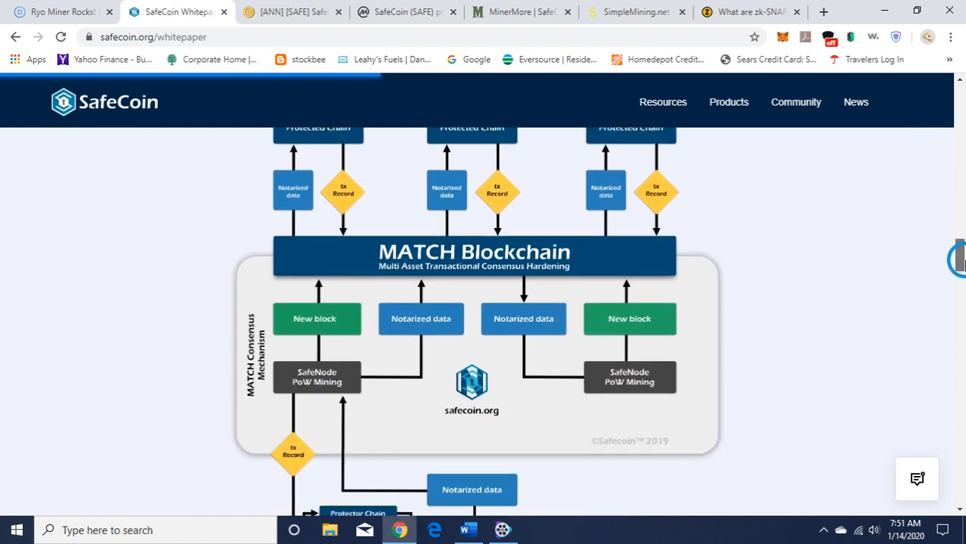
scroll(down, 3)
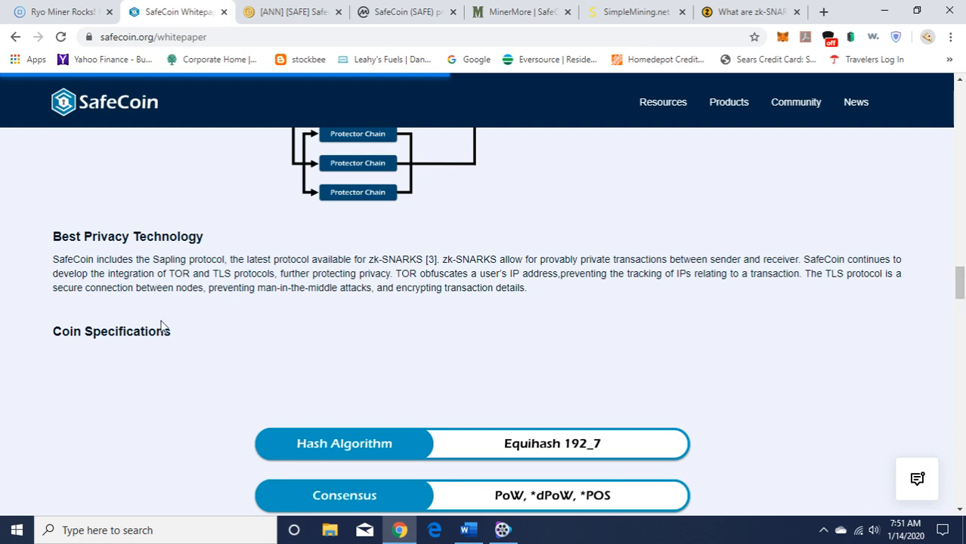
mouse_move(118, 269)
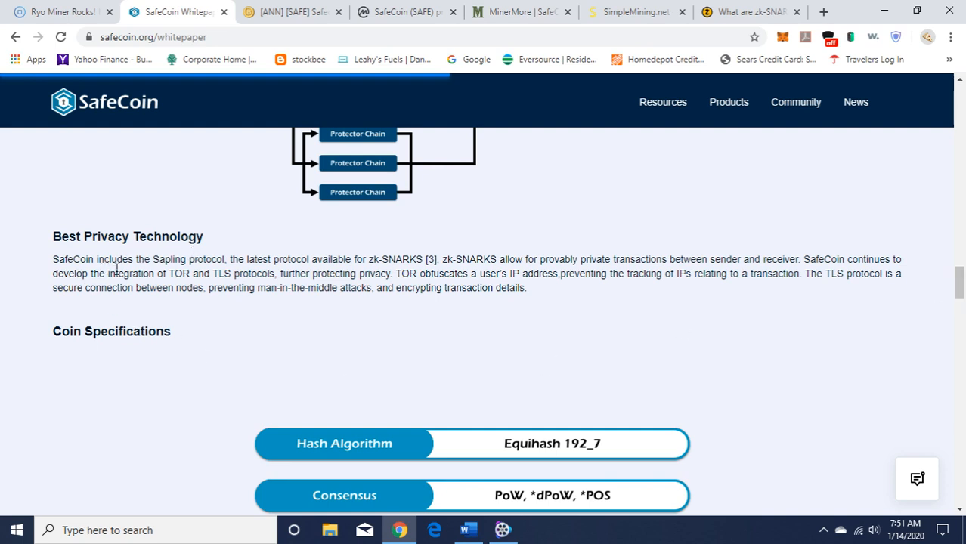
mouse_move(271, 272)
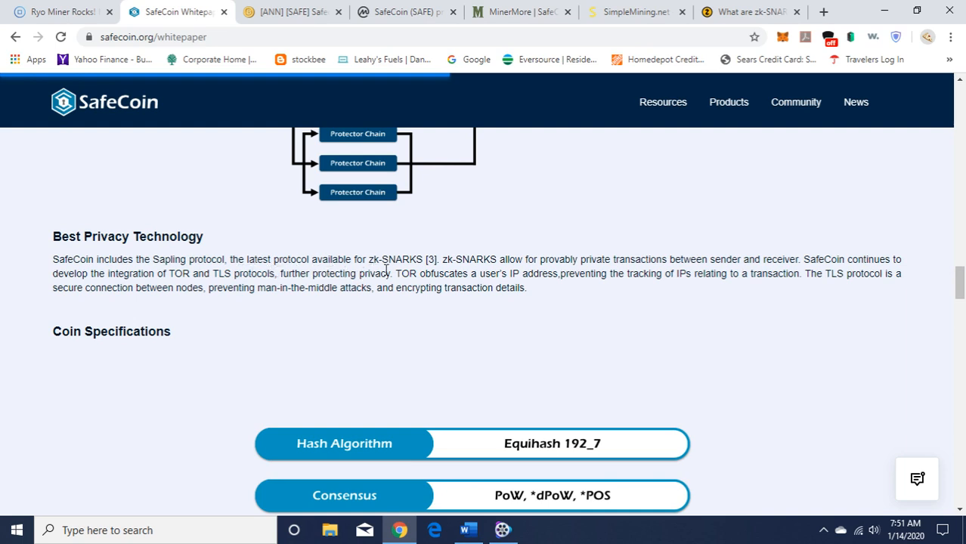
mouse_move(513, 272)
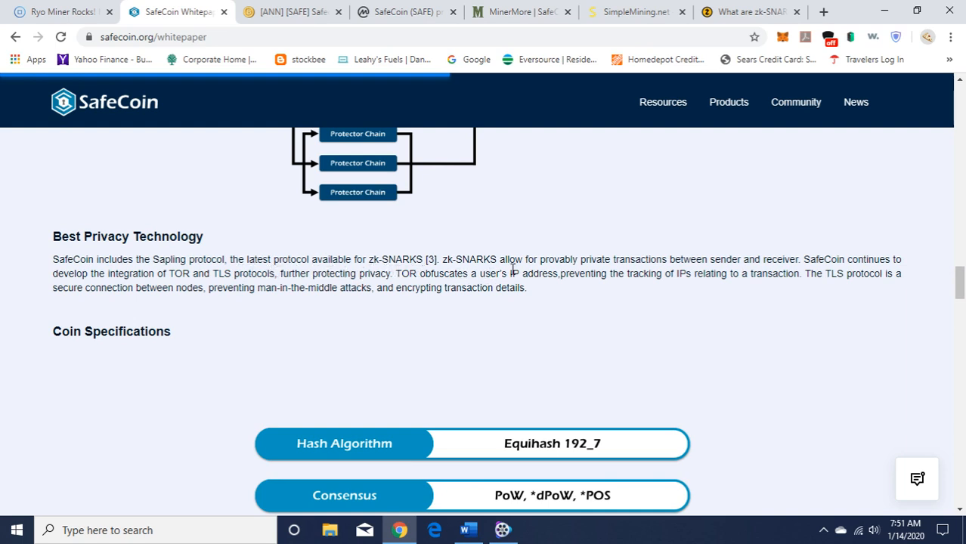
mouse_move(597, 272)
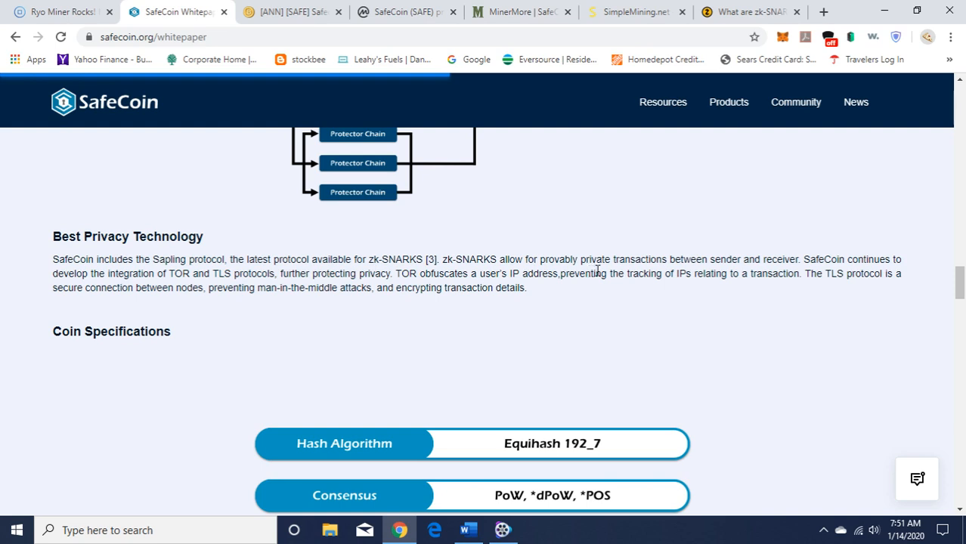
mouse_move(707, 272)
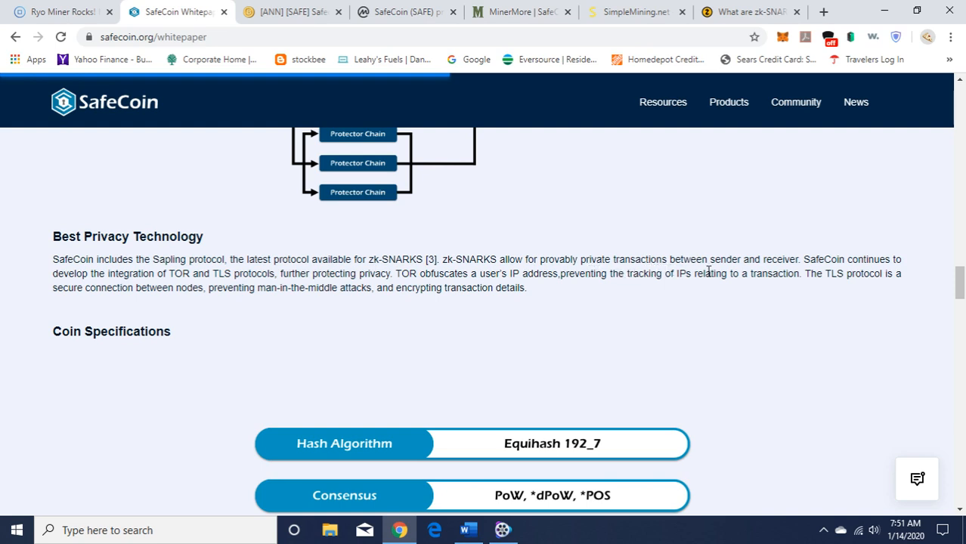
mouse_move(711, 339)
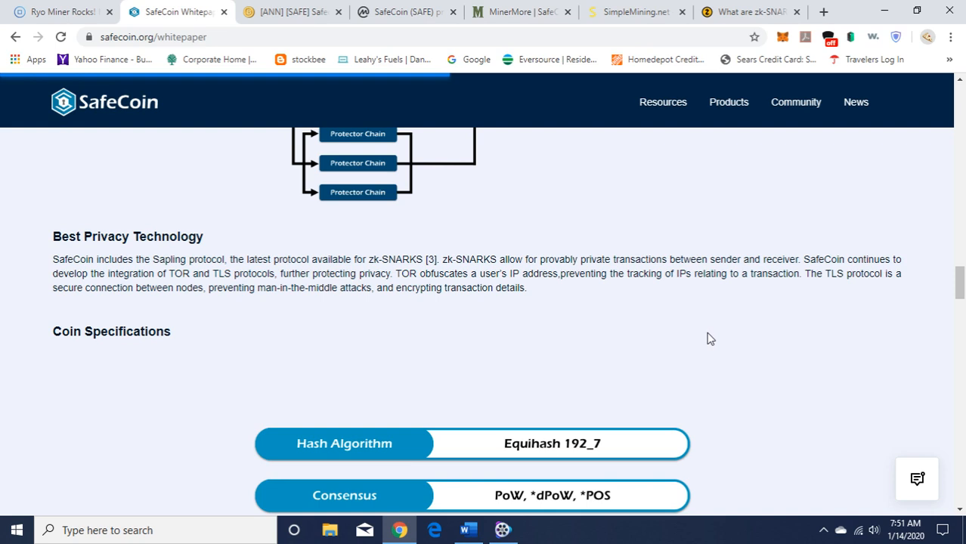
mouse_move(703, 339)
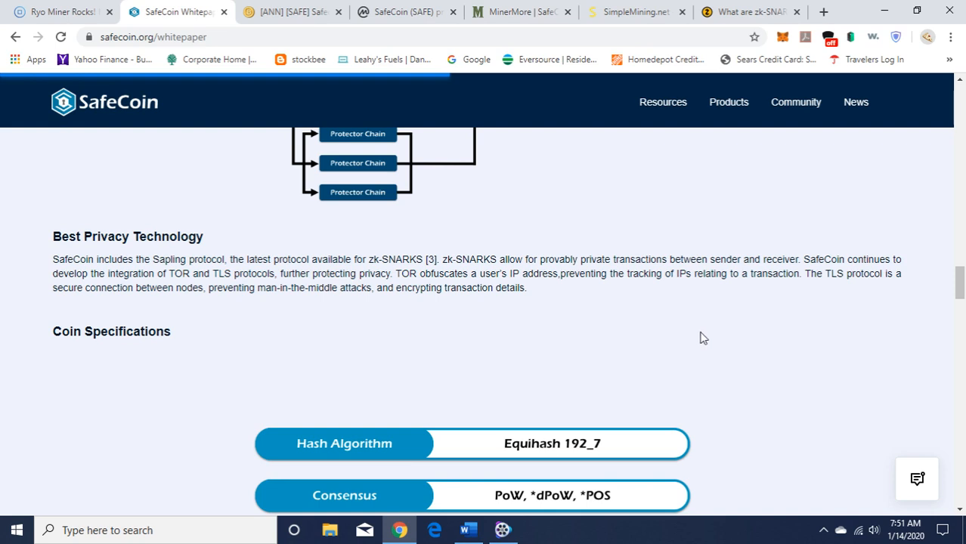
mouse_move(548, 328)
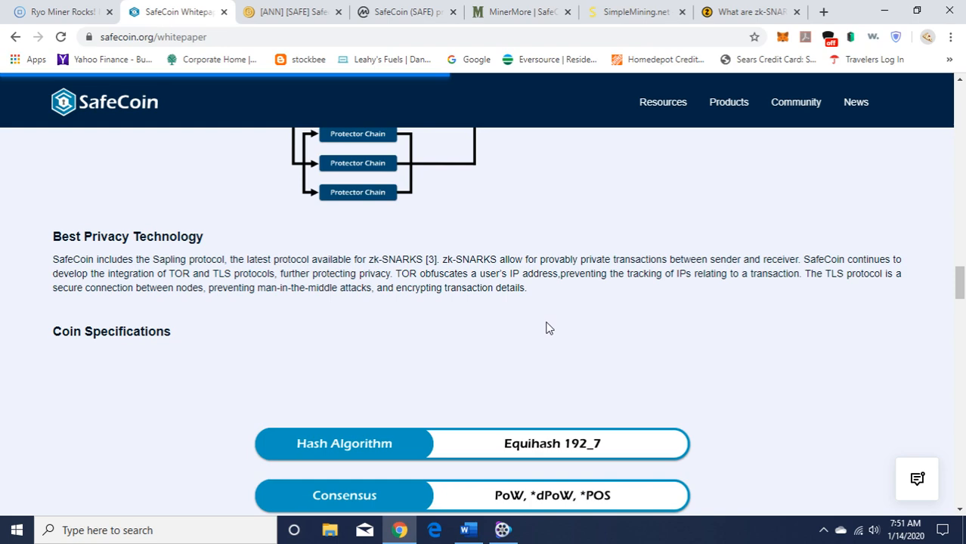
mouse_move(838, 316)
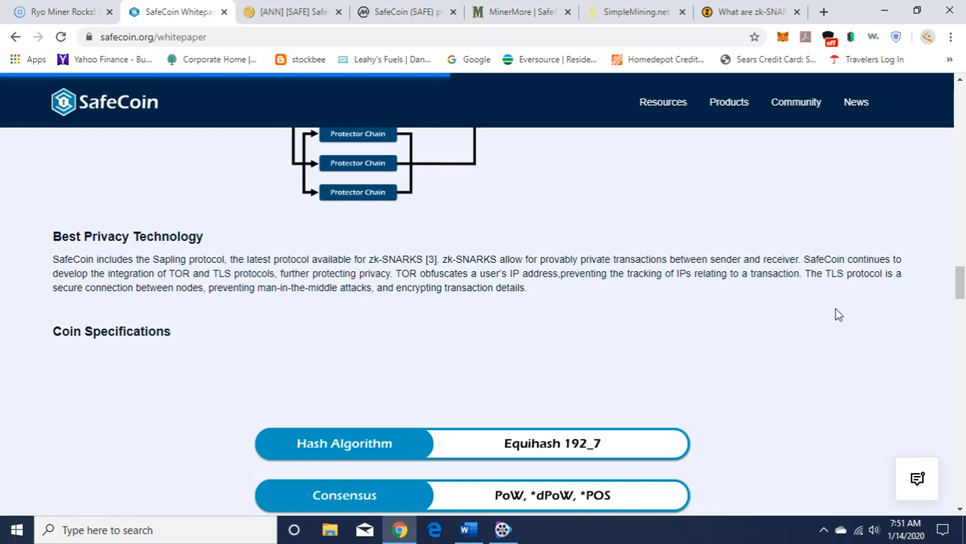
Scroll through Best Privacy Technology and the Coin Specifications table to SafeCoin Platform - Protocol.
scroll(down, 3)
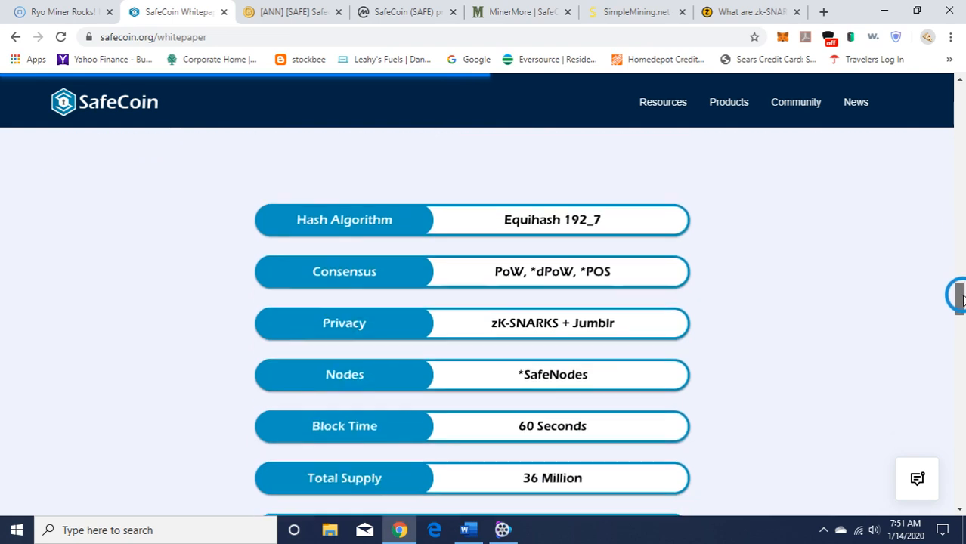
scroll(down, 3)
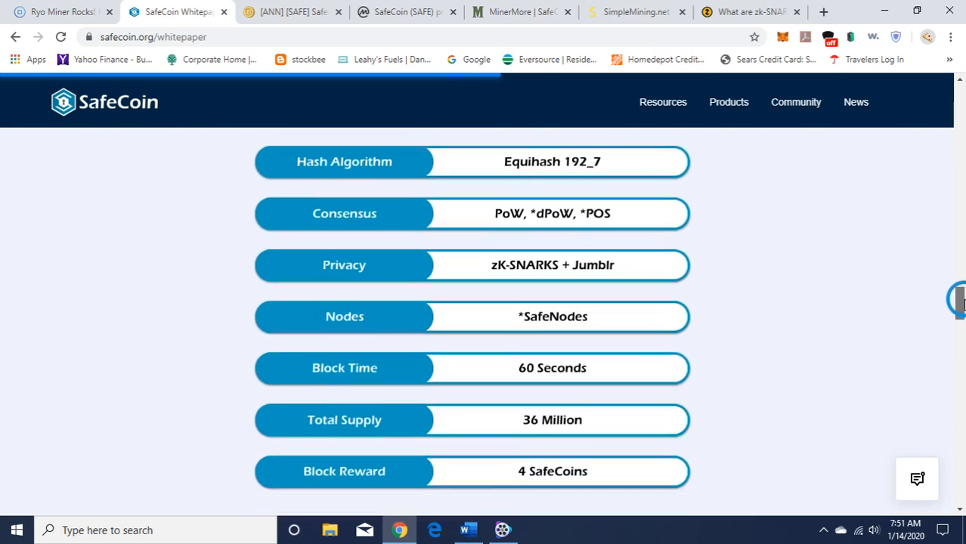
scroll(down, 3)
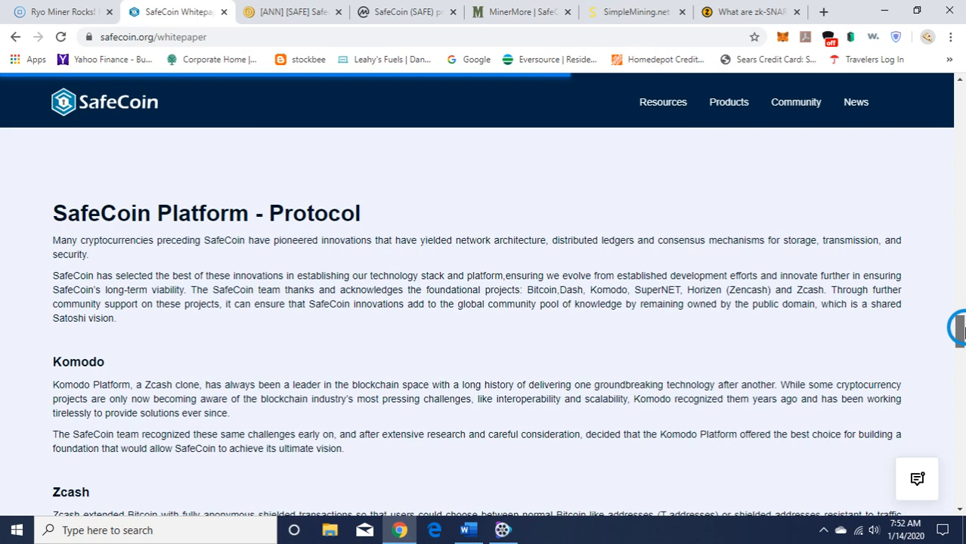
scroll(down, 3)
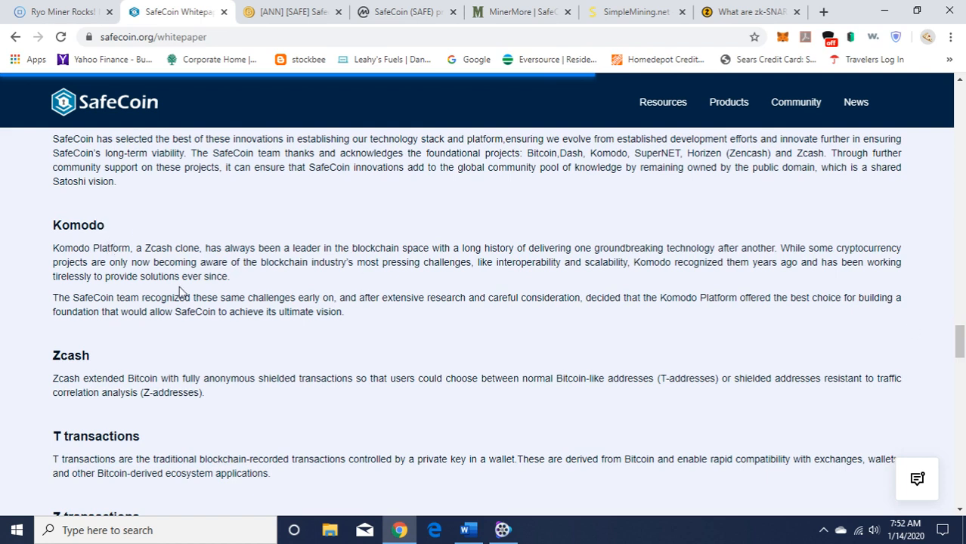
mouse_move(386, 330)
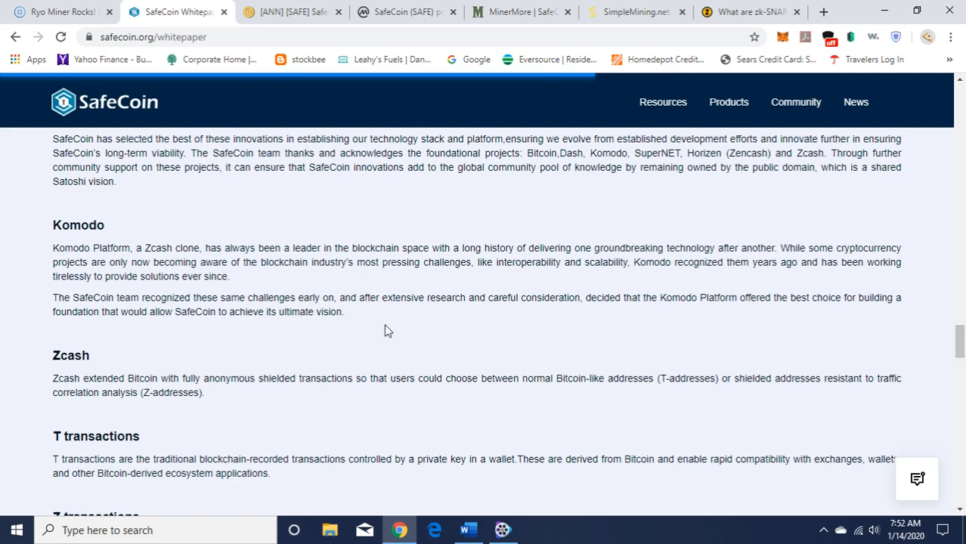
scroll(down, 3)
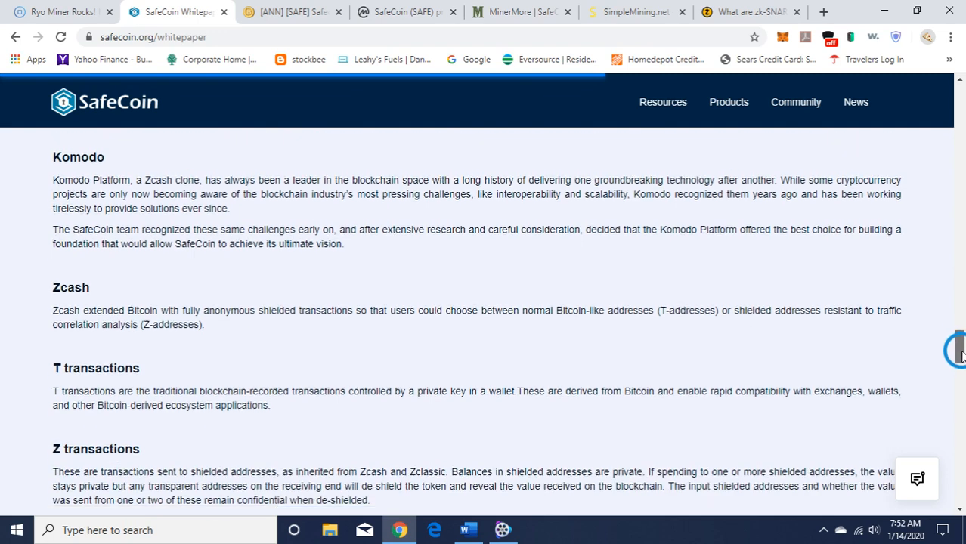
scroll(down, 3)
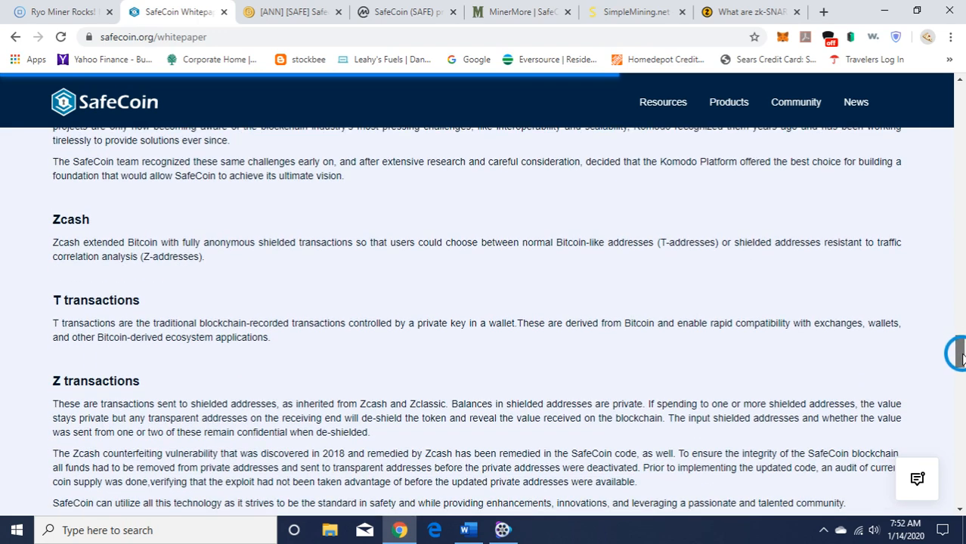
scroll(up, 3)
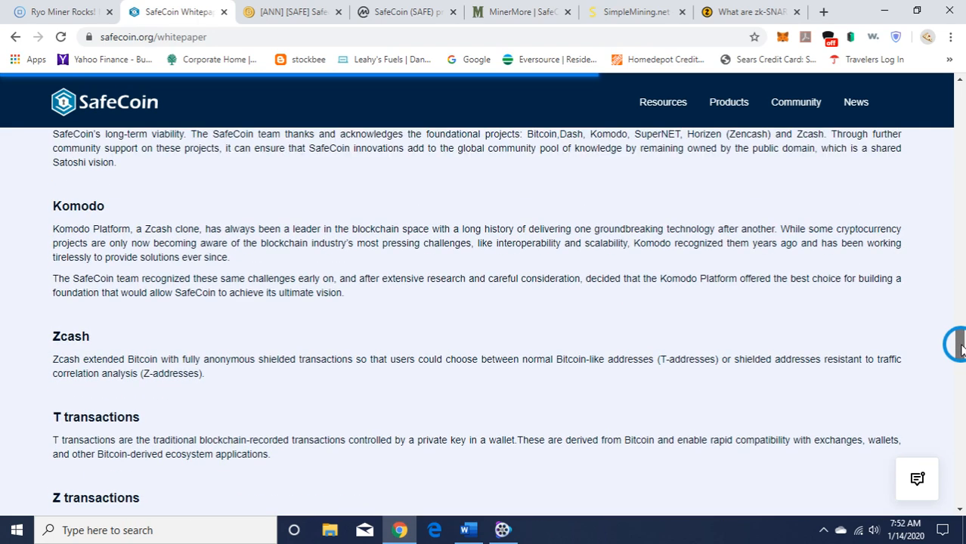
mouse_move(414, 336)
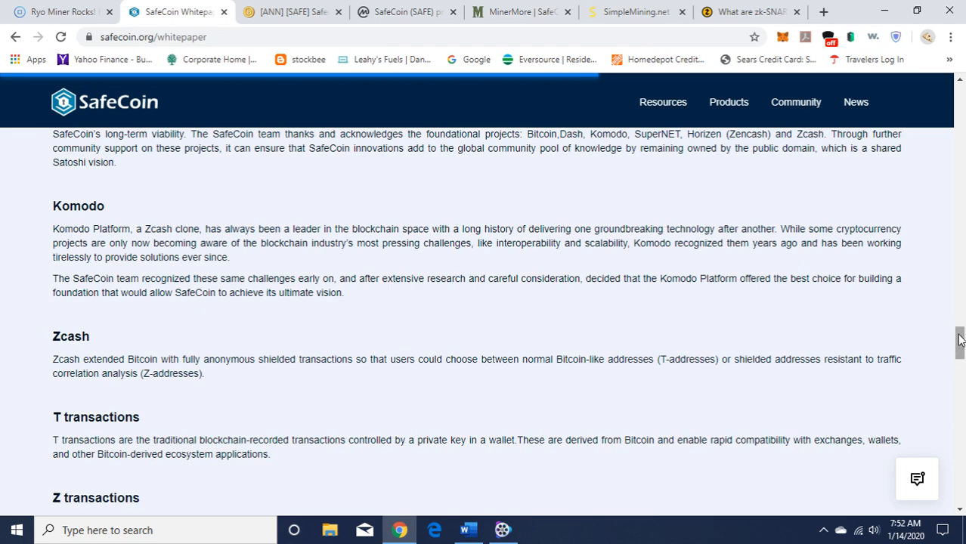
scroll(down, 3)
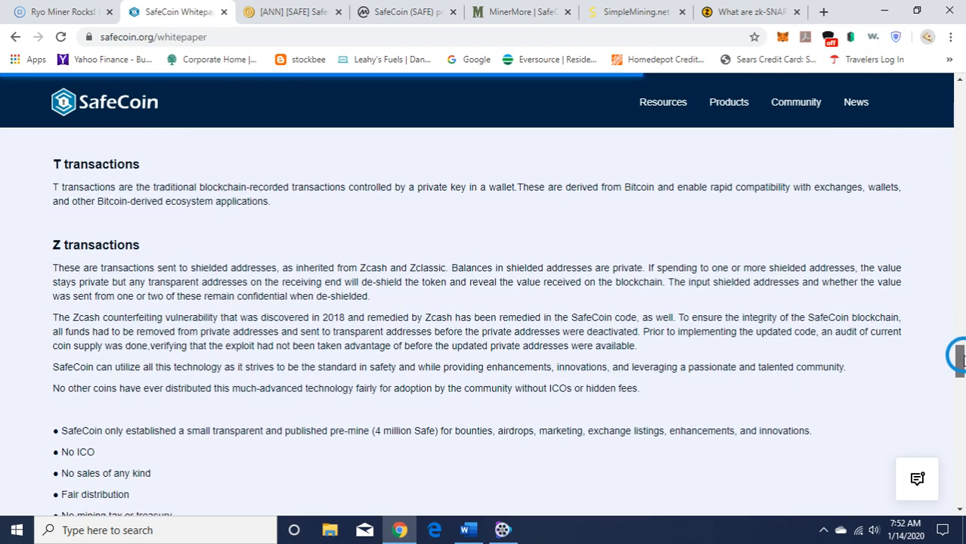
scroll(down, 3)
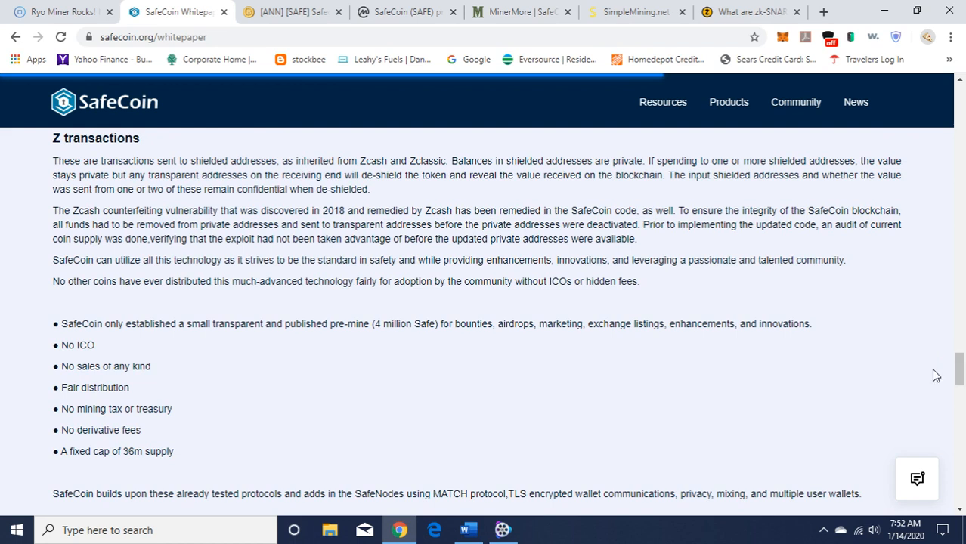
mouse_move(629, 372)
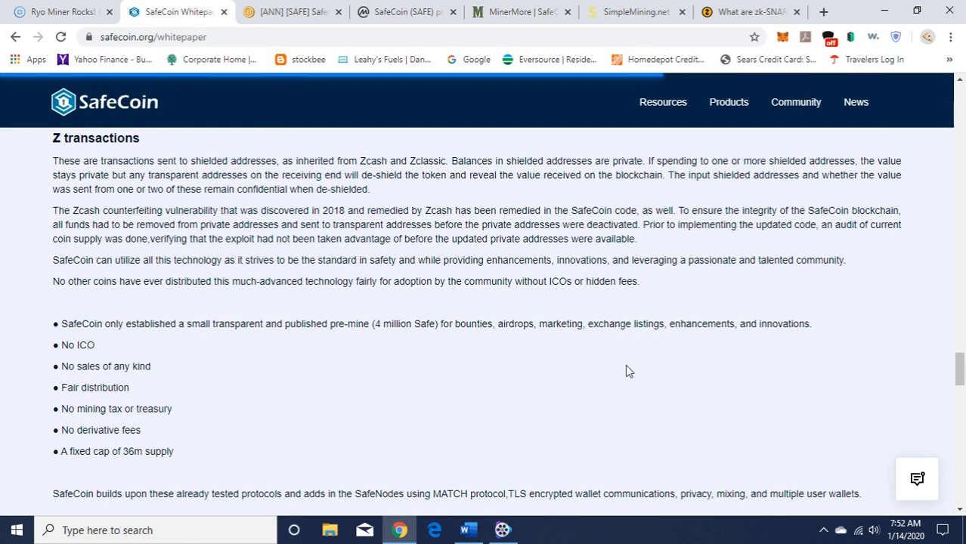
mouse_move(236, 340)
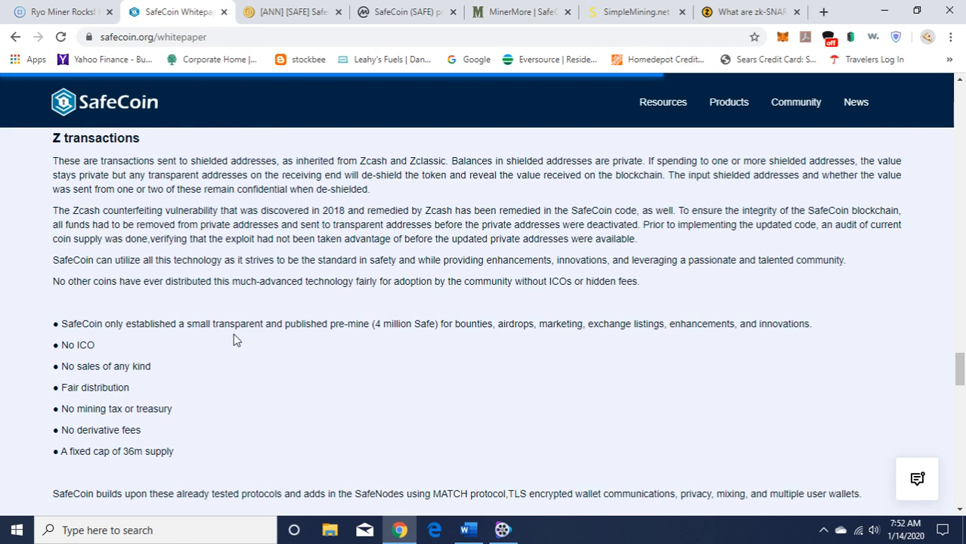
mouse_move(314, 344)
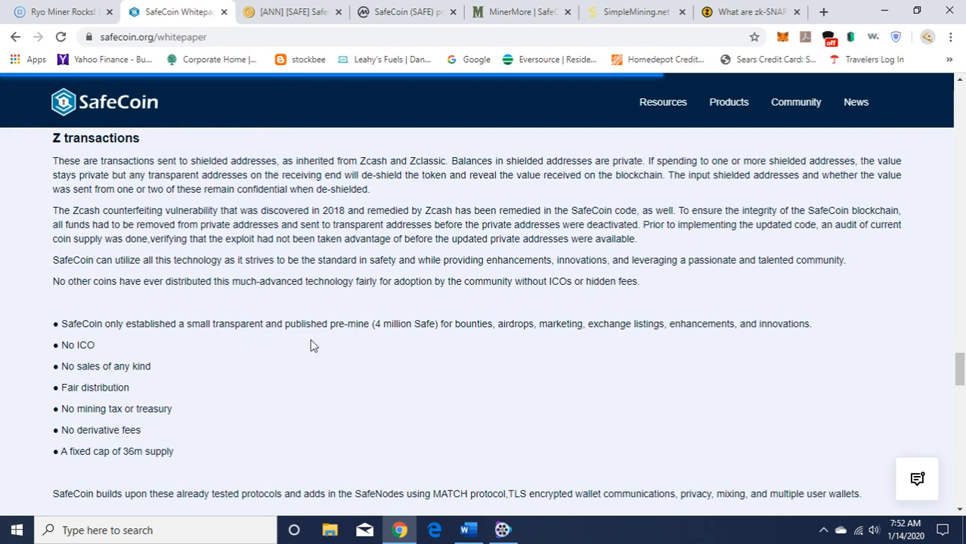
mouse_move(153, 387)
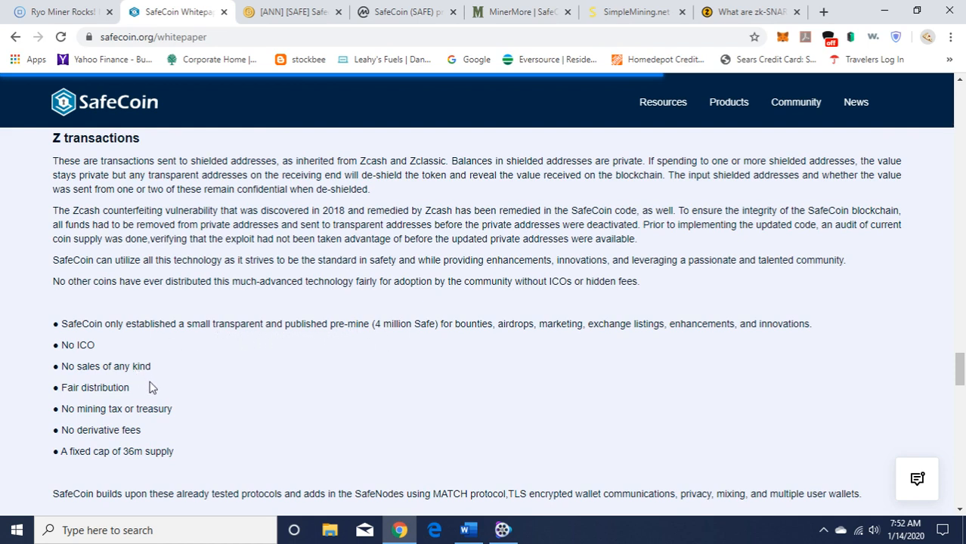
mouse_move(190, 420)
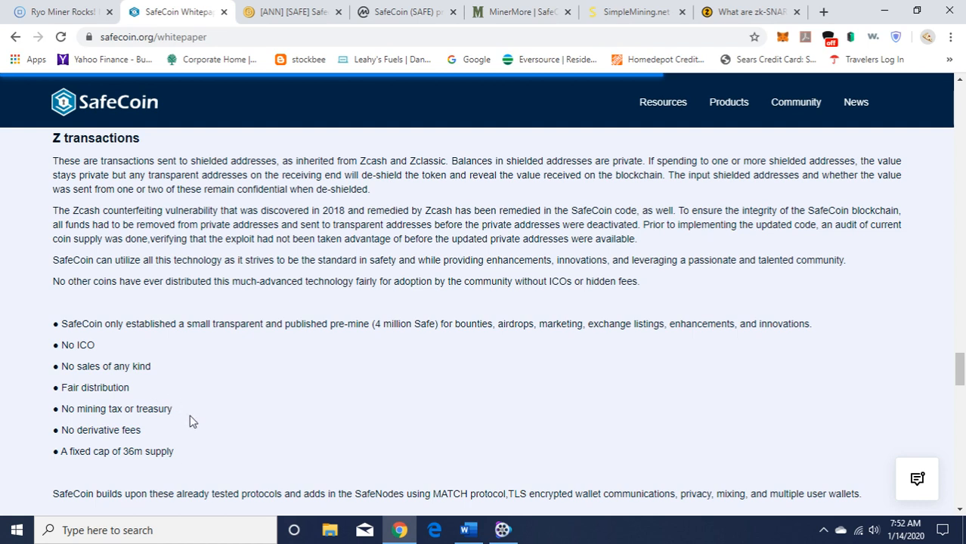
mouse_move(193, 445)
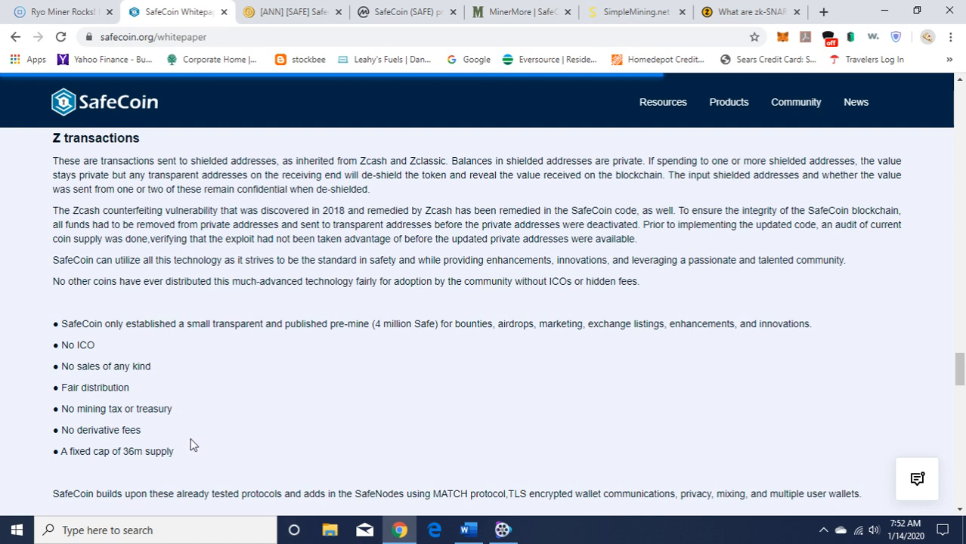
mouse_move(829, 474)
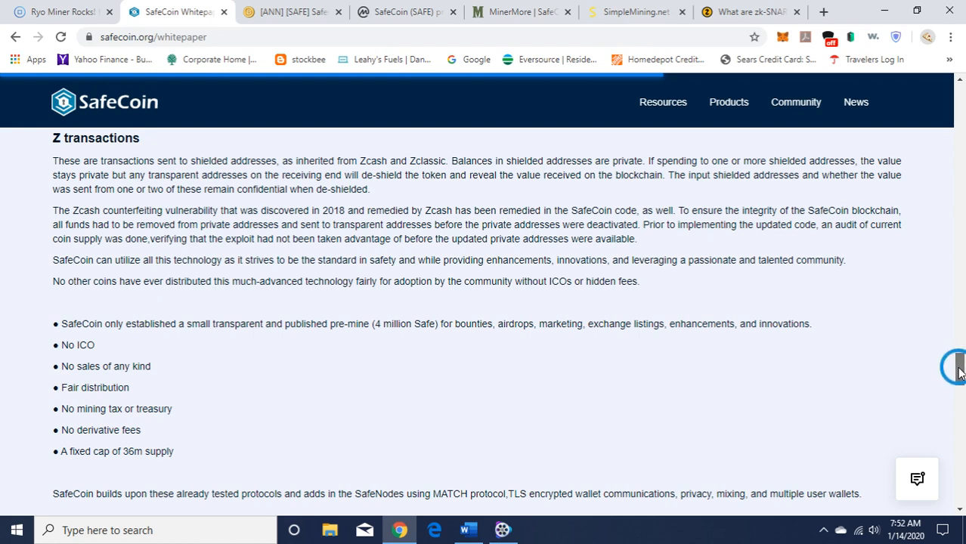
scroll(down, 3)
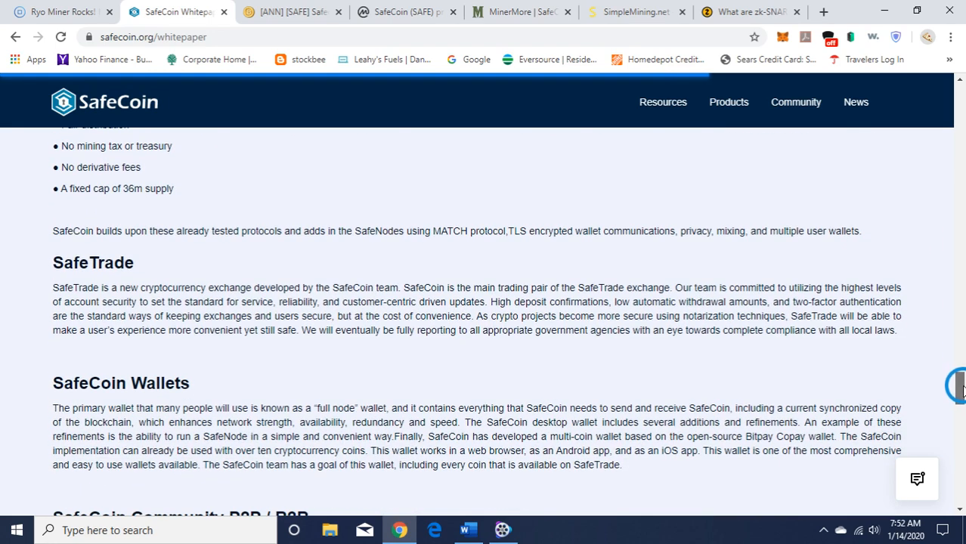
scroll(down, 3)
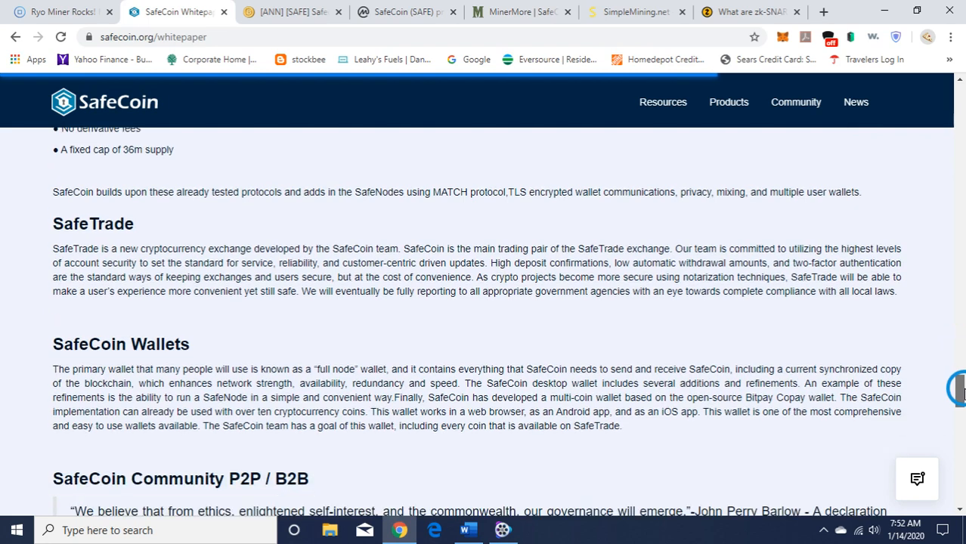
scroll(down, 3)
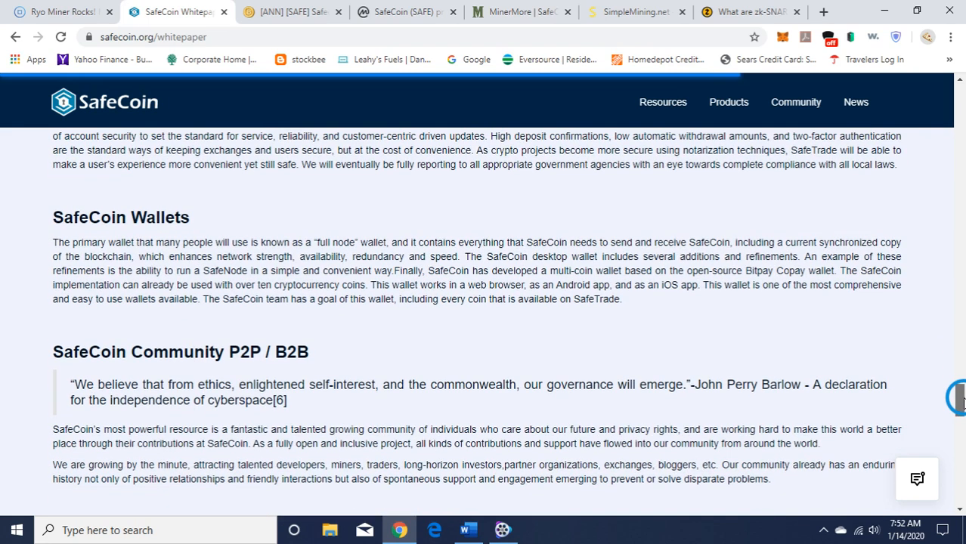
scroll(up, 3)
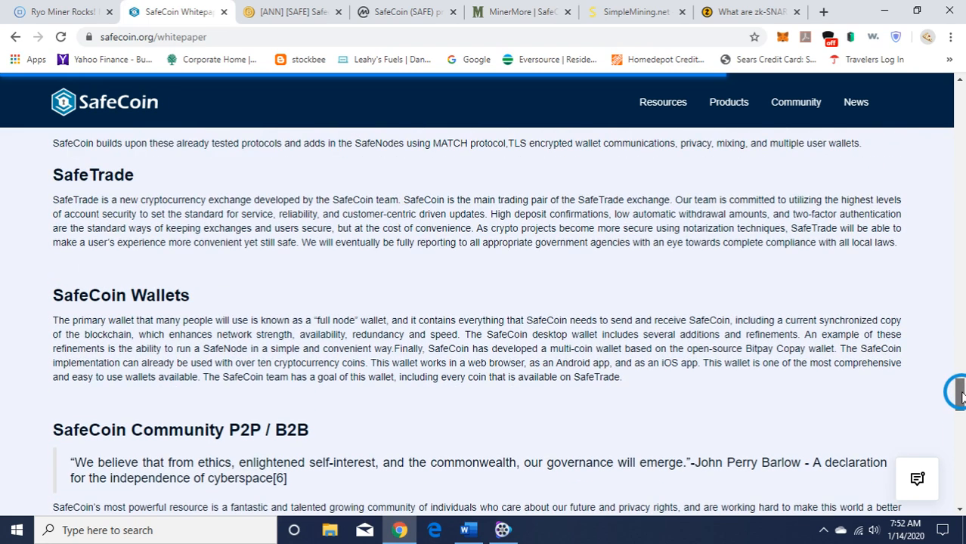
scroll(down, 3)
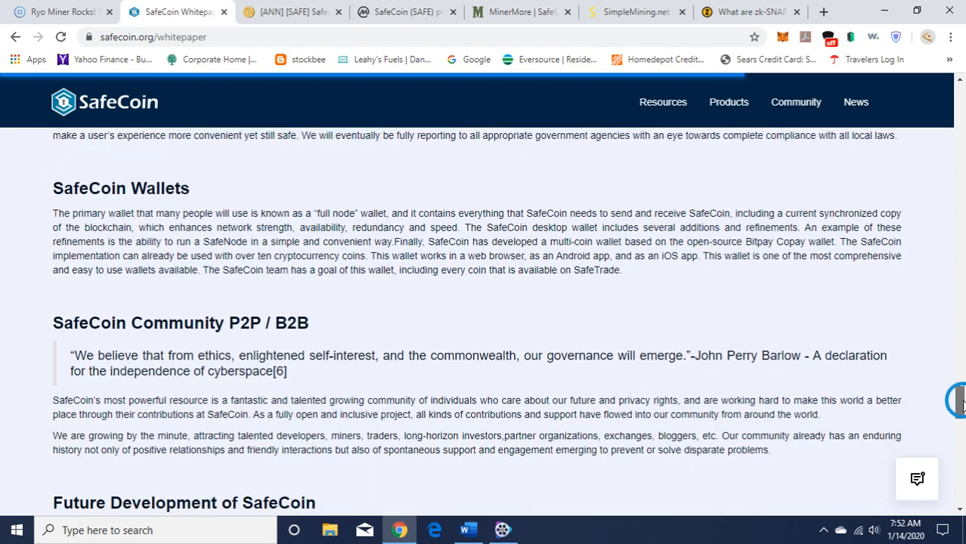
scroll(down, 3)
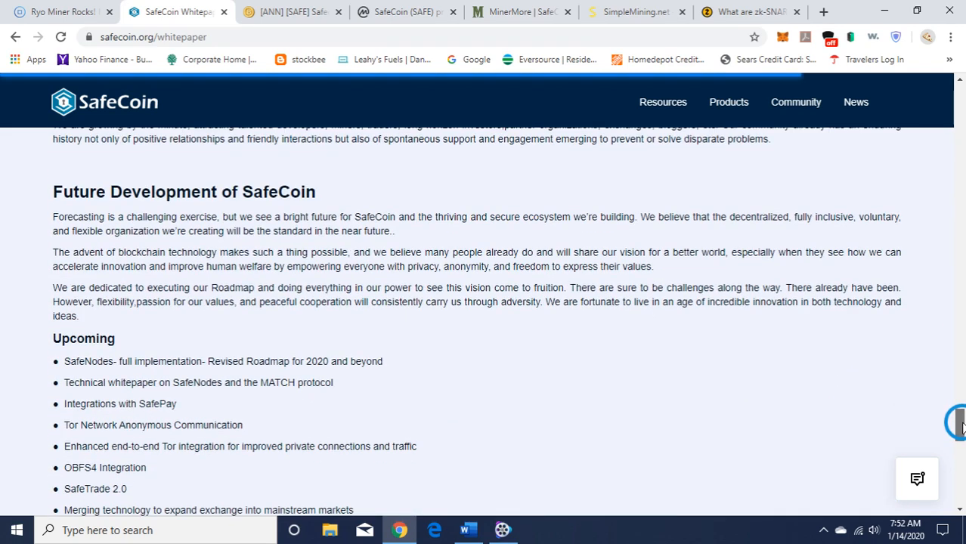
scroll(down, 3)
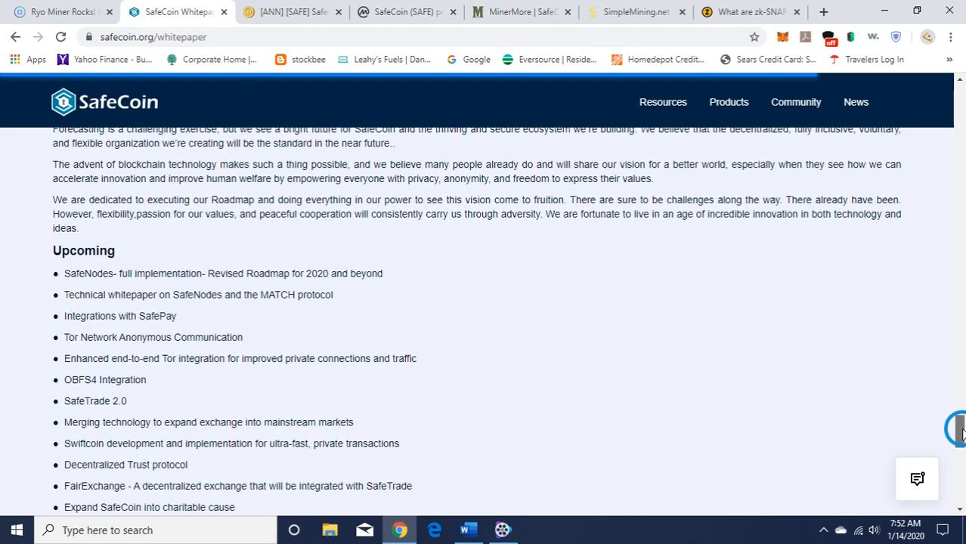
scroll(down, 3)
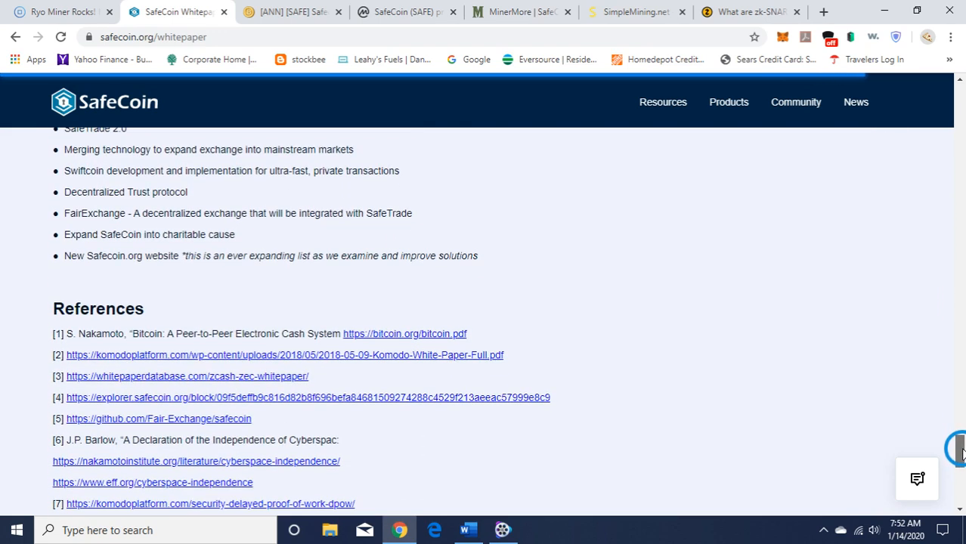
mouse_move(709, 308)
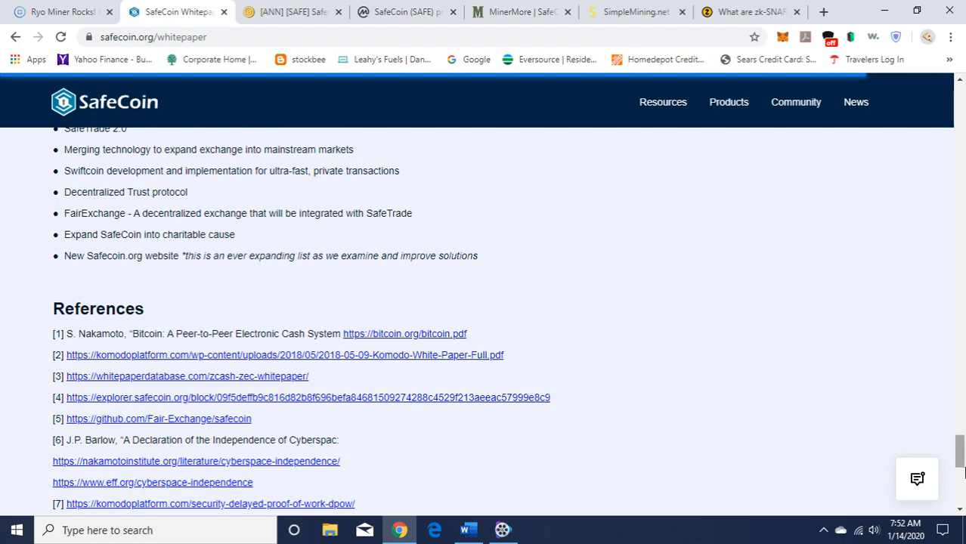
scroll(up, 3)
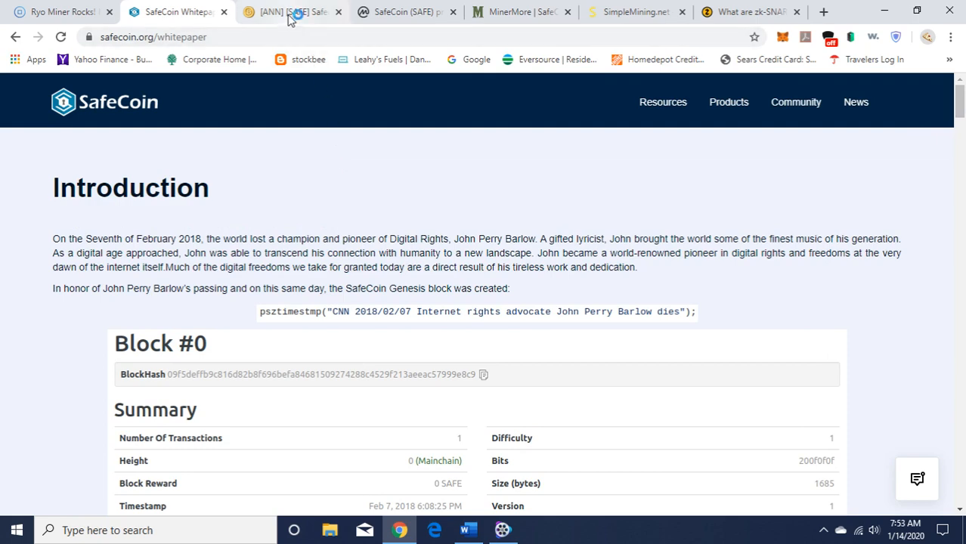
Switch to the [ANN] [SAFE] thread and scroll through its project links and pool list.
click(290, 12)
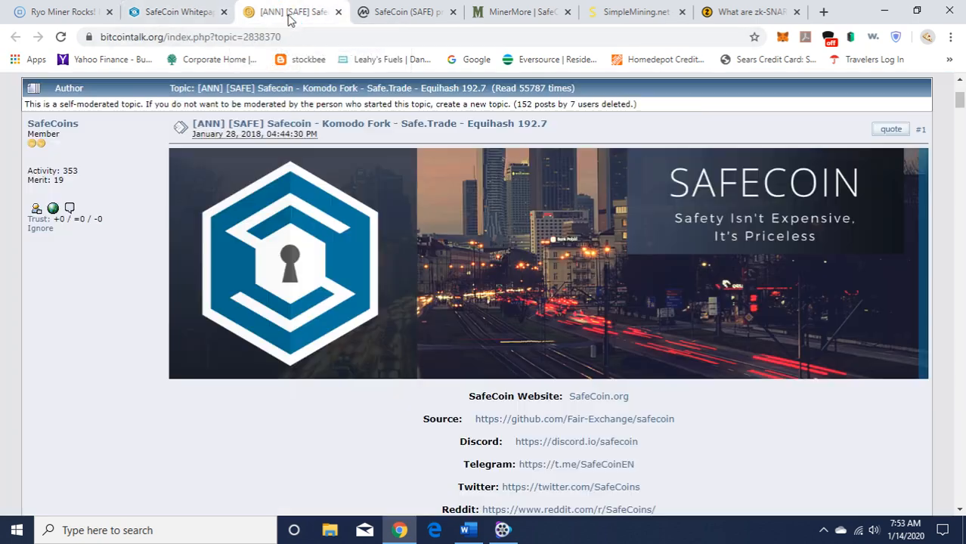
mouse_move(958, 100)
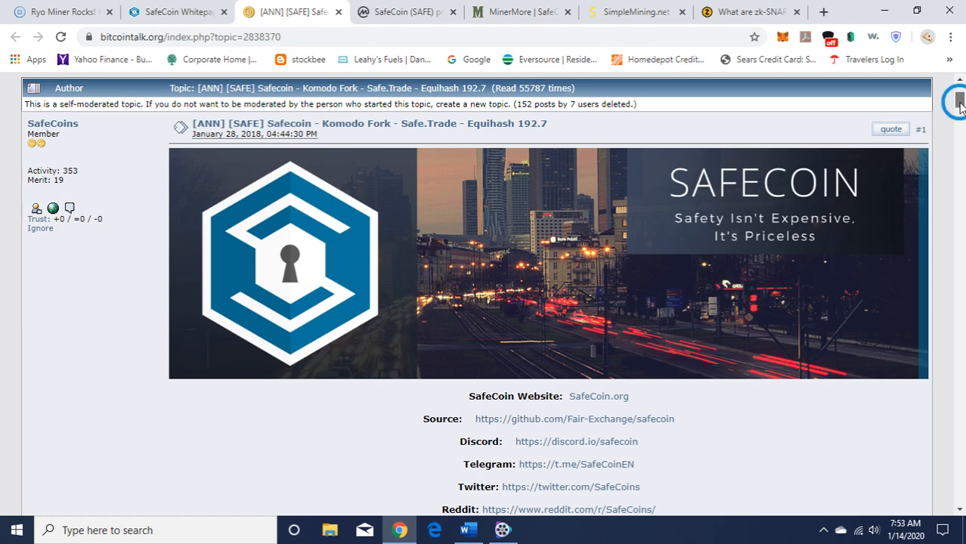
scroll(down, 3)
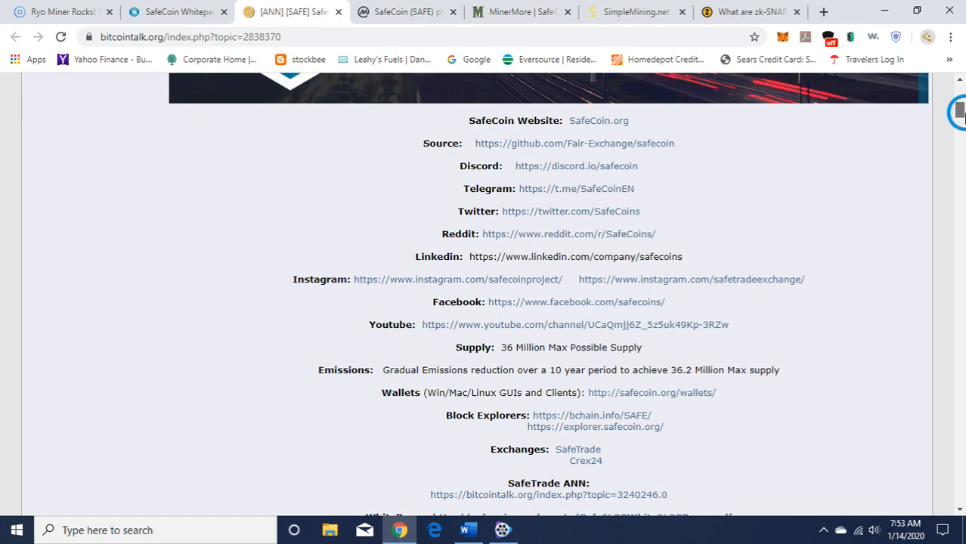
scroll(down, 3)
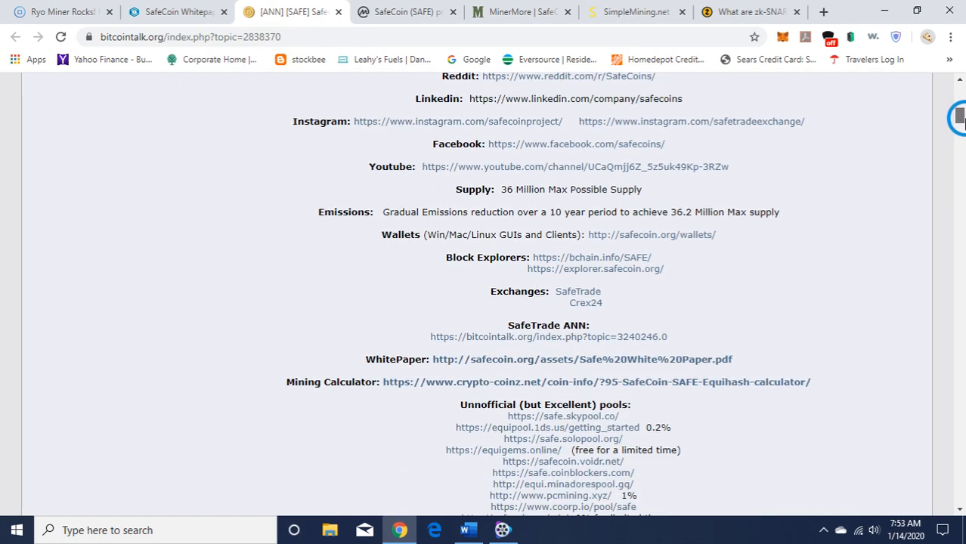
scroll(down, 3)
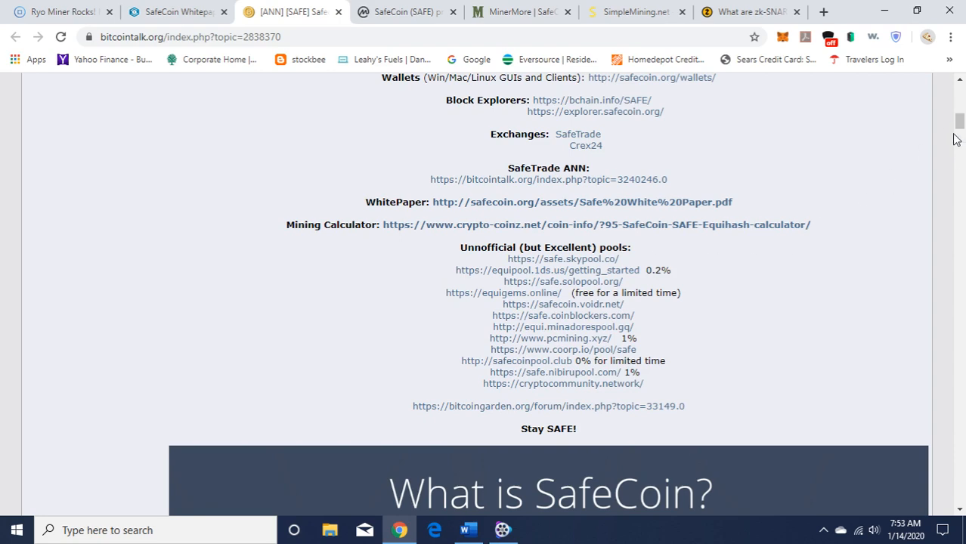
scroll(down, 3)
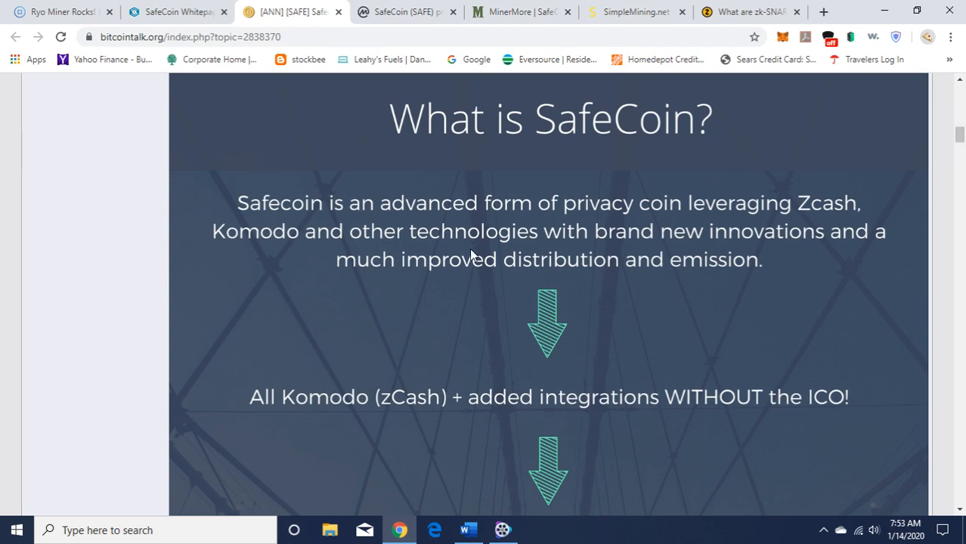
mouse_move(674, 221)
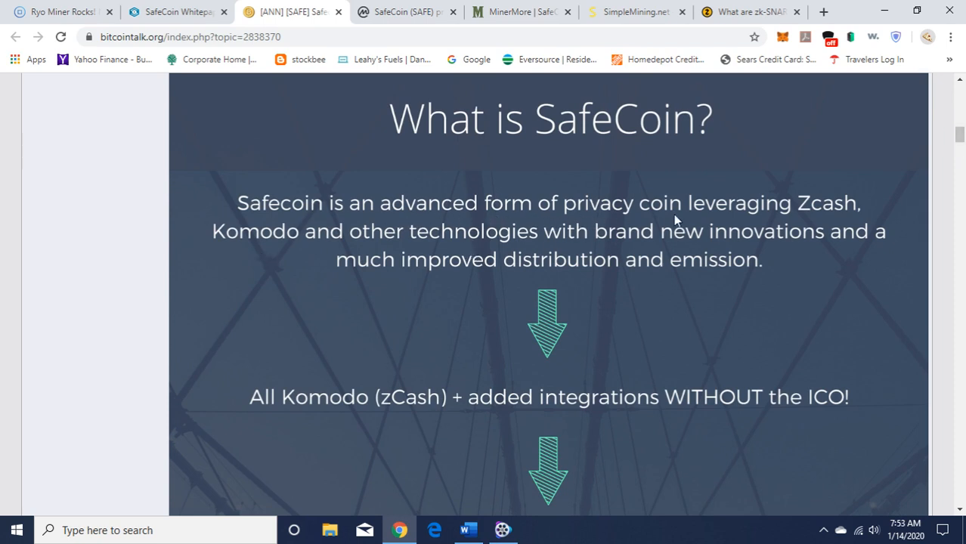
mouse_move(282, 257)
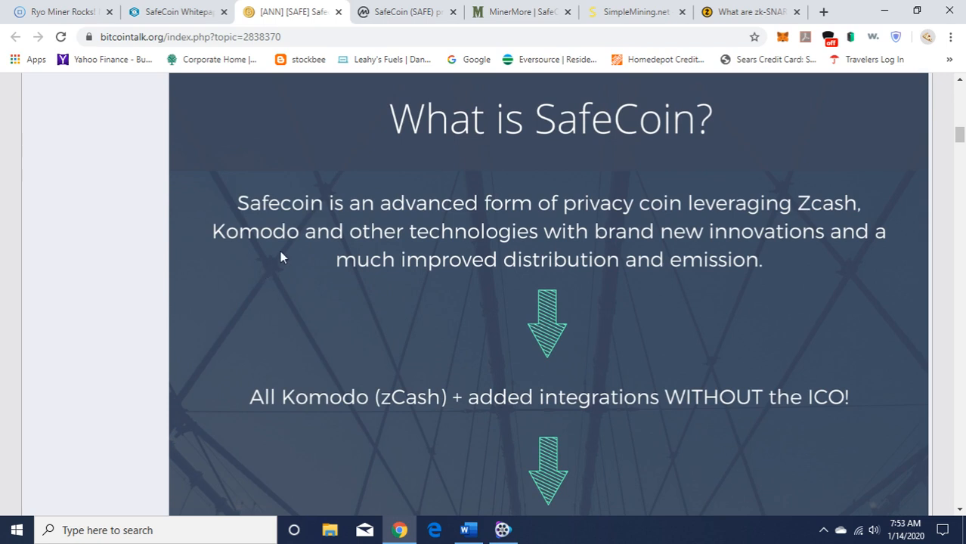
mouse_move(723, 248)
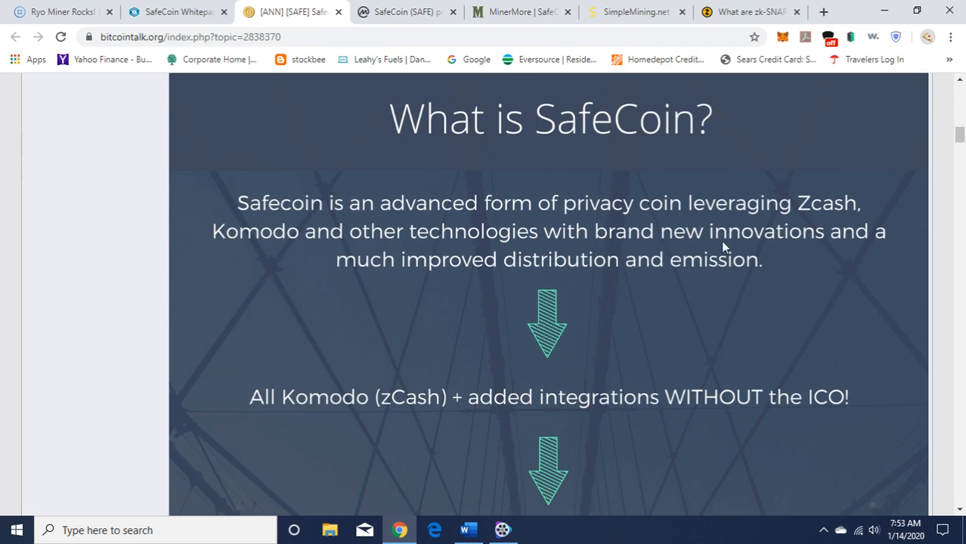
mouse_move(677, 278)
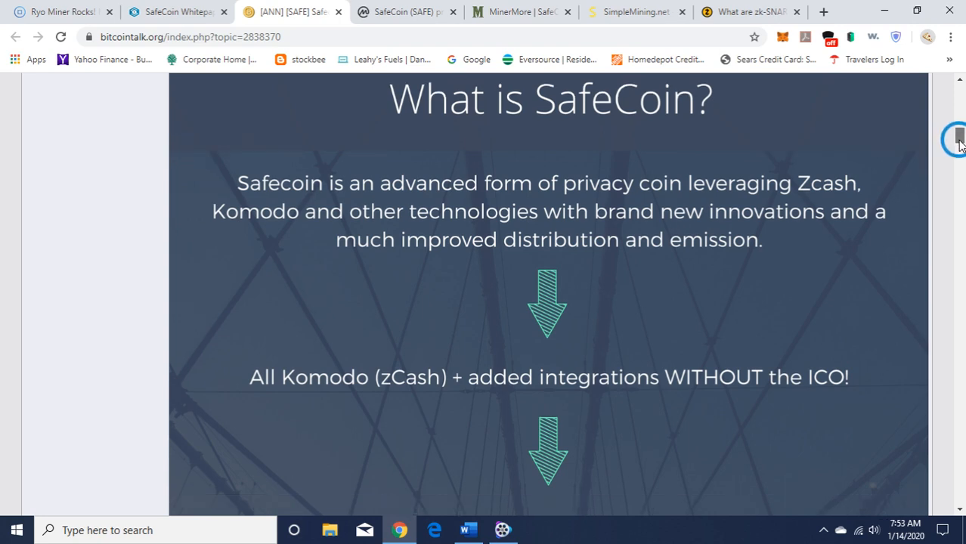
Scroll from the SafeCoin mission statement down to the Why SafeCoin? heading.
scroll(down, 3)
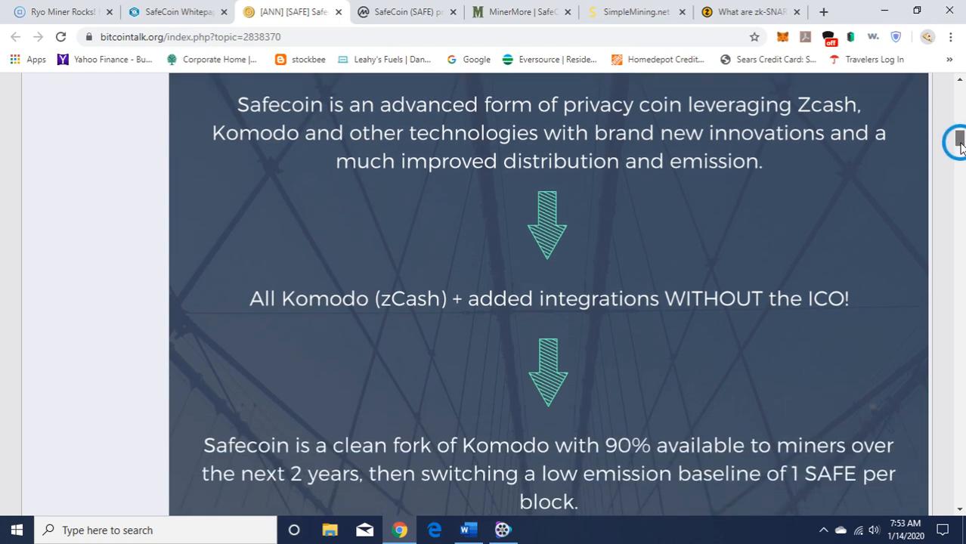
scroll(down, 3)
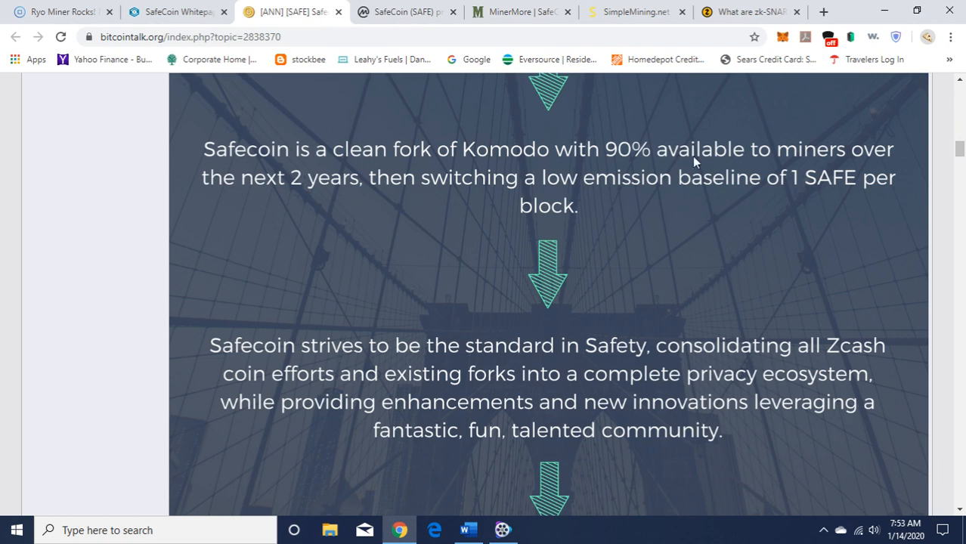
mouse_move(287, 191)
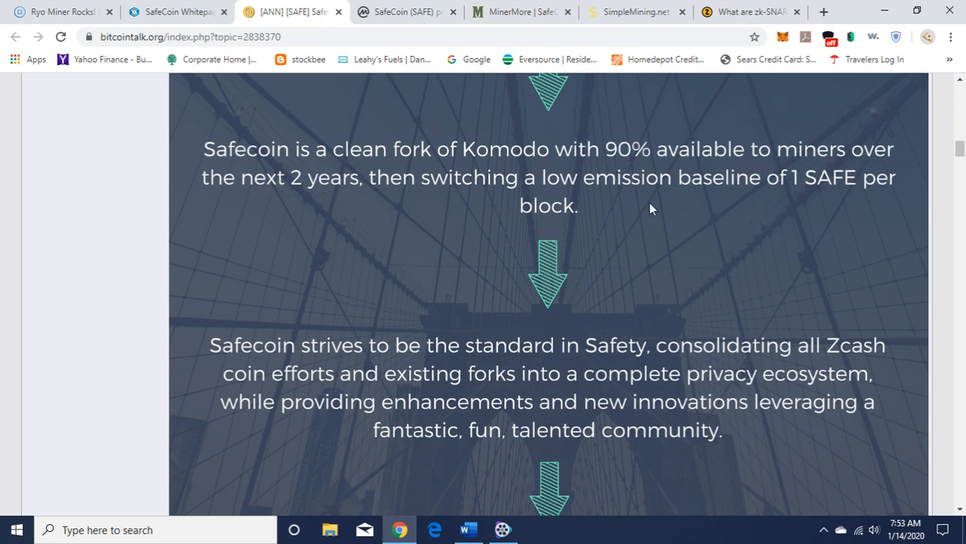
mouse_move(963, 184)
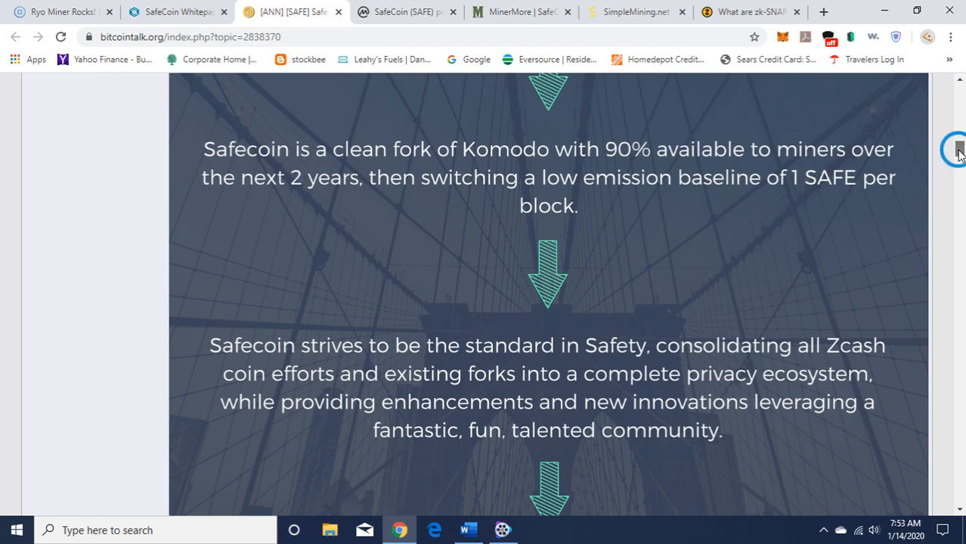
scroll(down, 3)
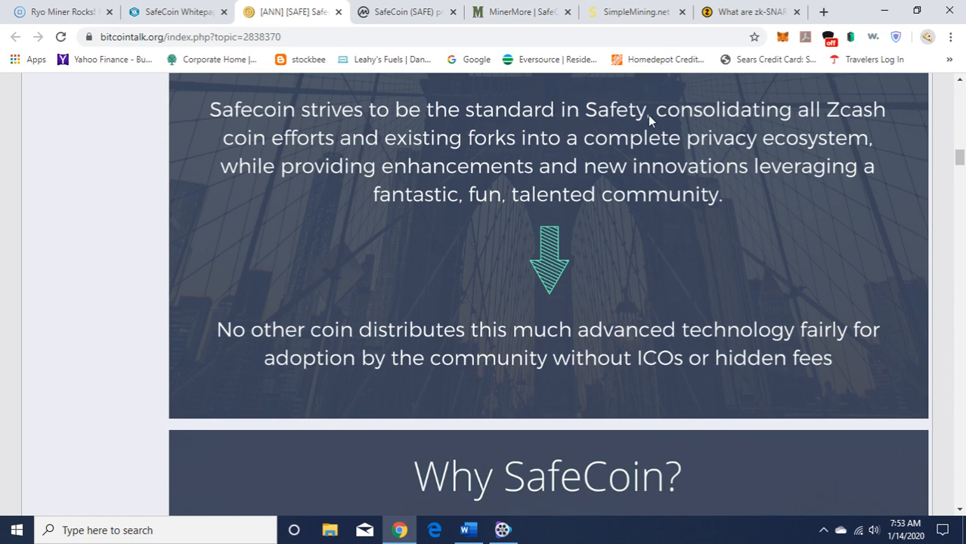
mouse_move(286, 176)
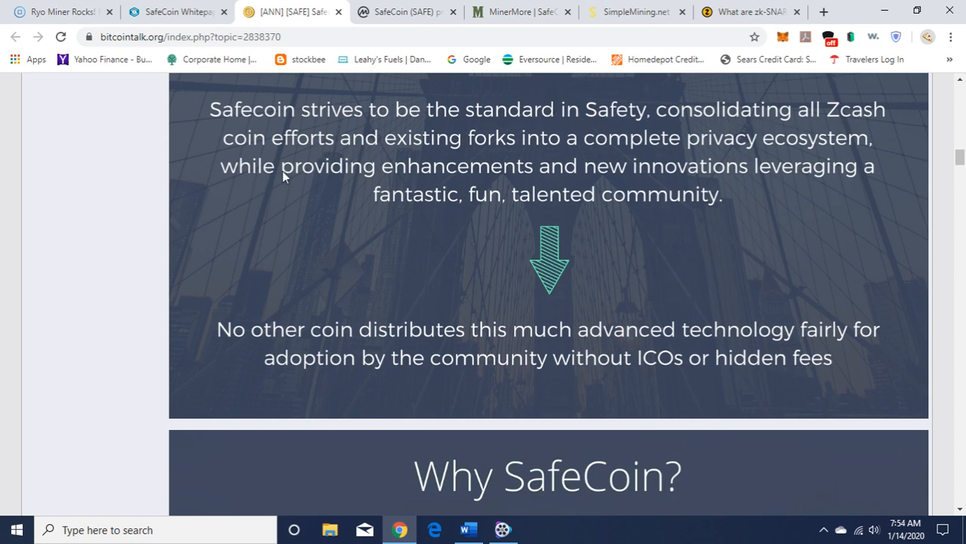
mouse_move(565, 149)
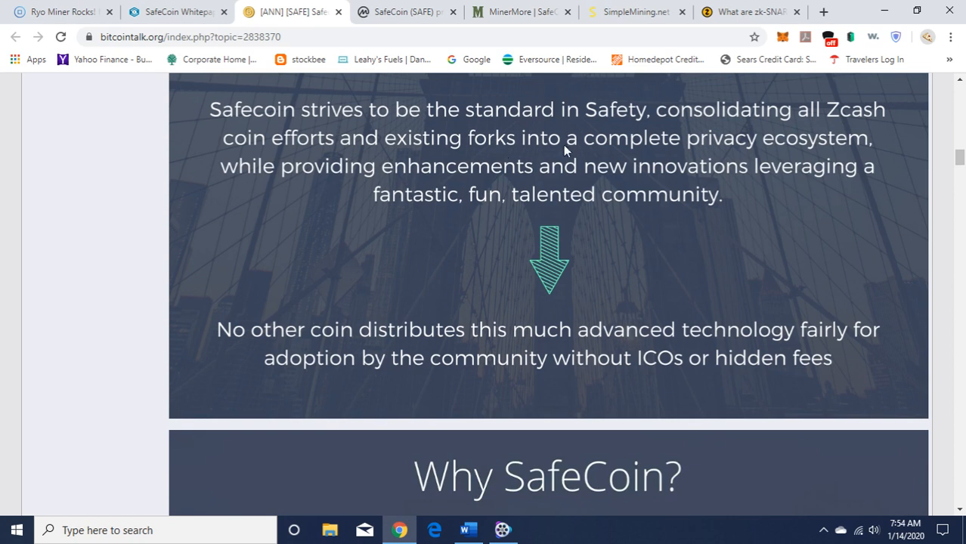
mouse_move(286, 203)
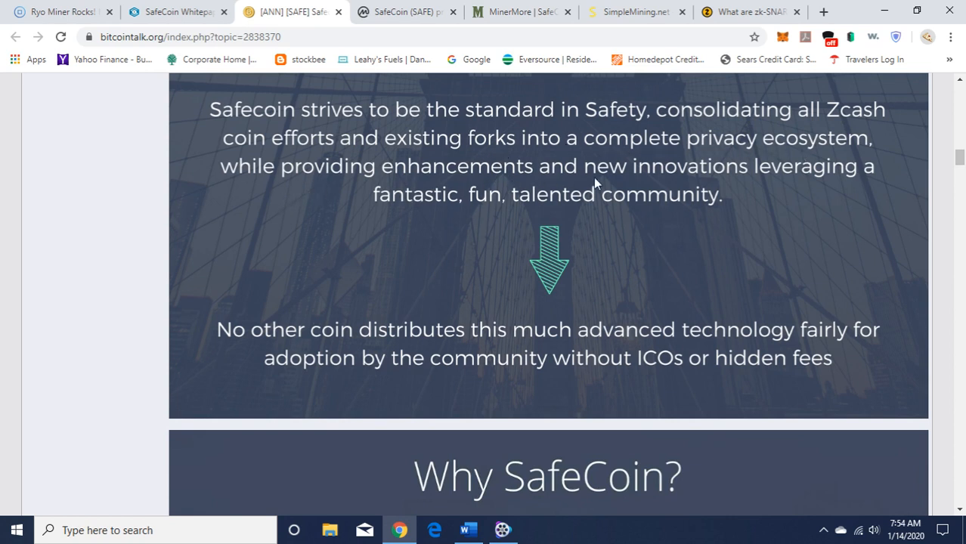
mouse_move(444, 243)
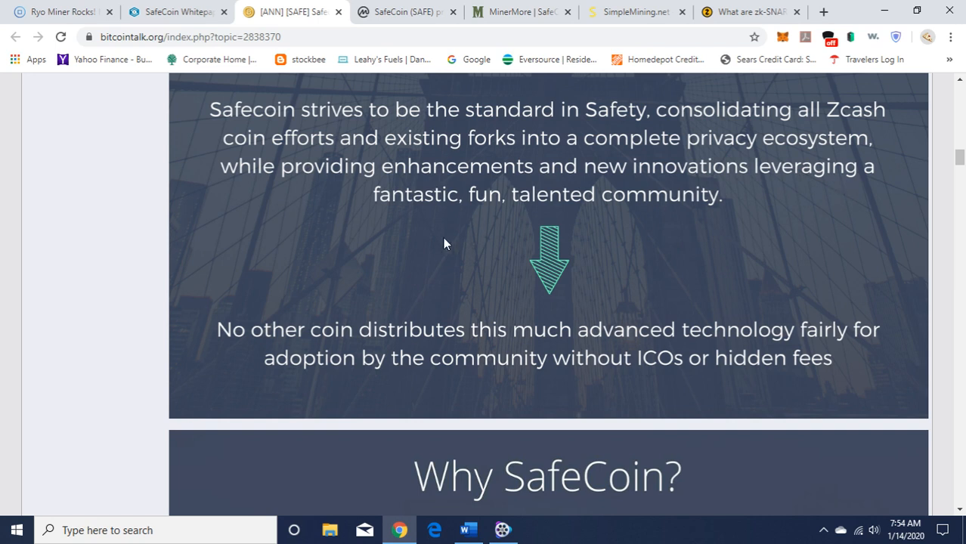
mouse_move(907, 192)
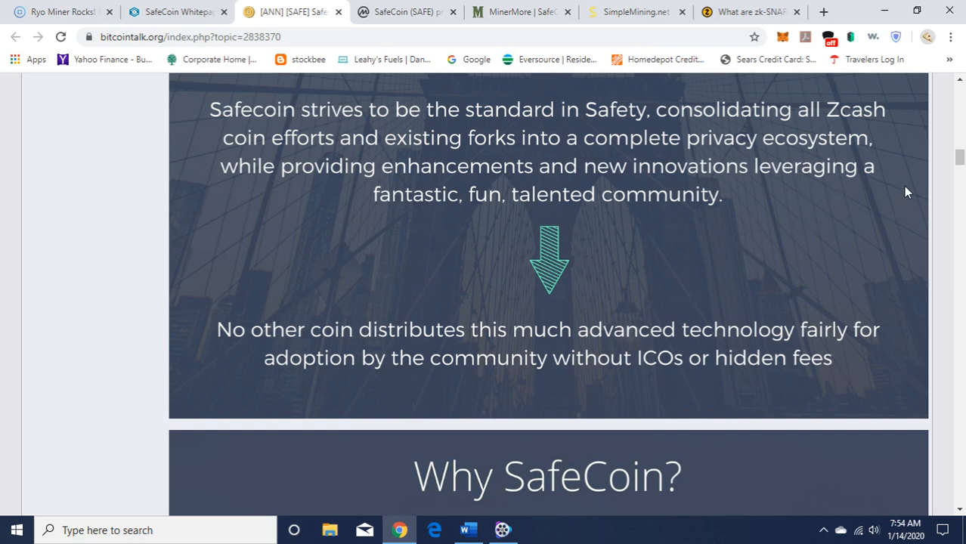
scroll(down, 3)
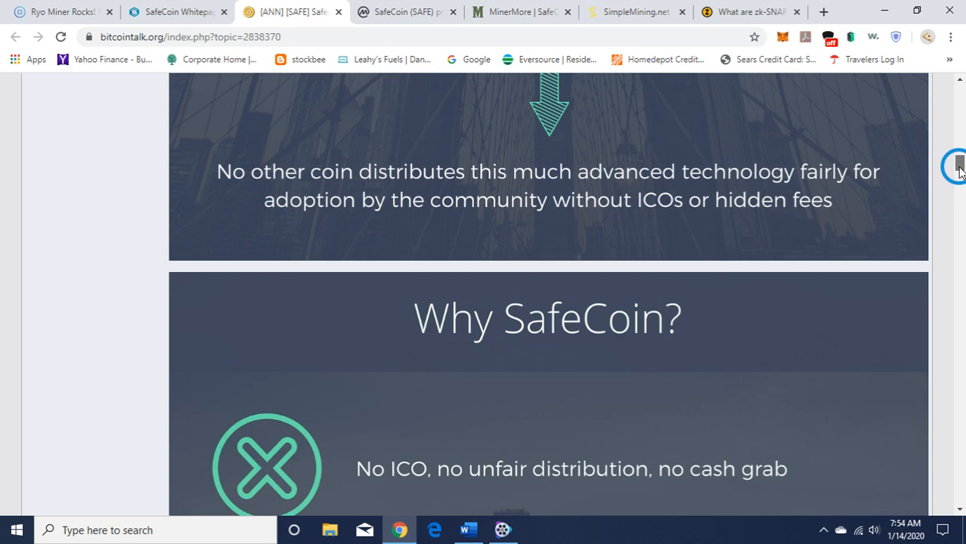
Scroll through the Why SafeCoin? list (No ICO, no dev fees, community voting) to Privacy Evolved.
scroll(down, 3)
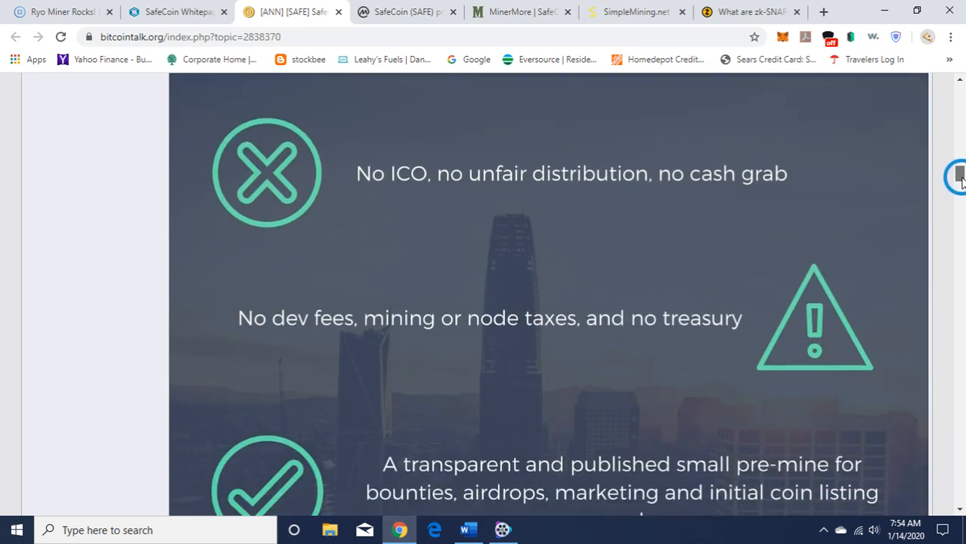
scroll(down, 3)
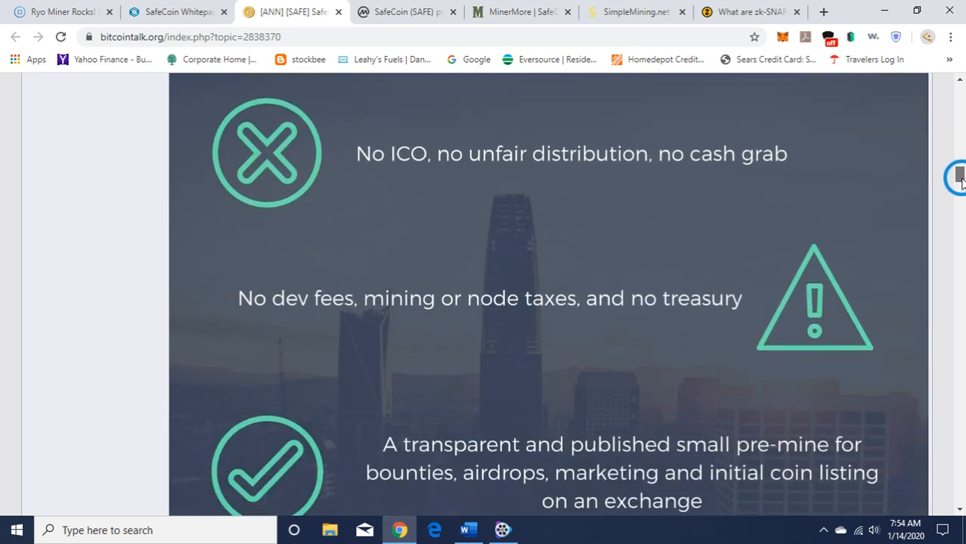
scroll(up, 3)
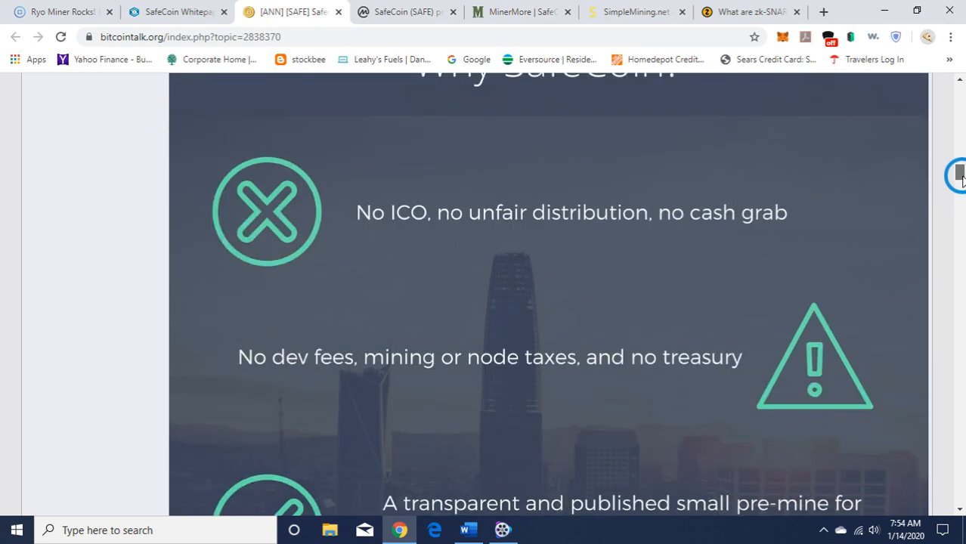
scroll(down, 3)
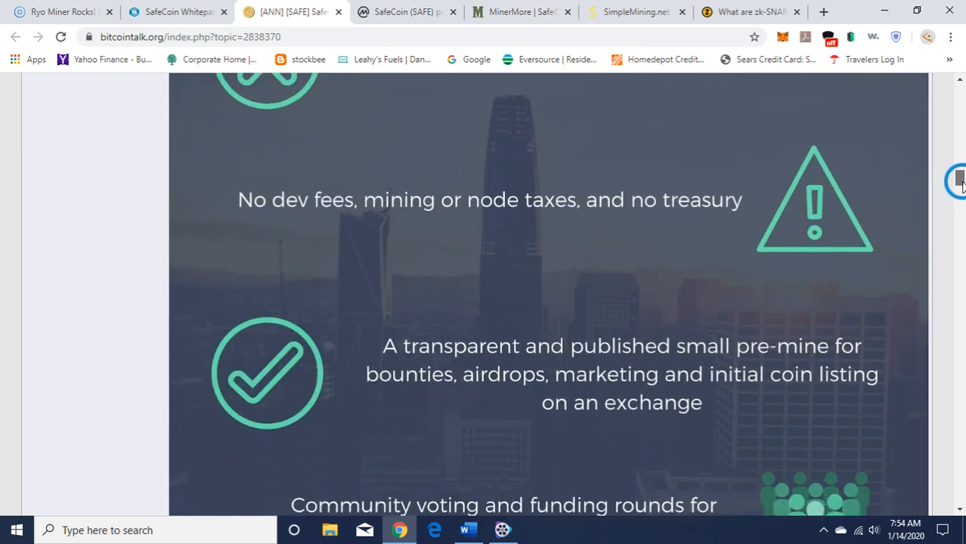
scroll(down, 3)
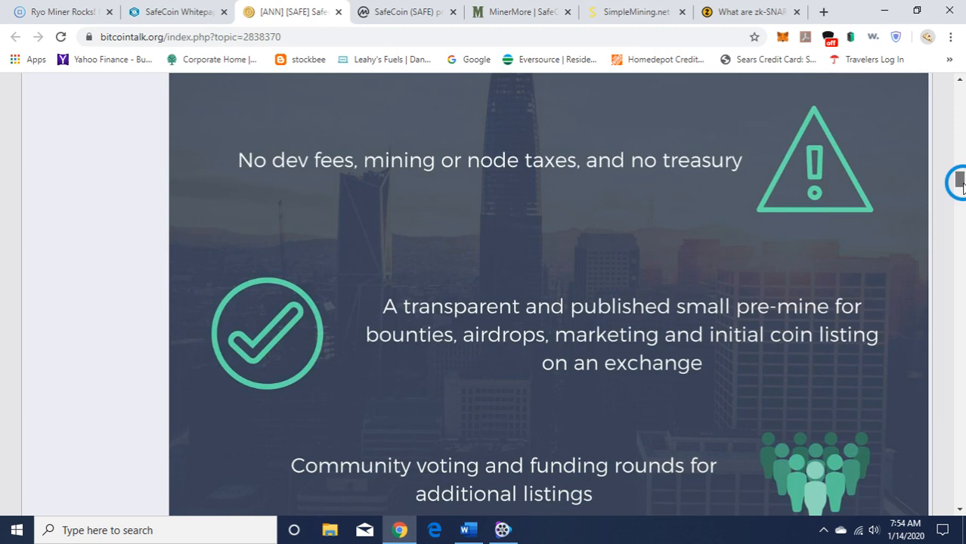
scroll(down, 3)
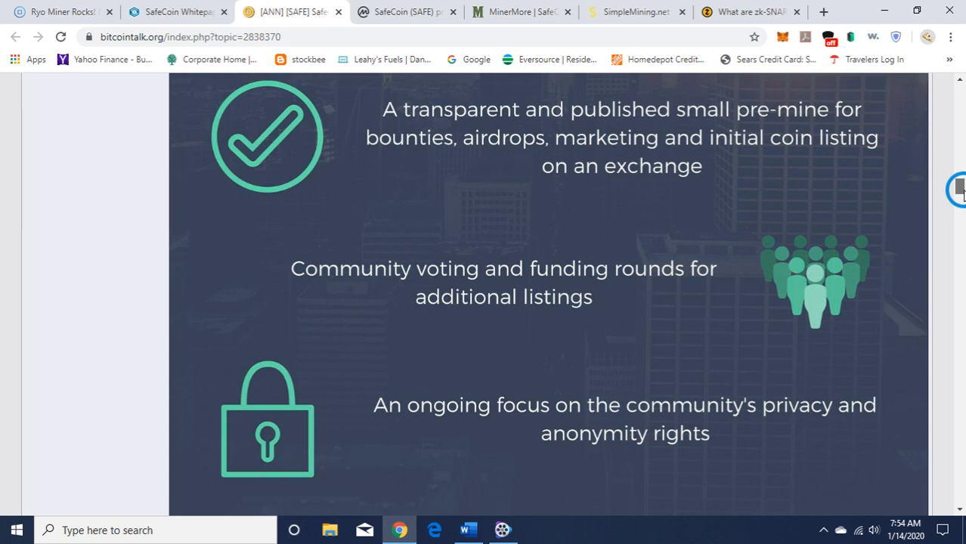
scroll(down, 3)
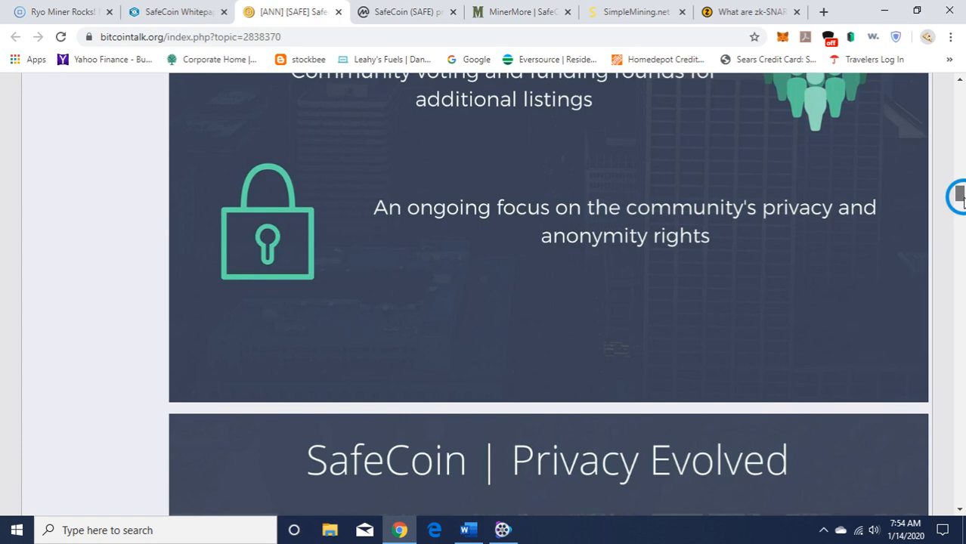
scroll(down, 3)
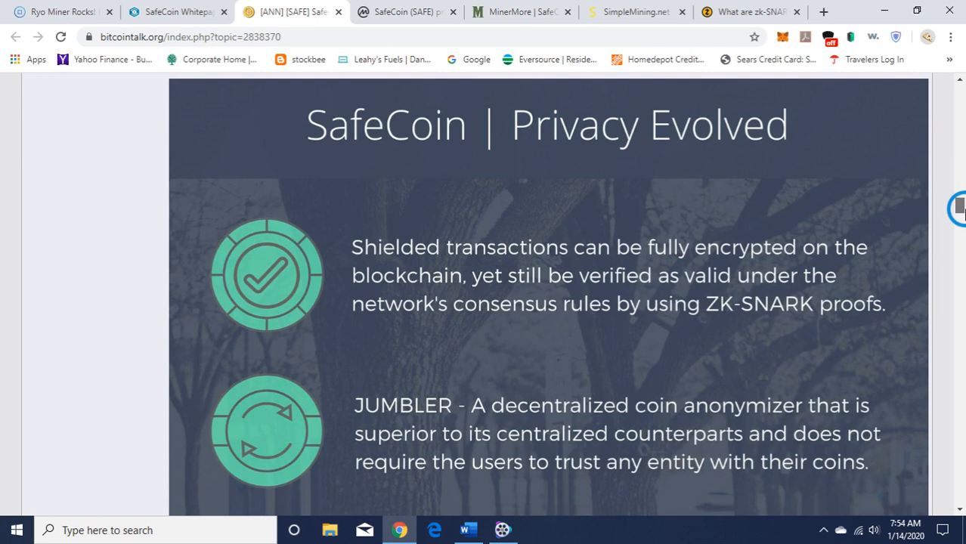
Scroll the Privacy Evolved list to show shielded transactions, JUMBLER and Tor Network entries.
scroll(down, 3)
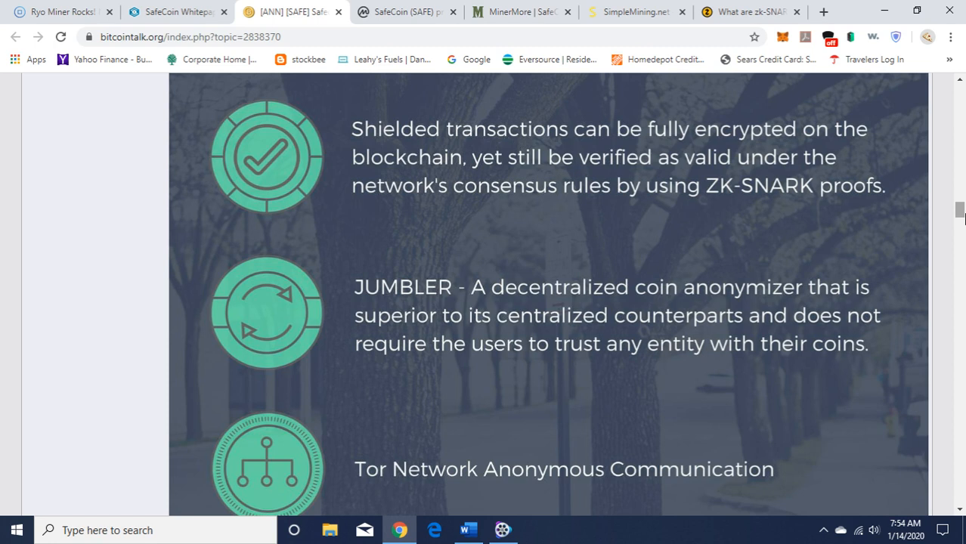
mouse_move(617, 212)
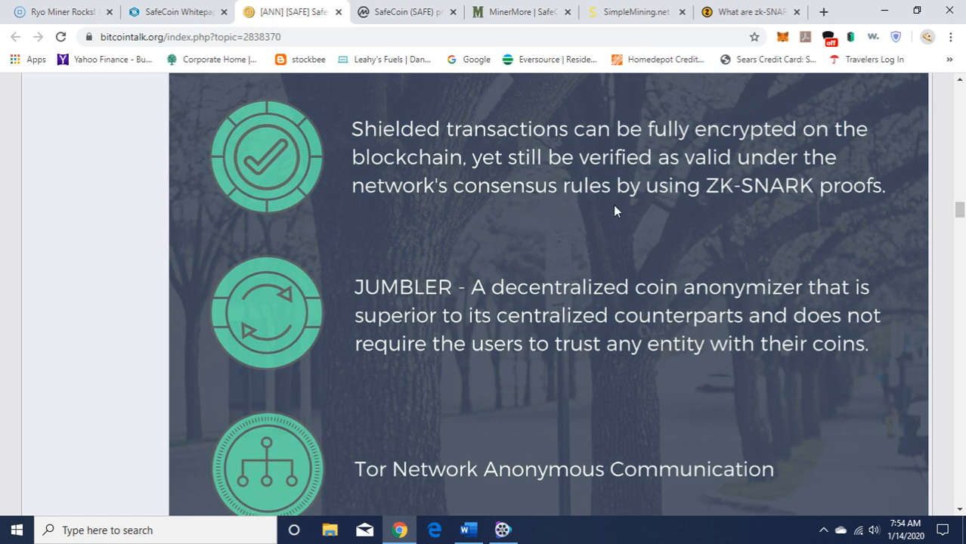
mouse_move(798, 205)
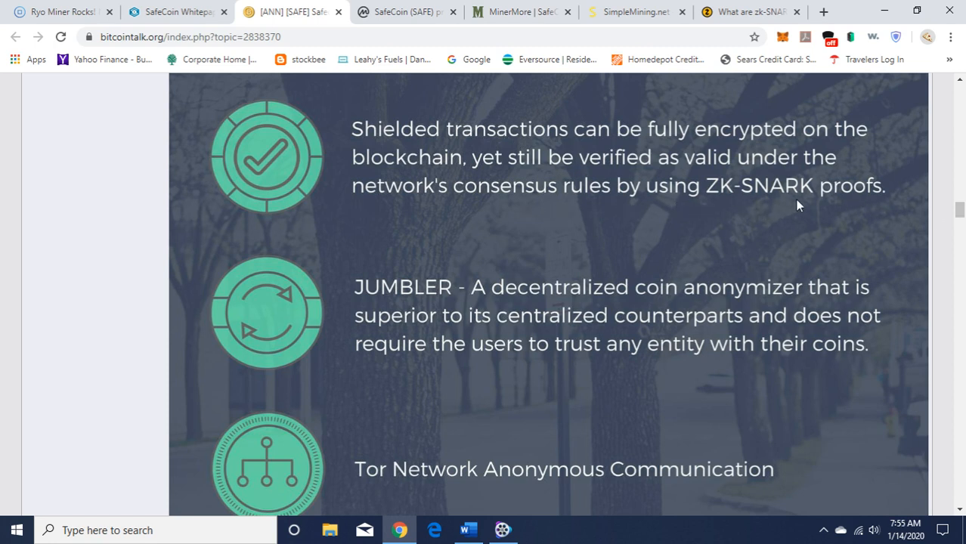
mouse_move(856, 320)
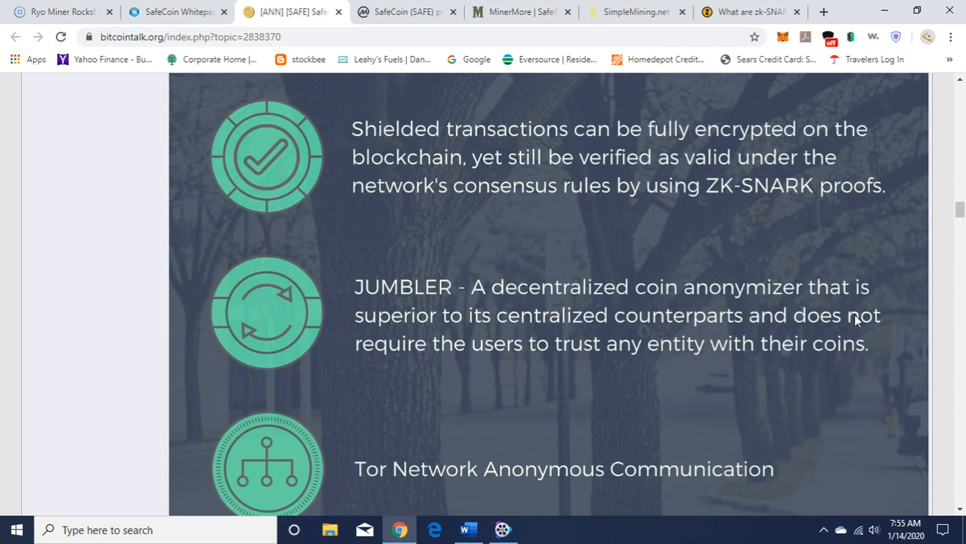
mouse_move(541, 321)
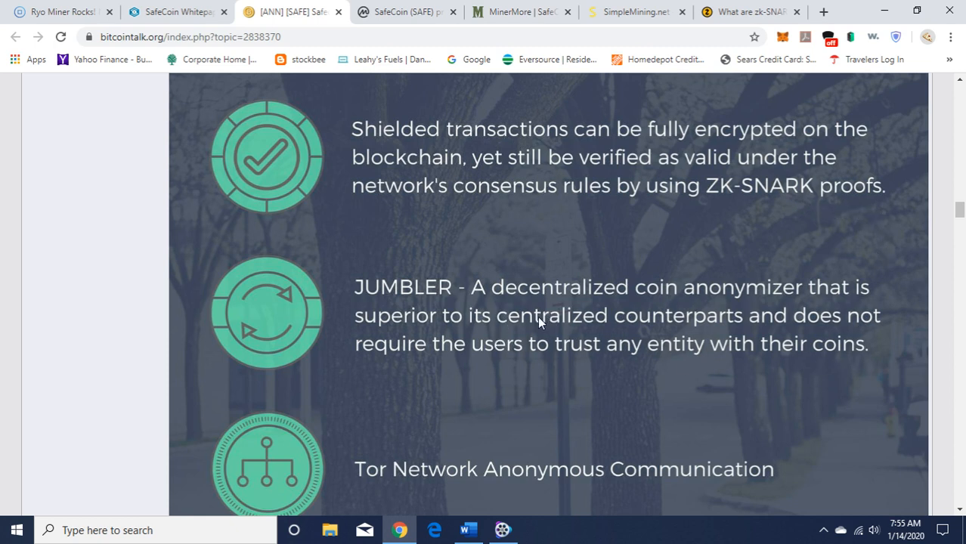
mouse_move(729, 300)
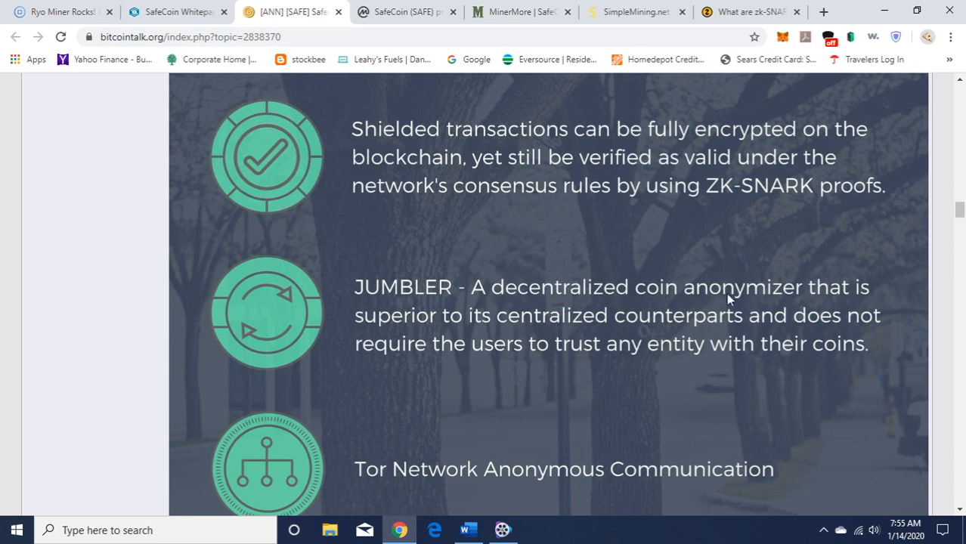
mouse_move(794, 305)
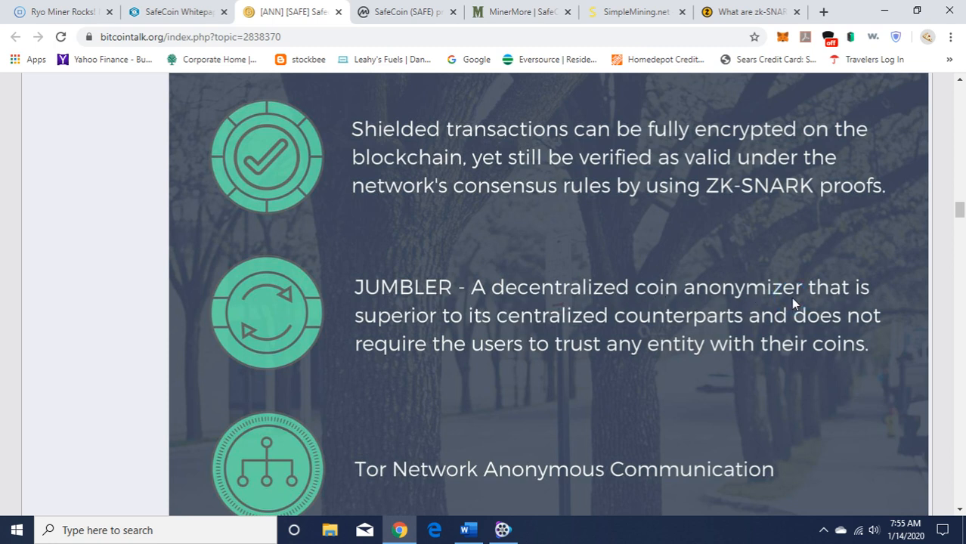
mouse_move(859, 305)
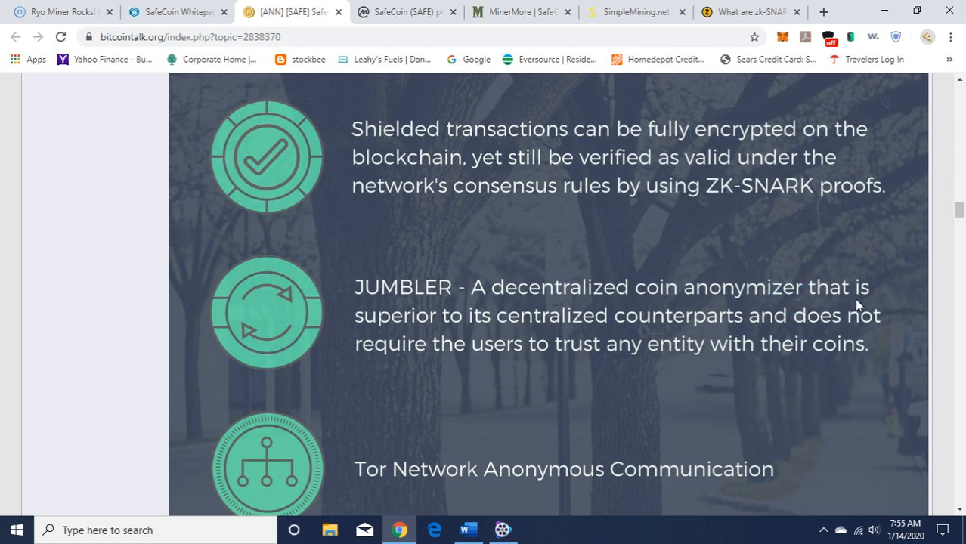
mouse_move(492, 334)
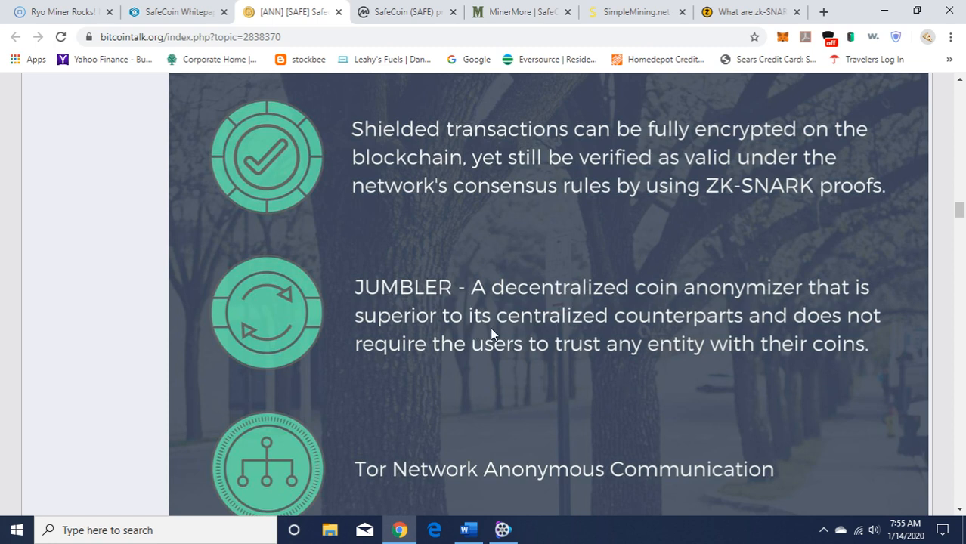
mouse_move(696, 334)
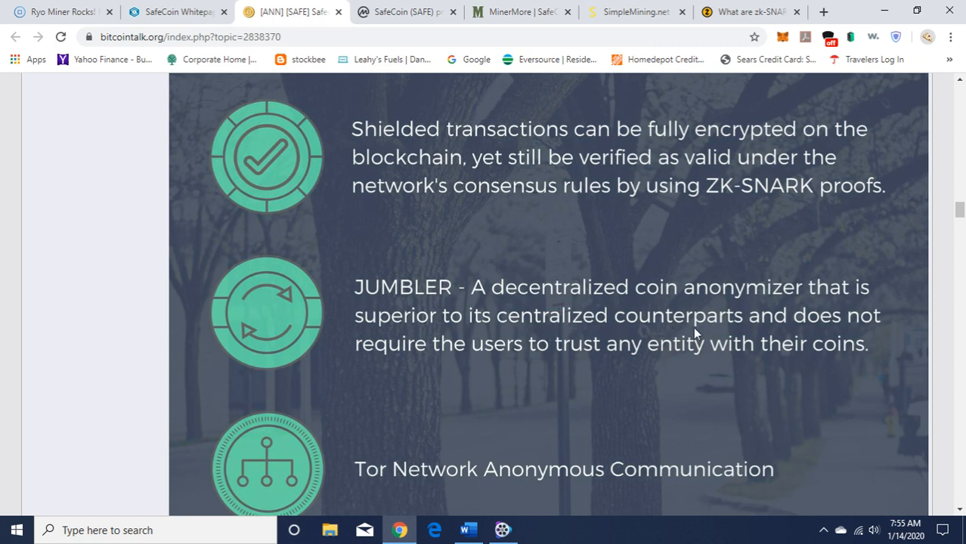
mouse_move(774, 396)
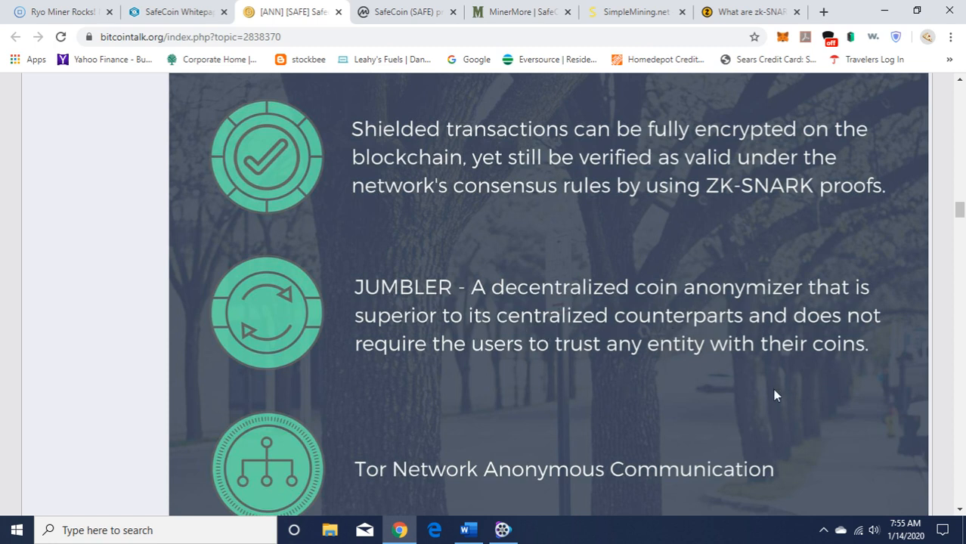
mouse_move(899, 346)
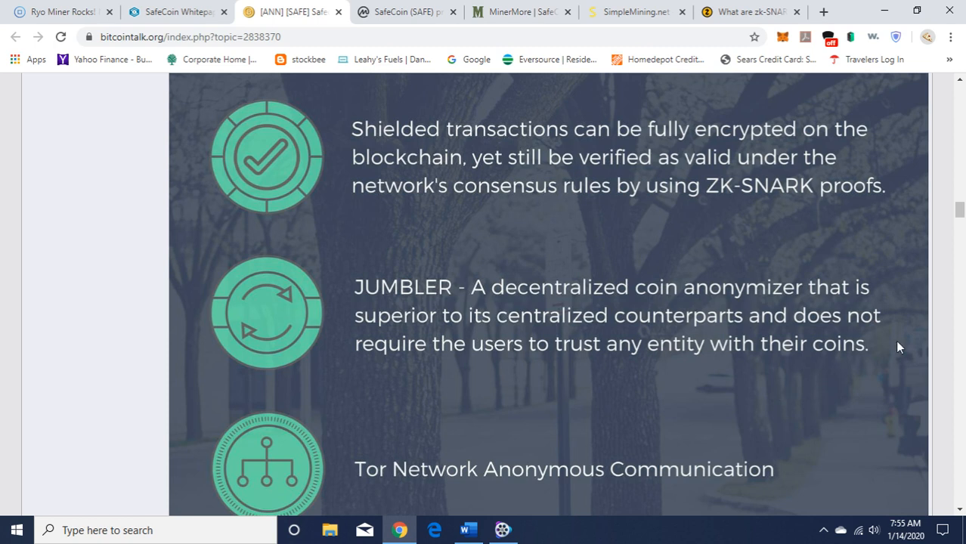
mouse_move(959, 210)
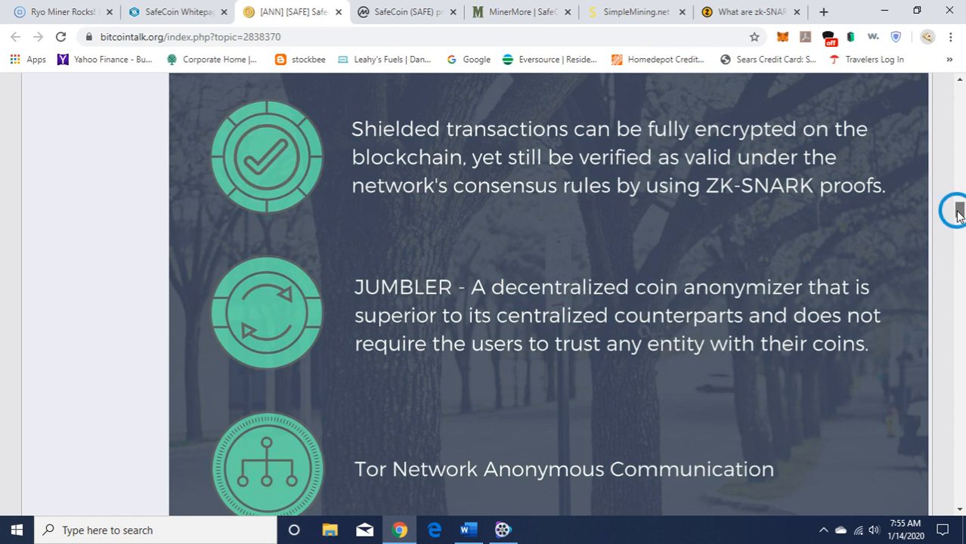
scroll(down, 3)
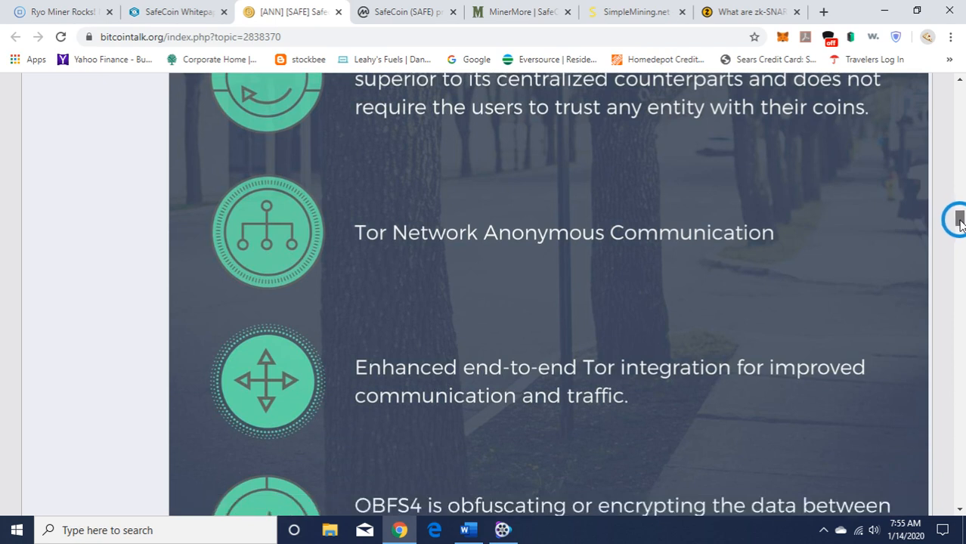
scroll(down, 3)
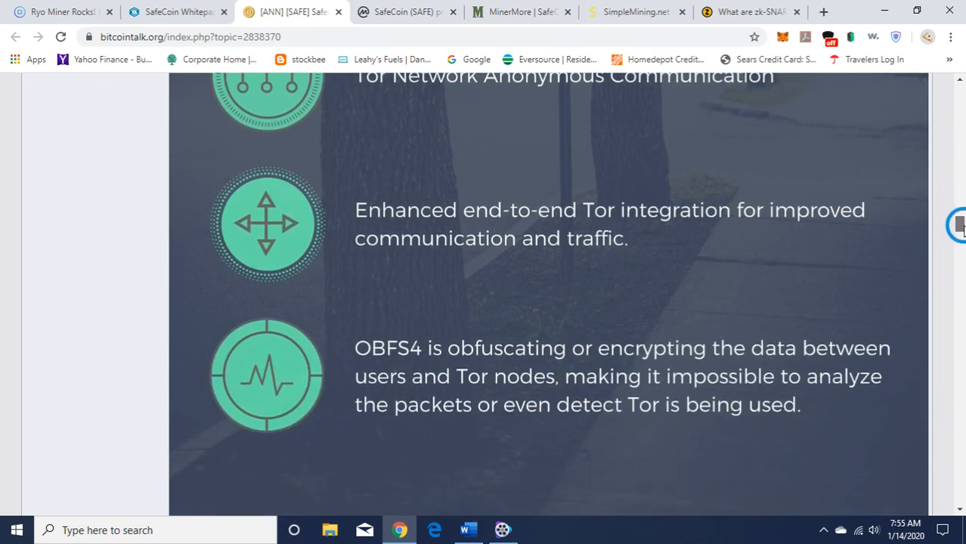
scroll(down, 3)
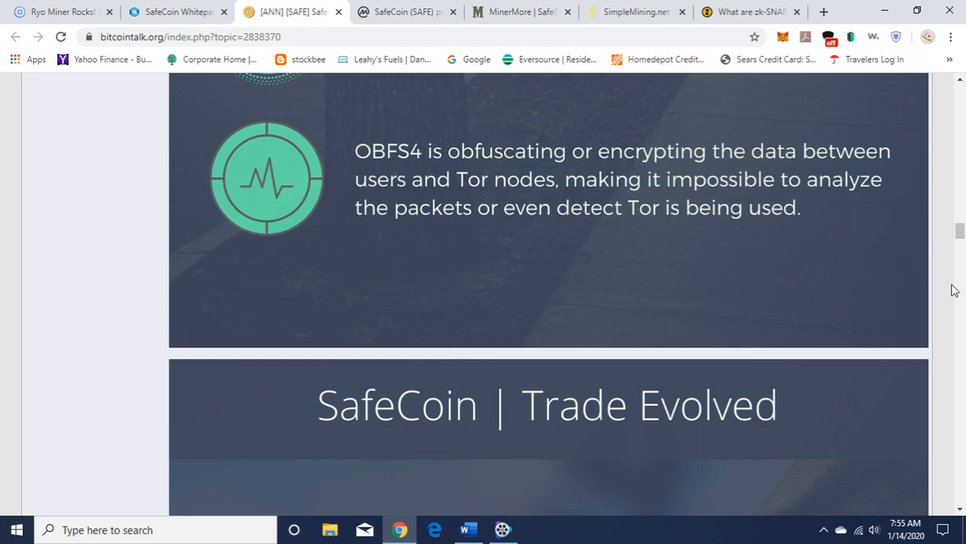
scroll(down, 3)
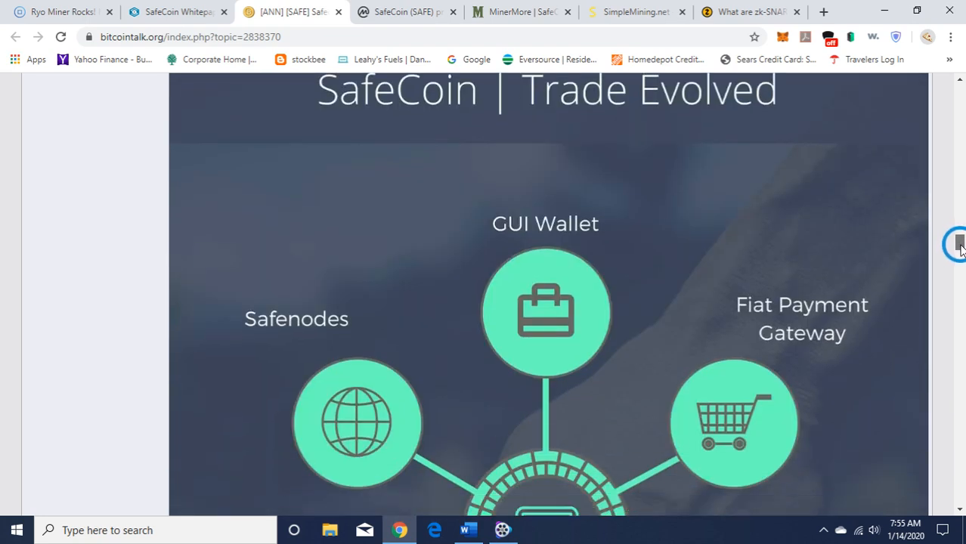
scroll(down, 3)
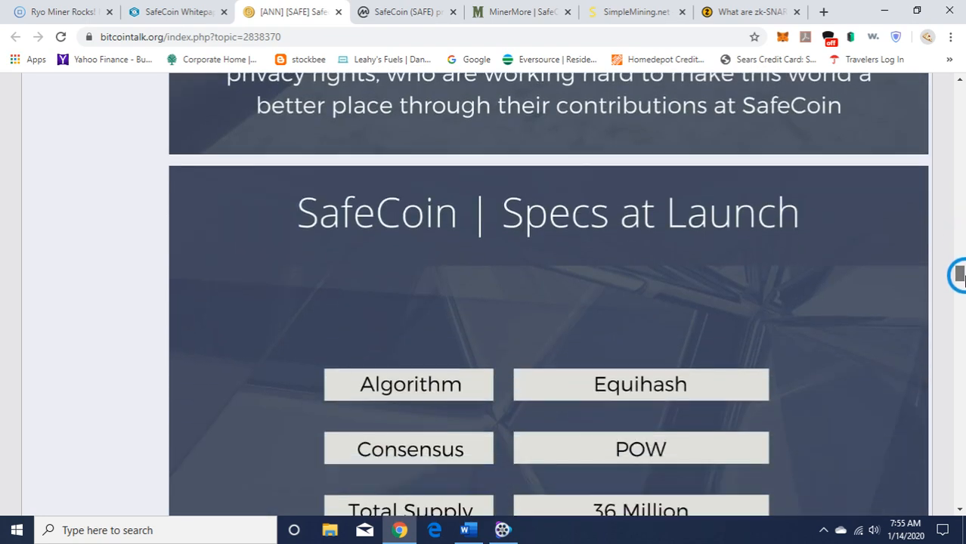
scroll(down, 3)
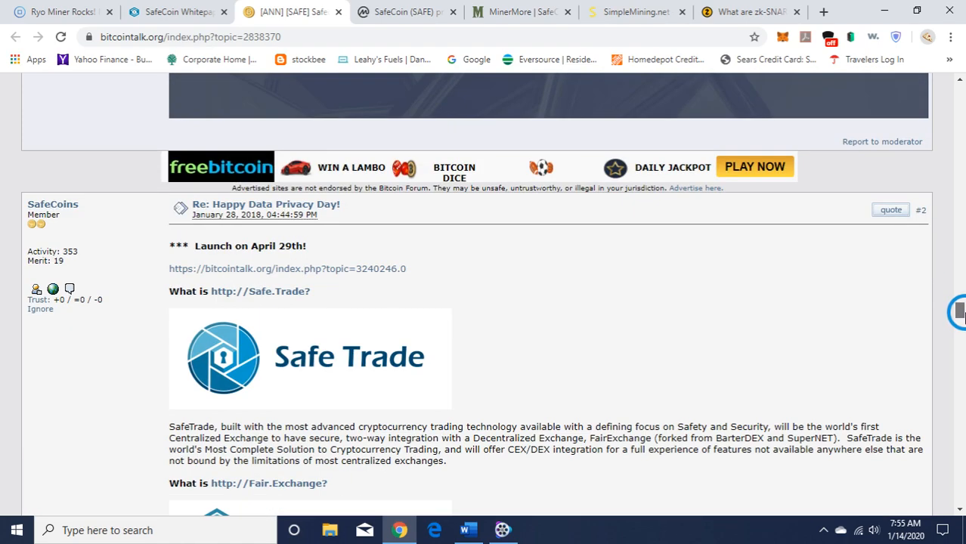
scroll(down, 3)
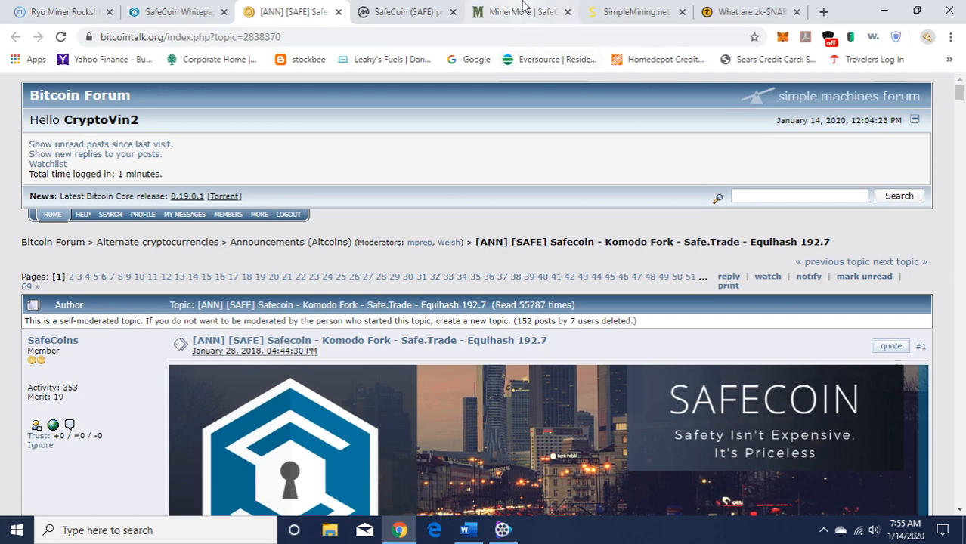
Show MinerMore's SafeCoin pool page and select its Connect command line.
click(520, 12)
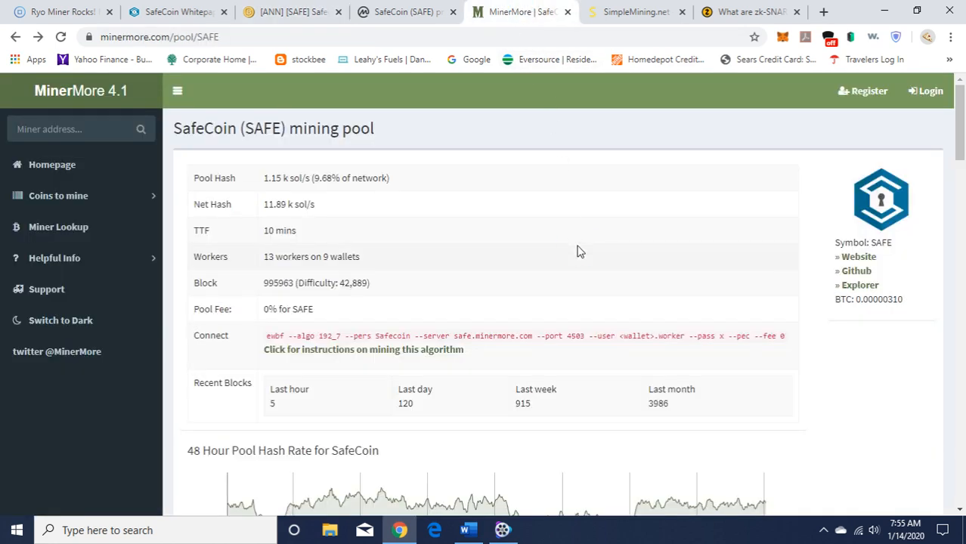
mouse_move(602, 245)
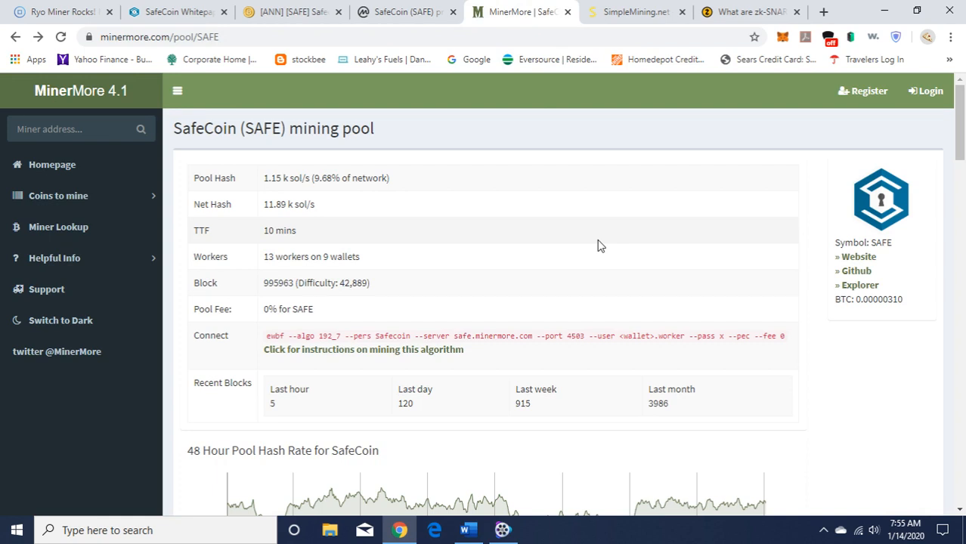
mouse_move(889, 210)
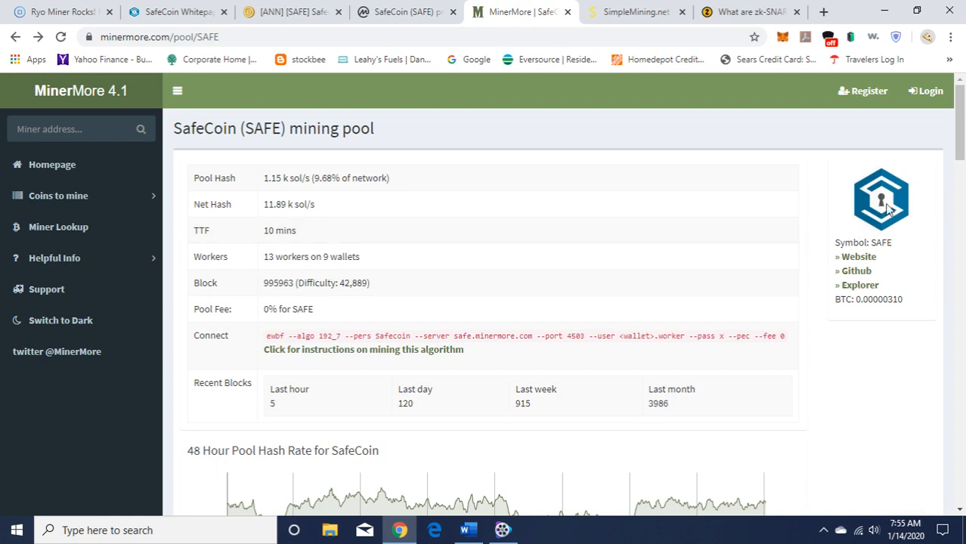
scroll(down, 3)
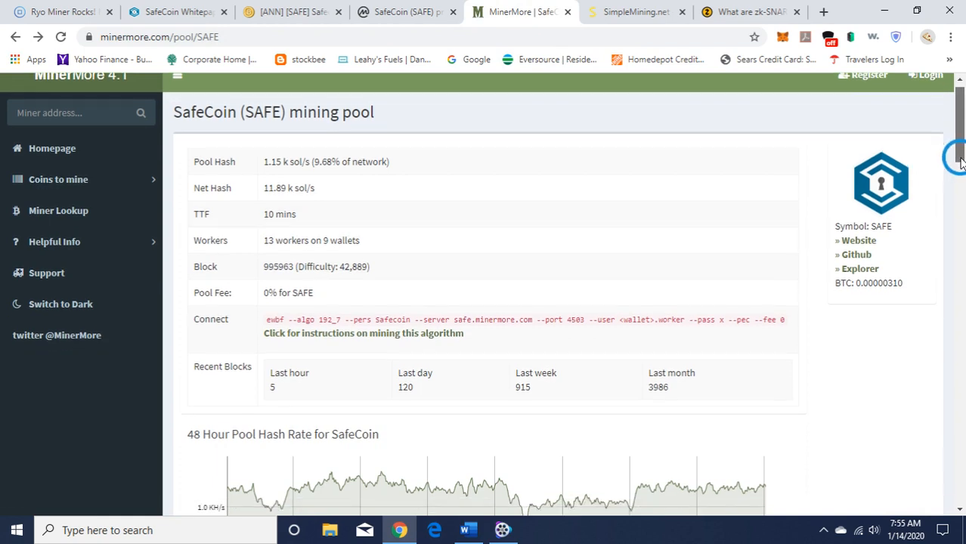
scroll(down, 3)
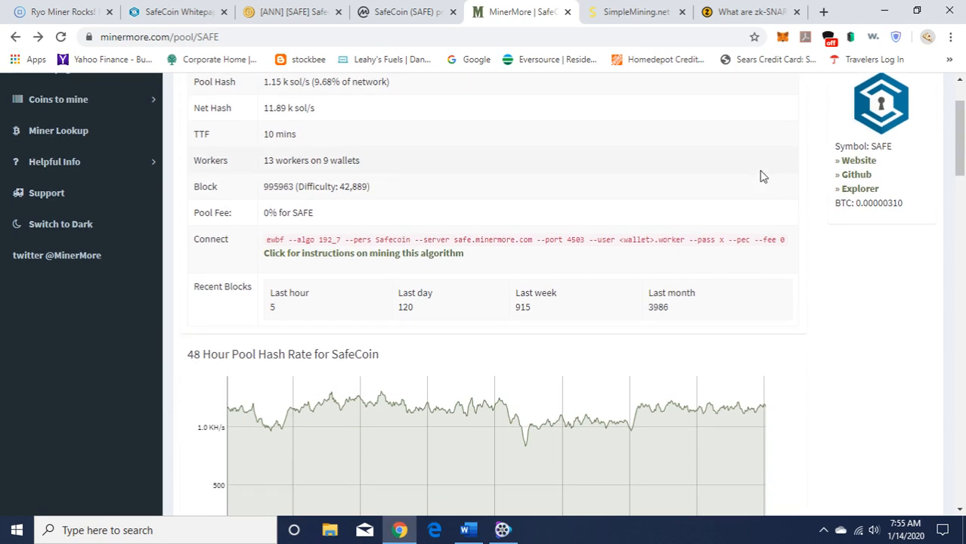
mouse_move(299, 257)
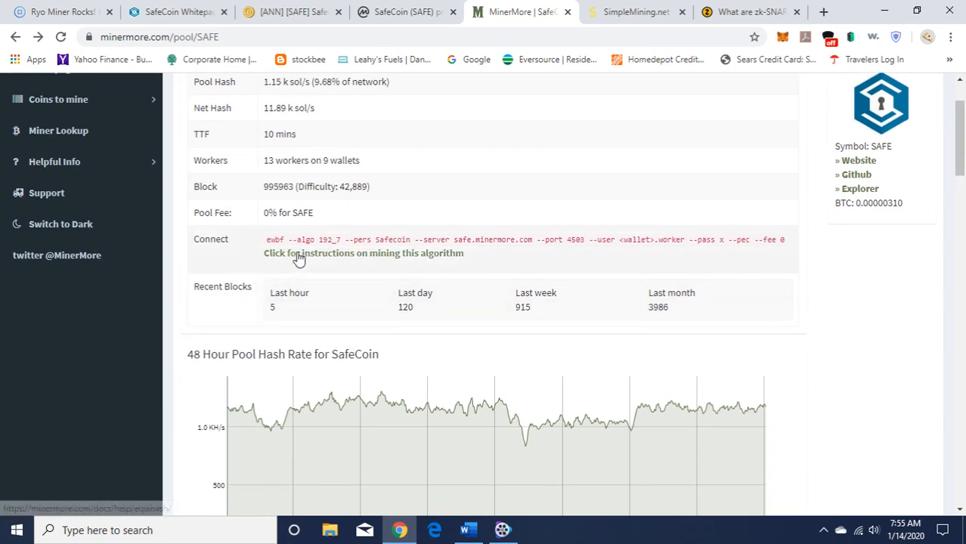
mouse_move(294, 254)
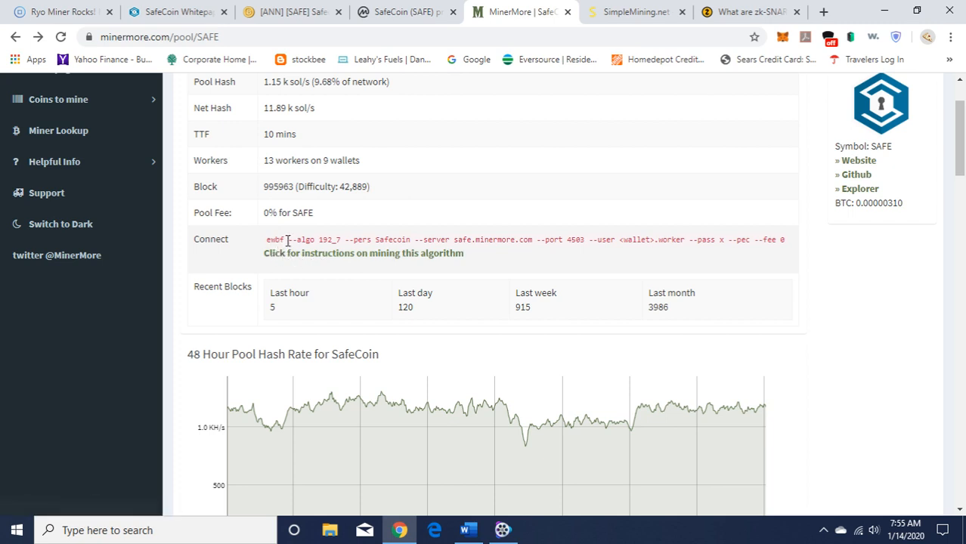
drag(290, 239, 598, 239)
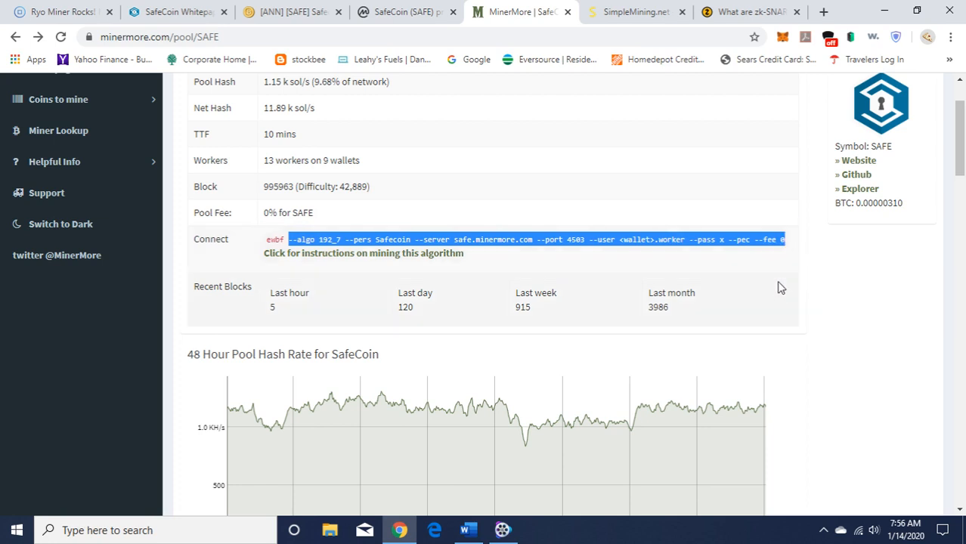
Follow the 'instructions on mining this algorithm' link to the equihash help page.
click(363, 252)
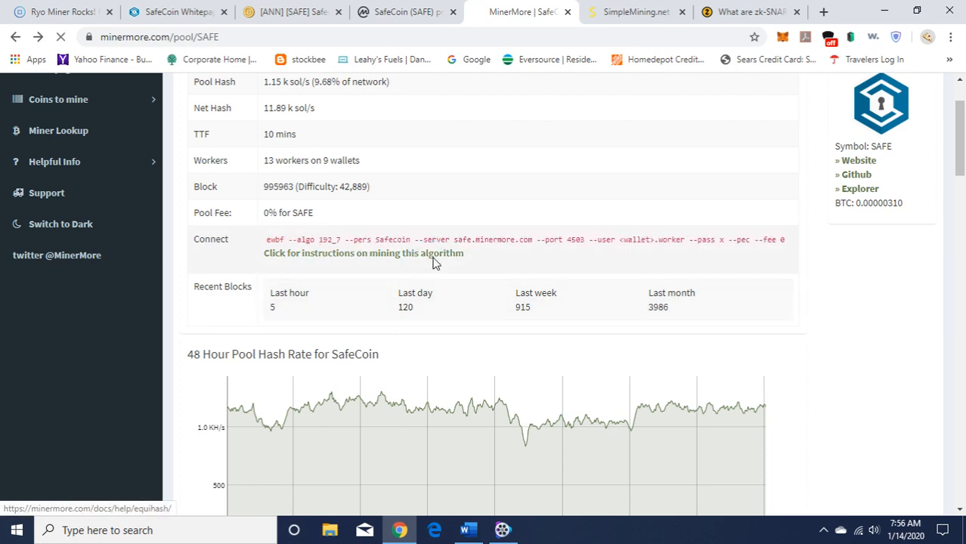
click(363, 253)
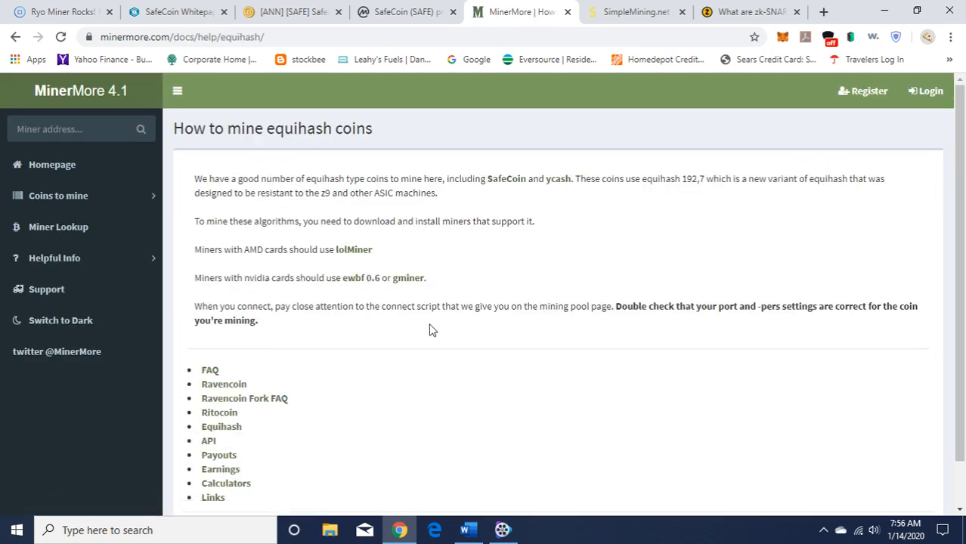
mouse_move(264, 294)
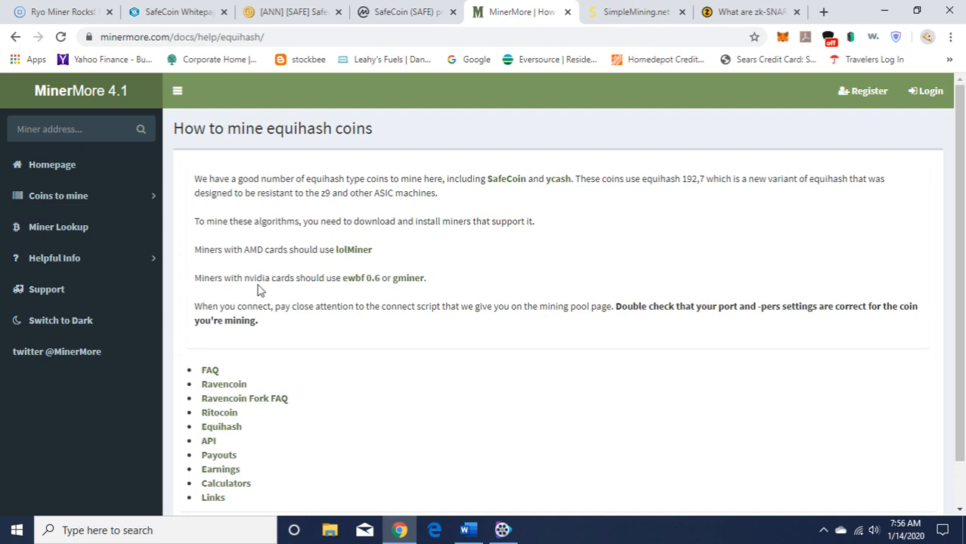
mouse_move(340, 295)
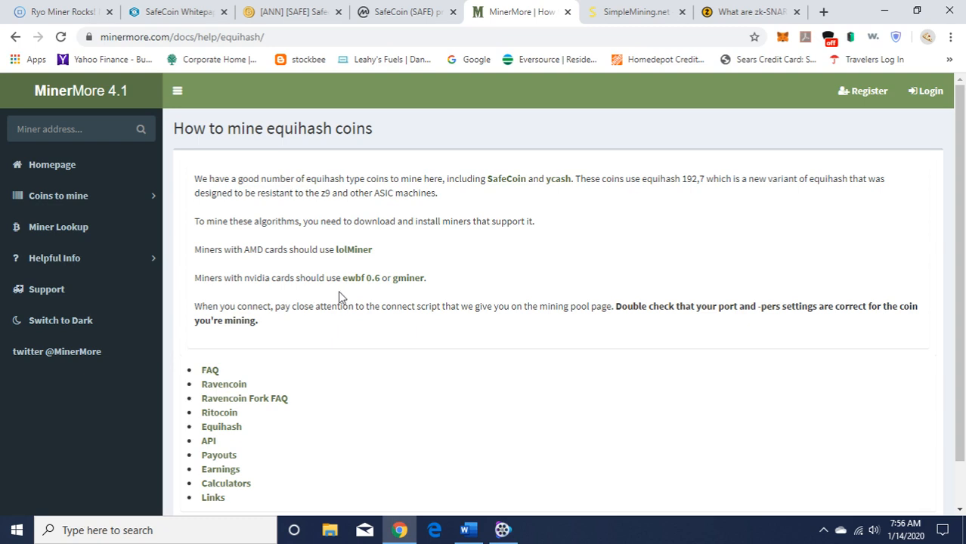
mouse_move(392, 293)
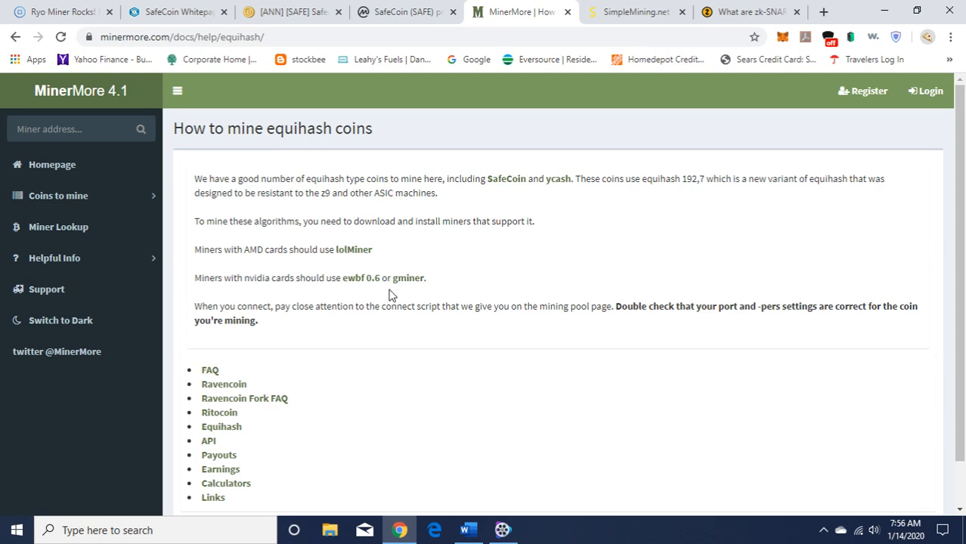
mouse_move(525, 263)
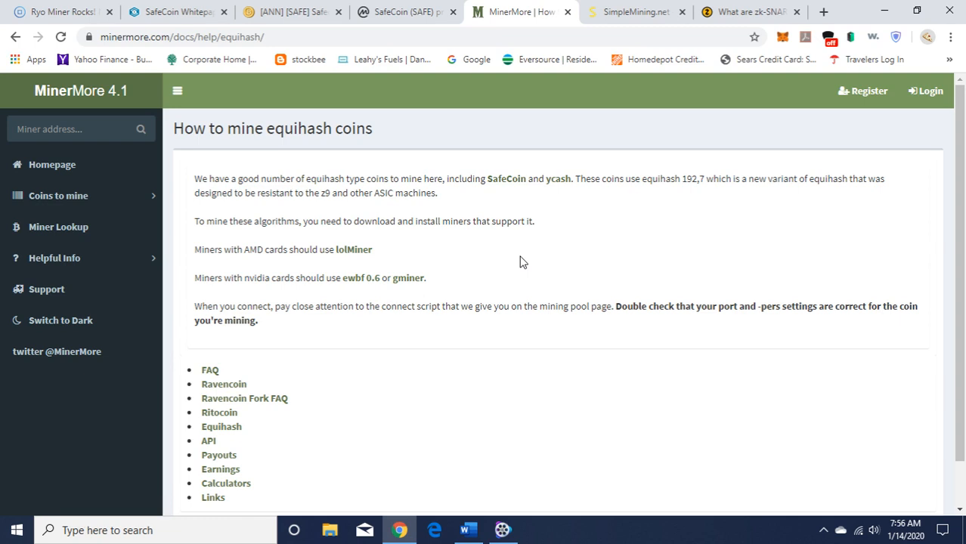
mouse_move(568, 53)
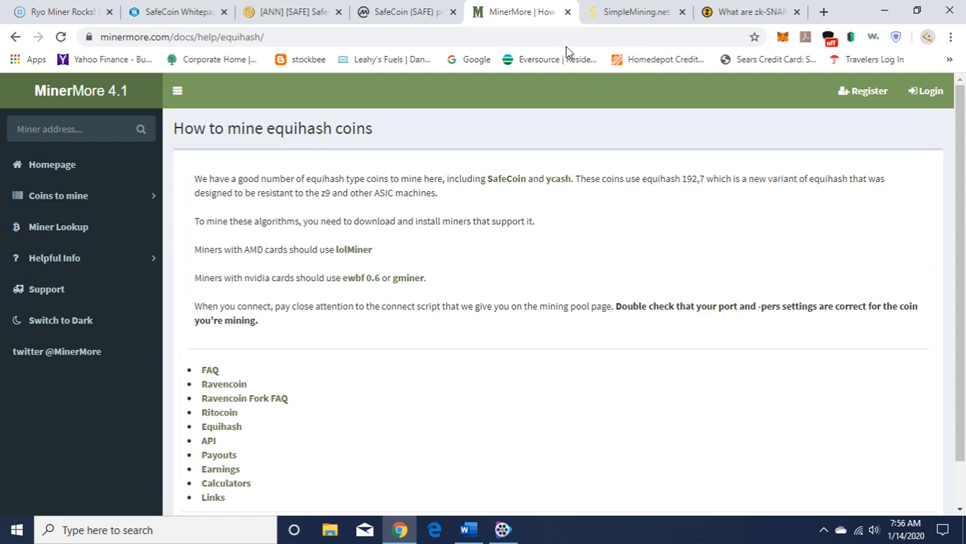
Go to SimpleMining's Group Config page listing the SafeCoin gminer group.
click(638, 12)
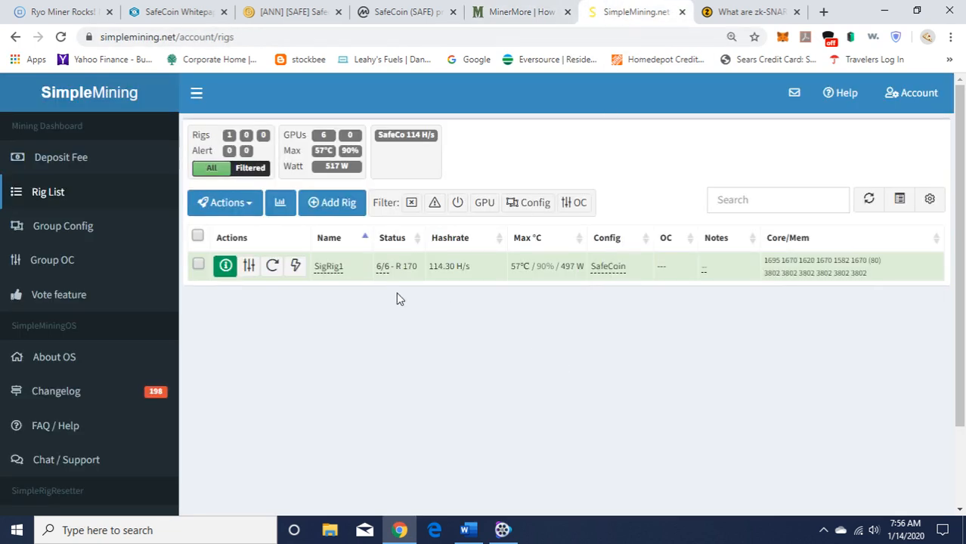
mouse_move(90, 295)
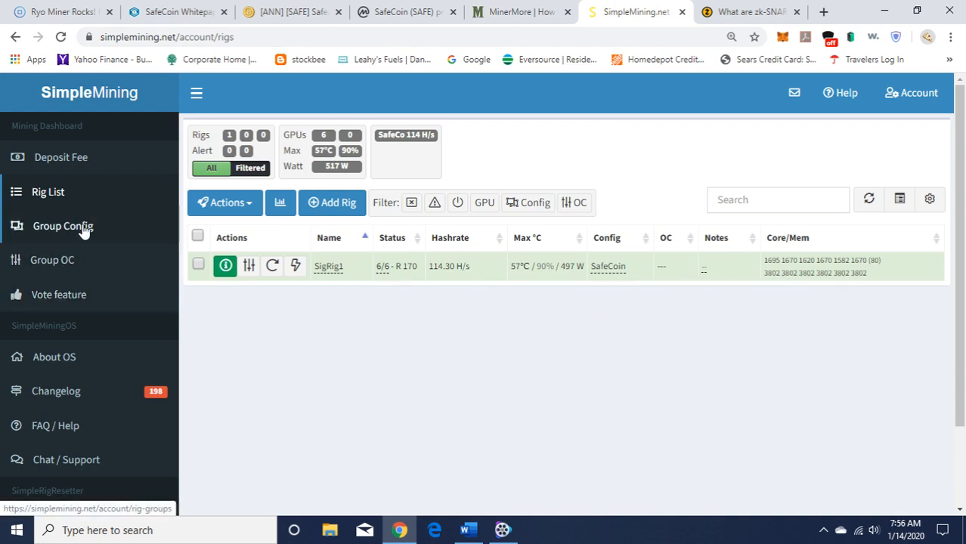
click(62, 227)
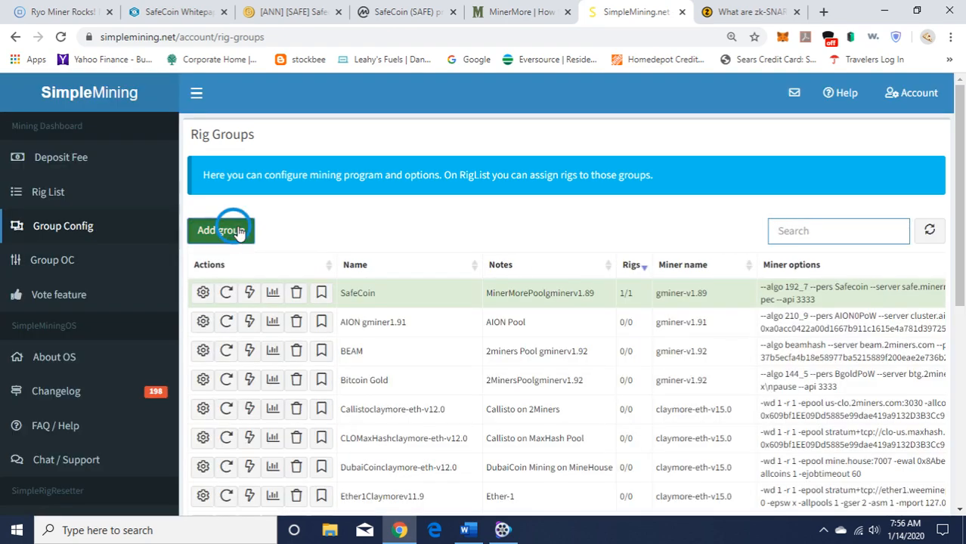
click(220, 230)
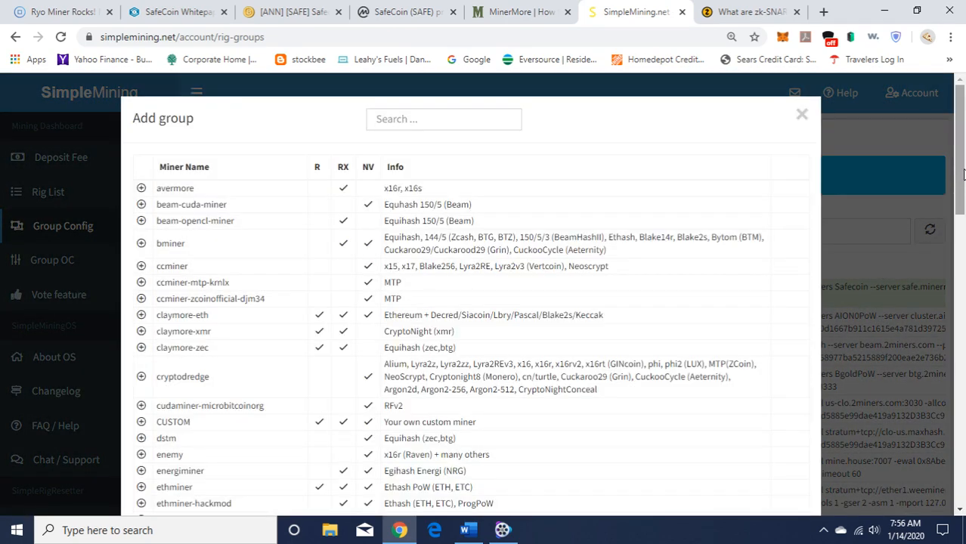
scroll(down, 3)
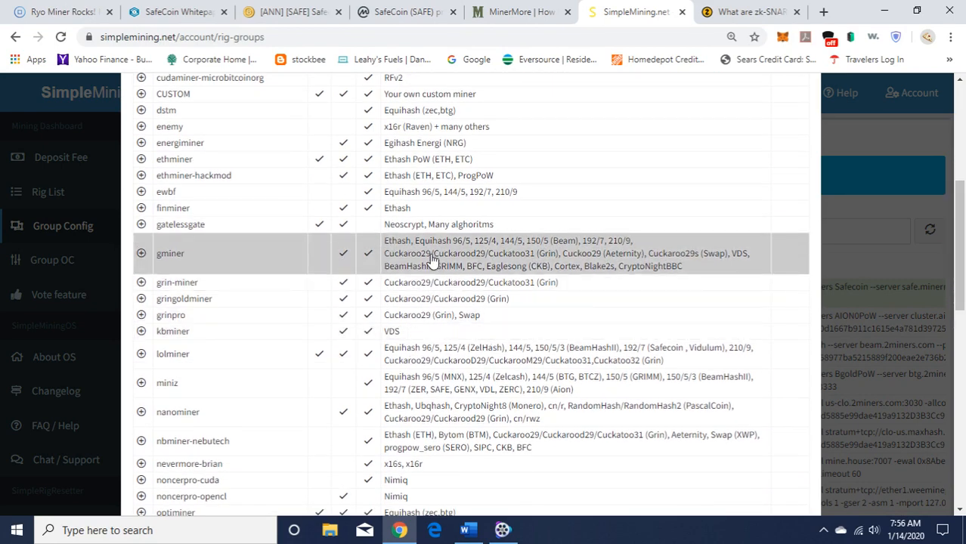
click(140, 255)
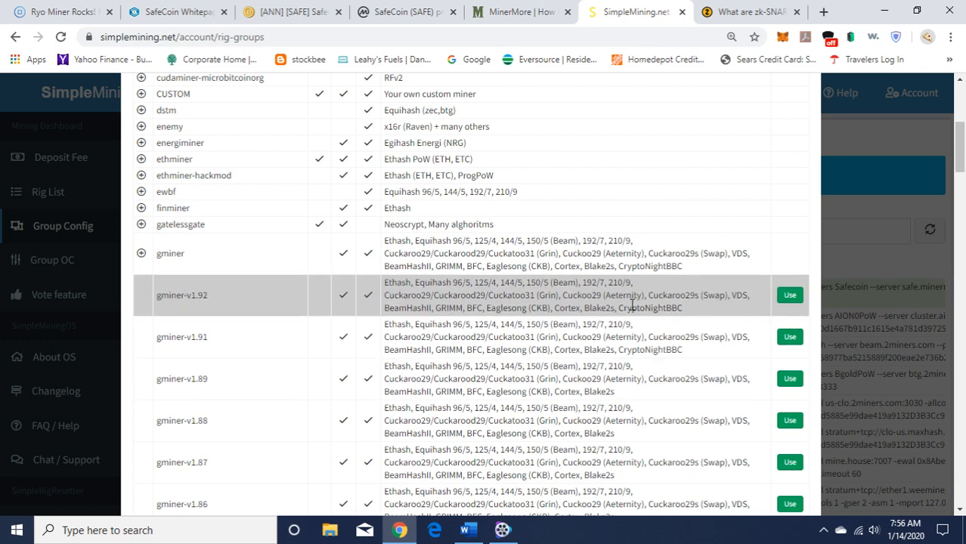
mouse_move(961, 189)
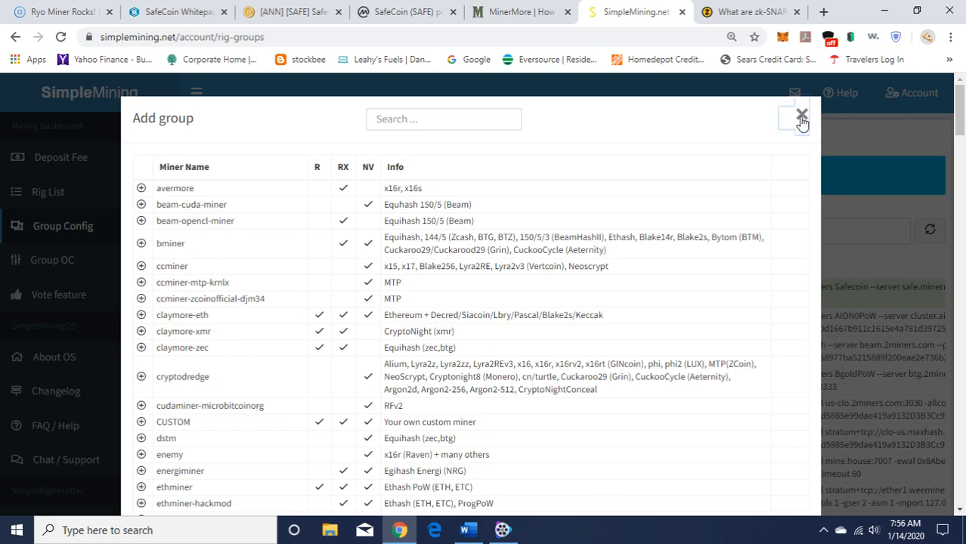
click(801, 118)
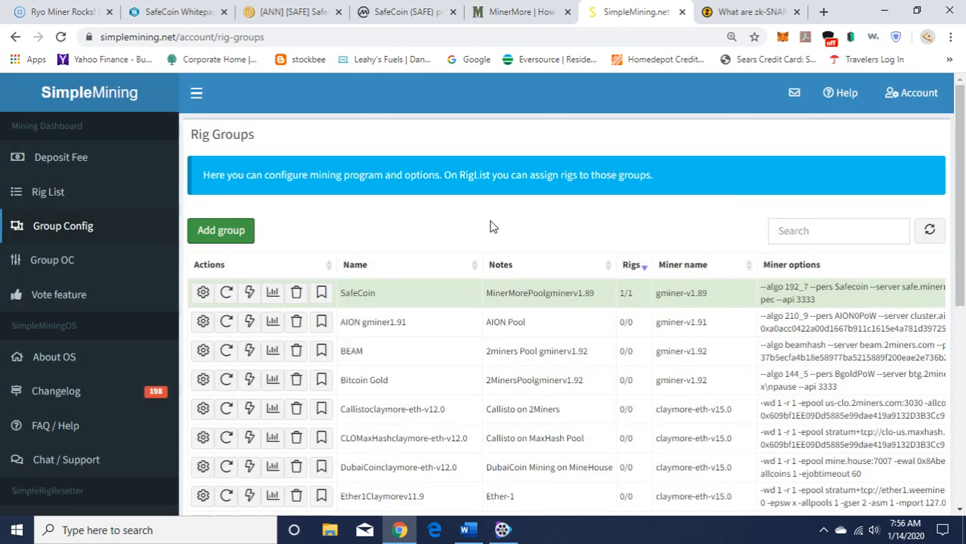
mouse_move(351, 236)
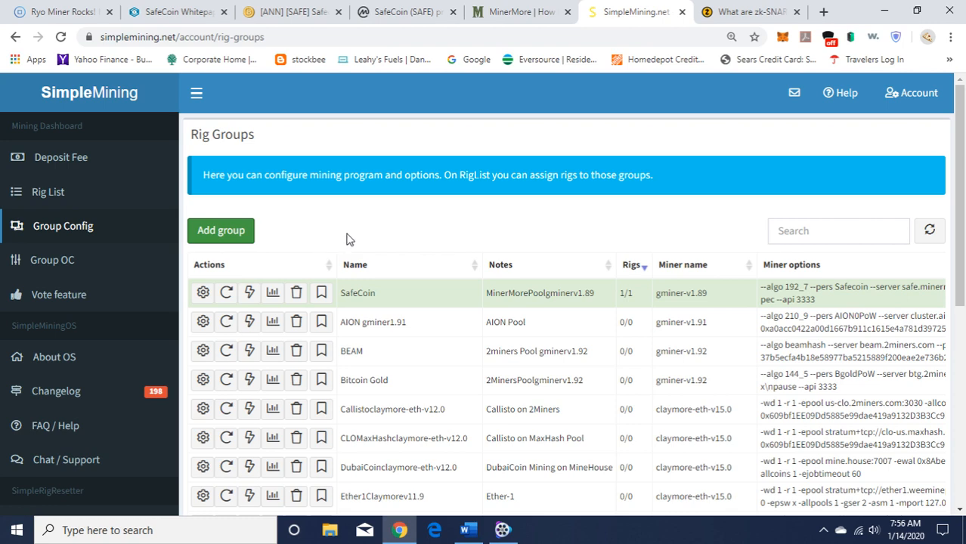
scroll(down, 3)
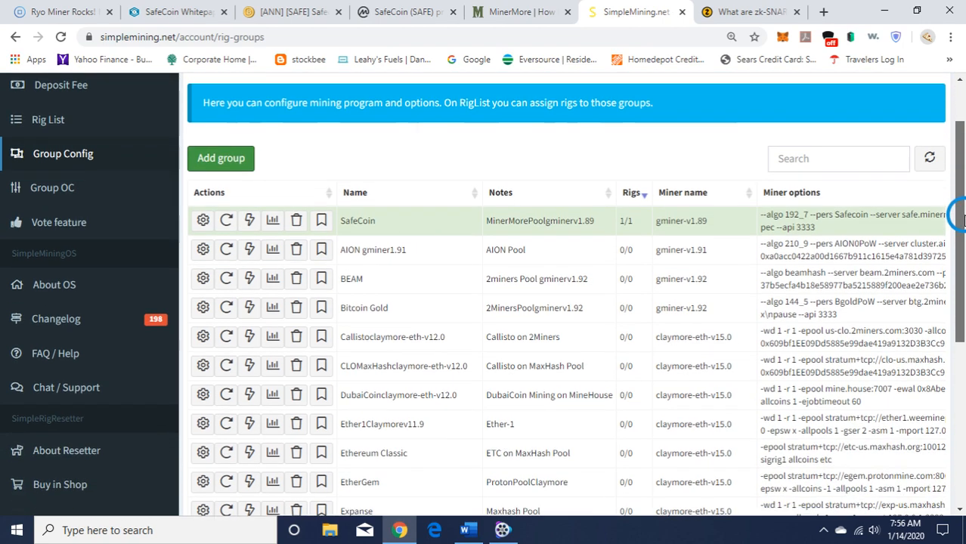
scroll(down, 3)
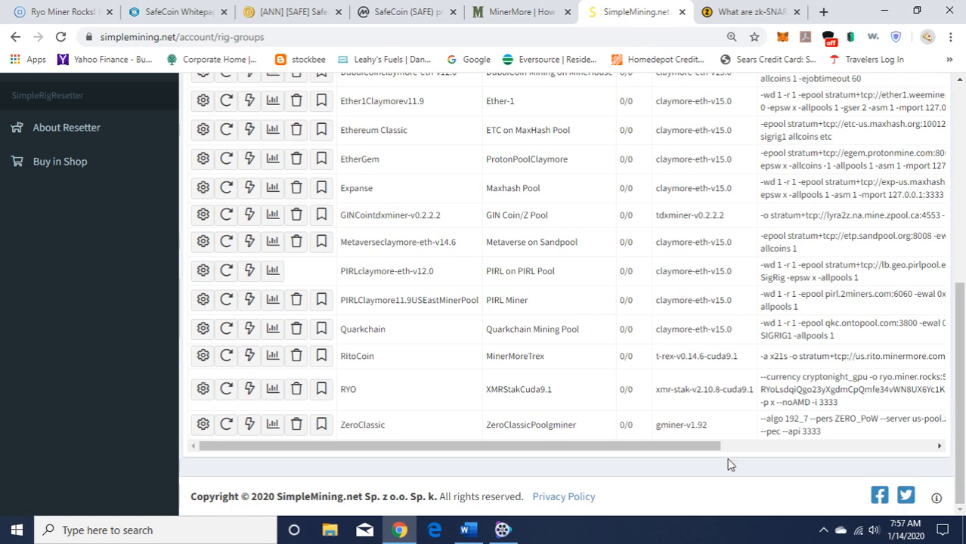
mouse_move(738, 467)
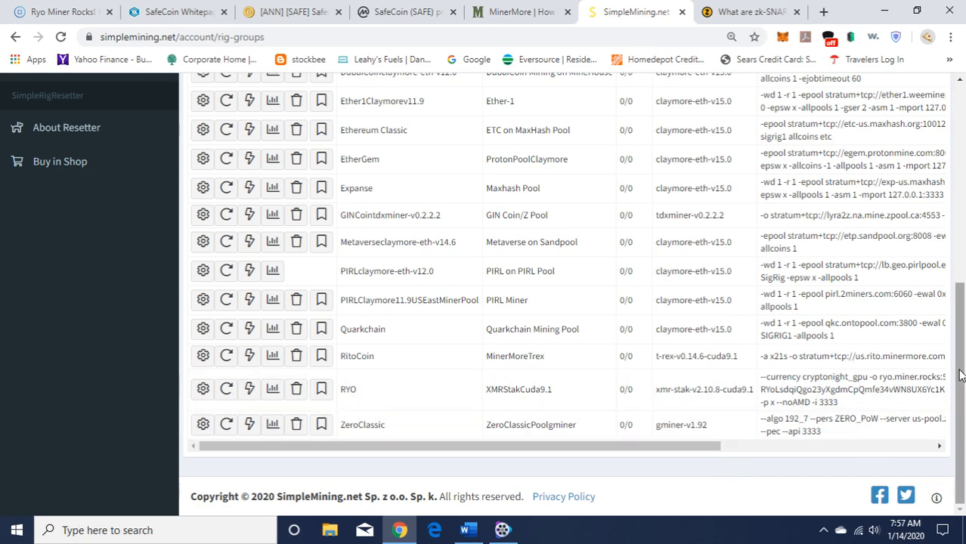
scroll(up, 3)
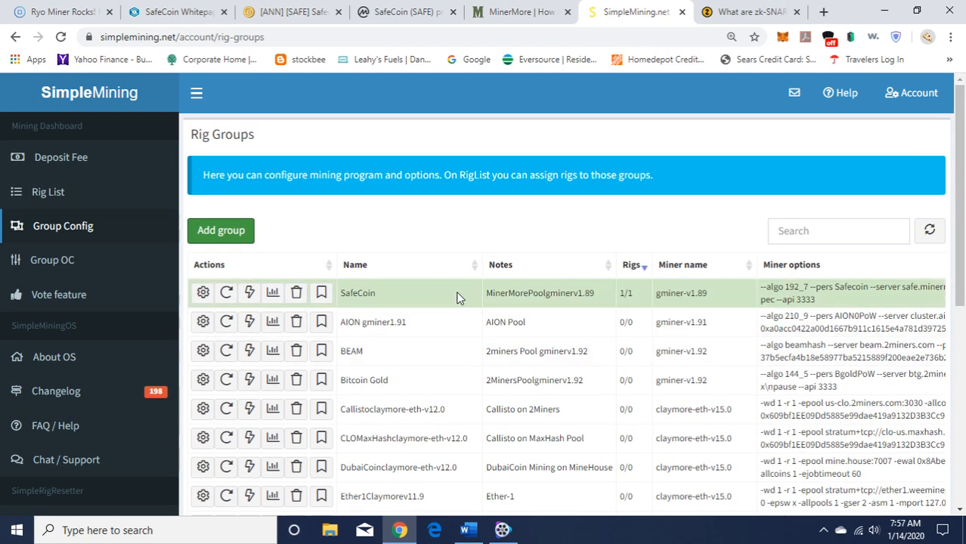
mouse_move(578, 305)
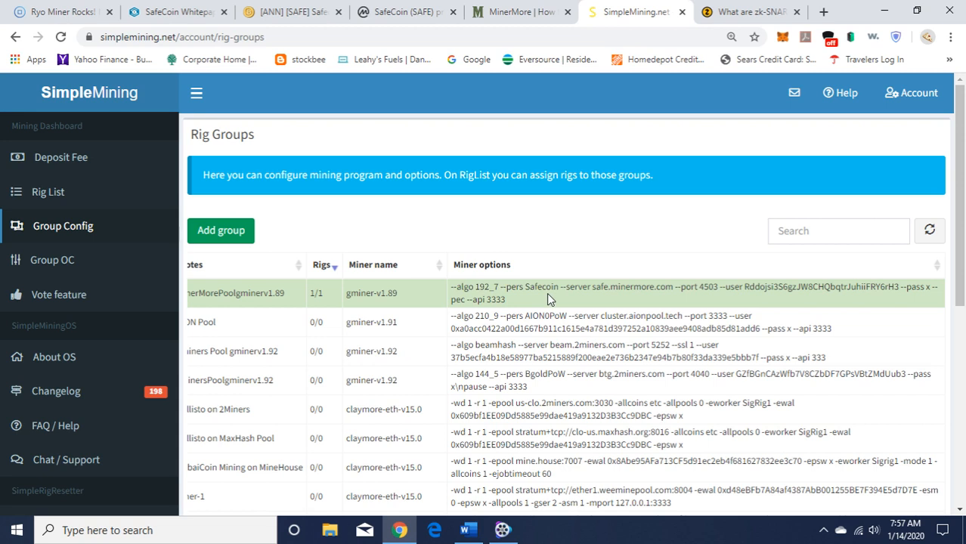
mouse_move(631, 299)
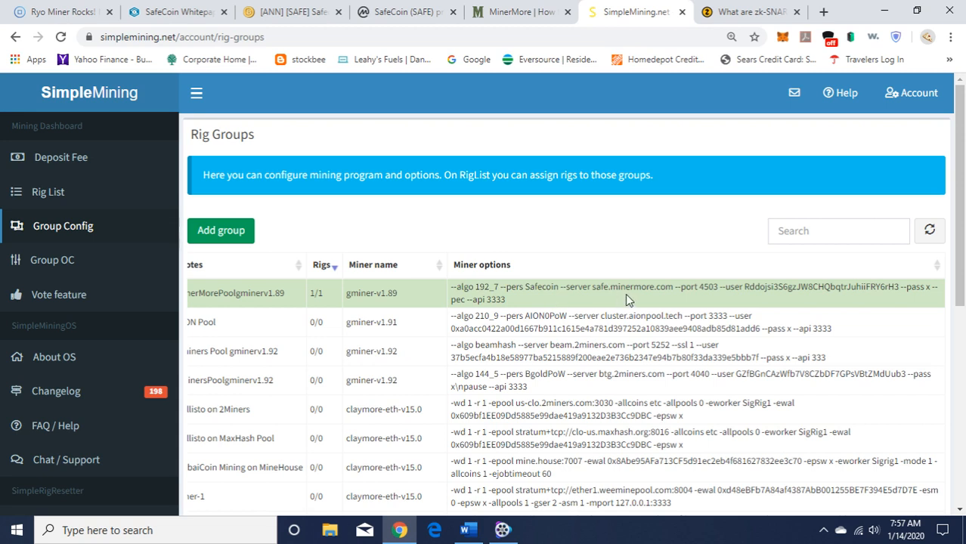
mouse_move(604, 300)
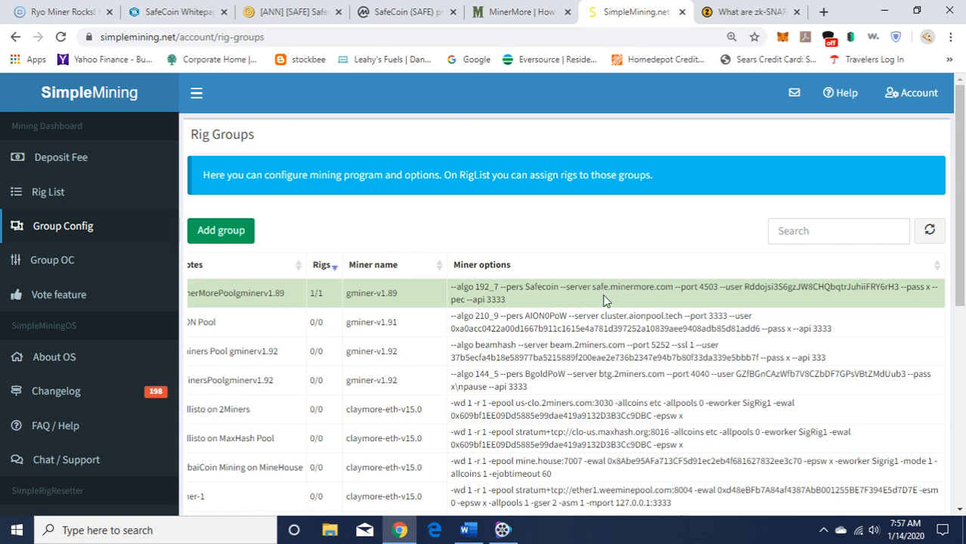
mouse_move(684, 302)
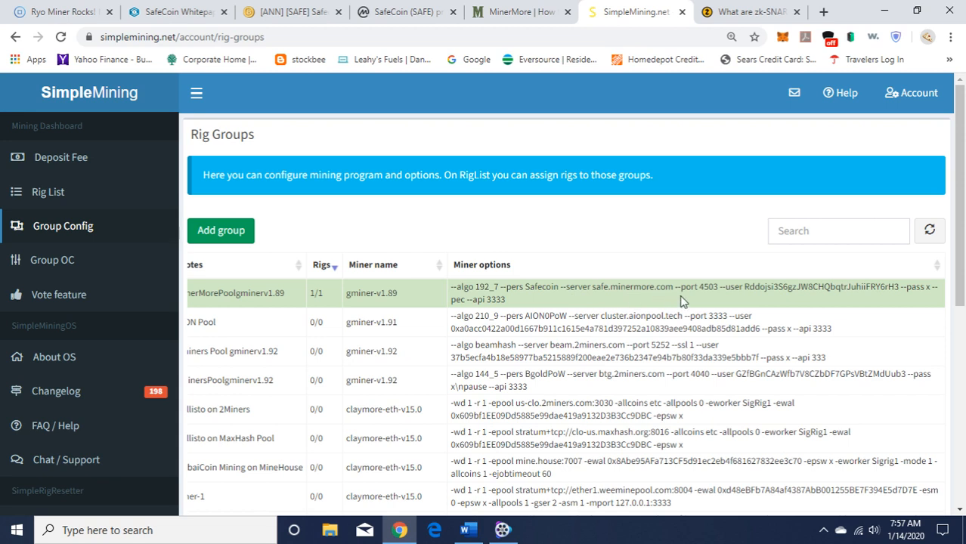
mouse_move(710, 299)
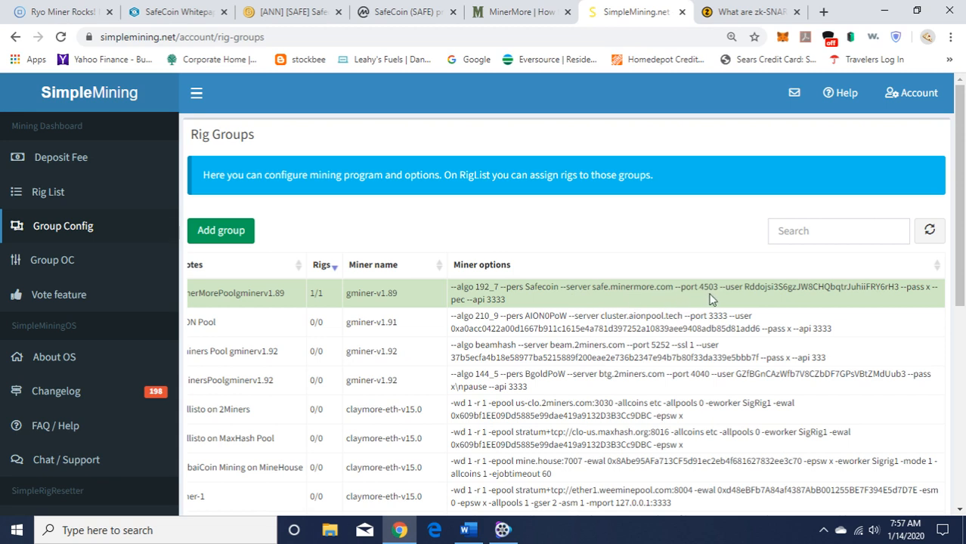
mouse_move(792, 302)
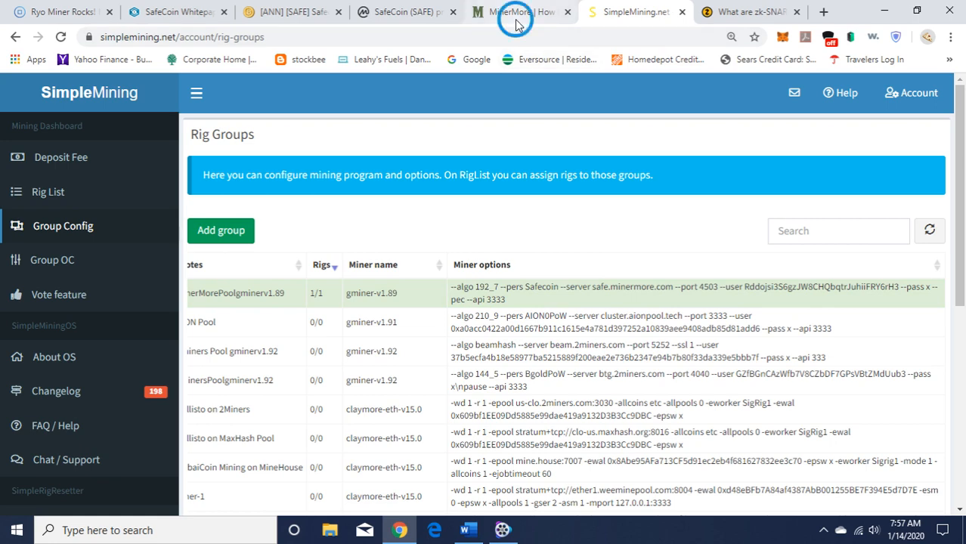
click(520, 13)
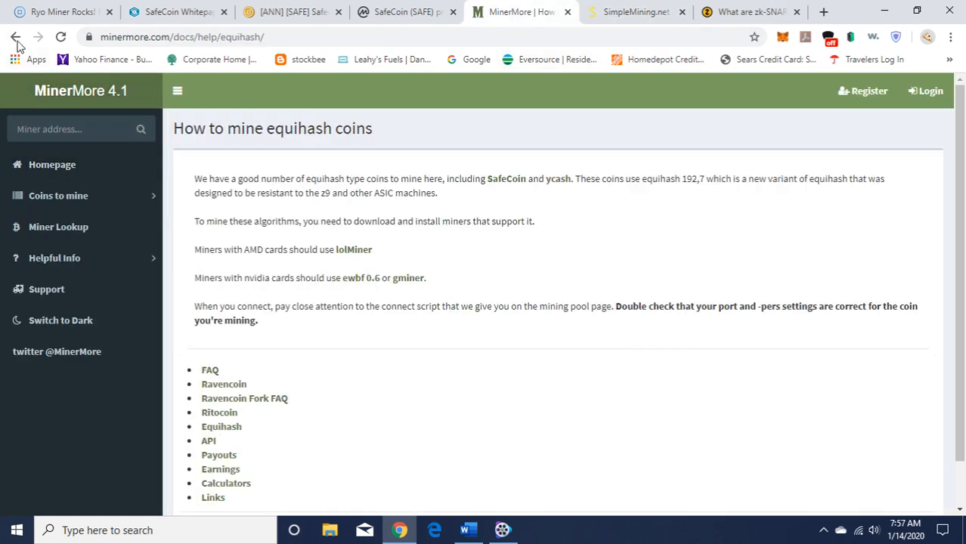
click(17, 37)
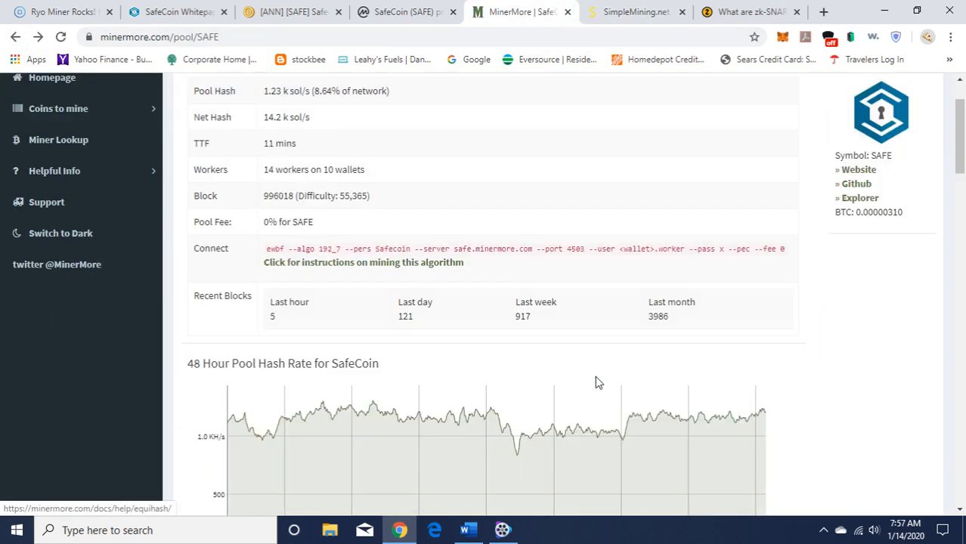
mouse_move(750, 263)
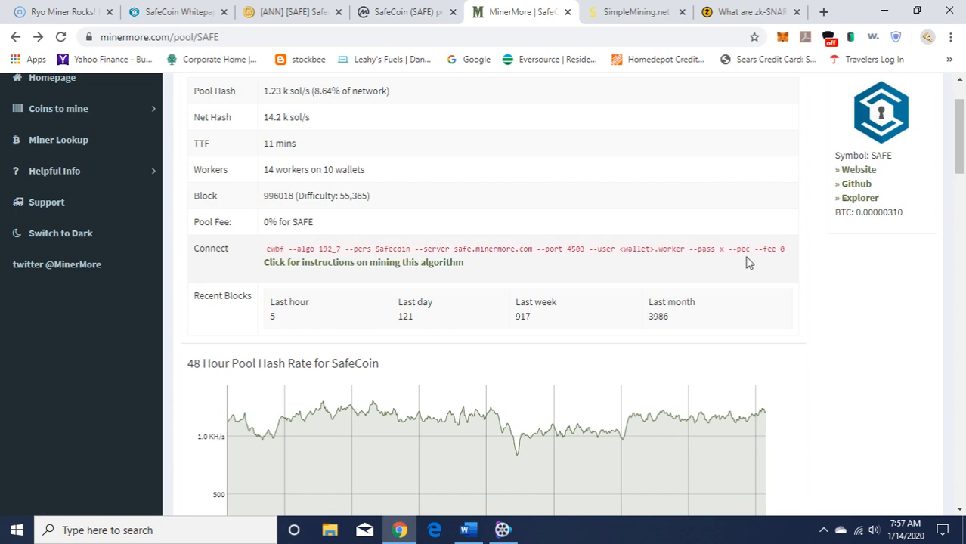
mouse_move(790, 263)
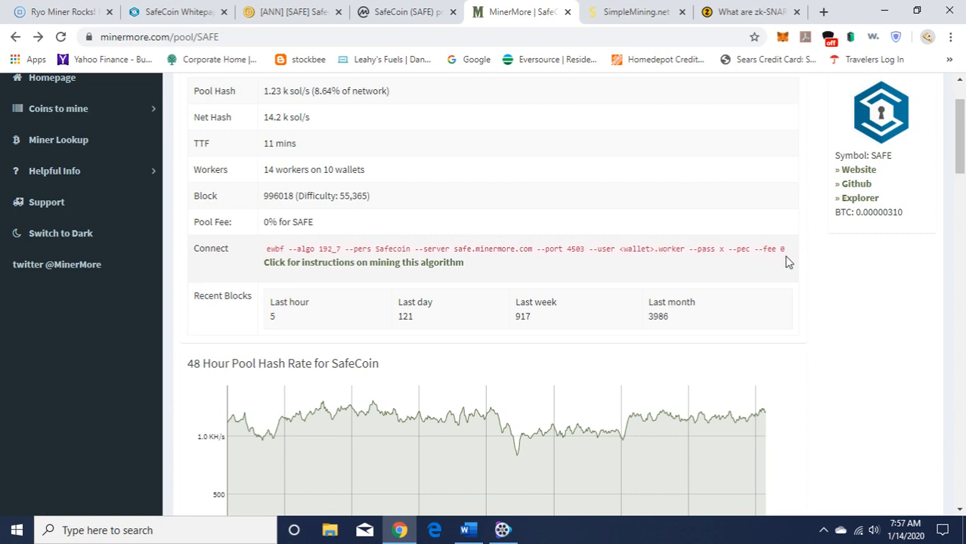
mouse_move(780, 269)
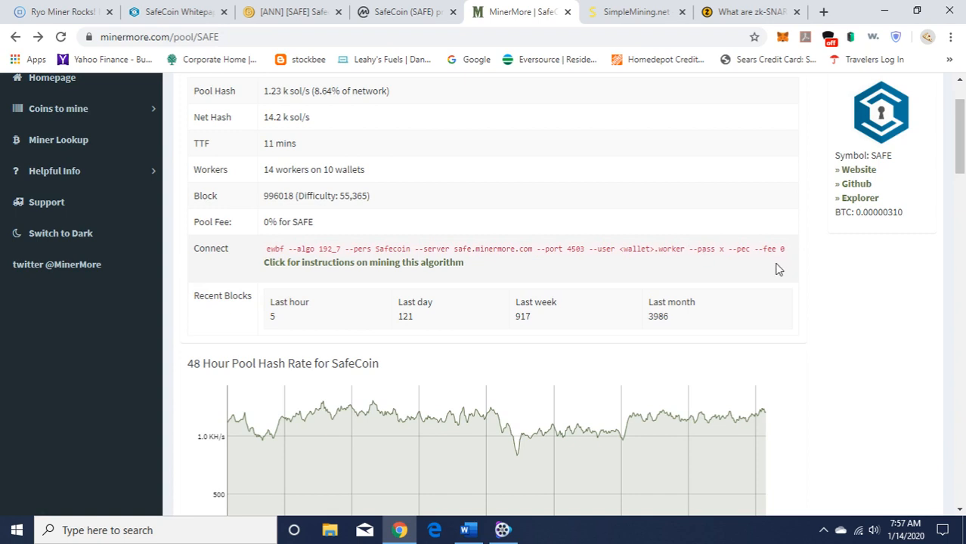
mouse_move(705, 194)
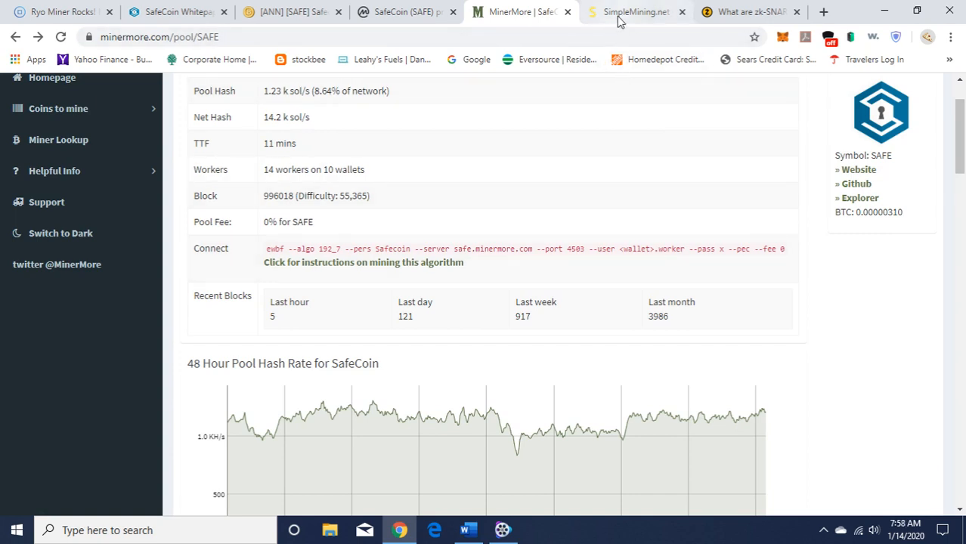
click(635, 12)
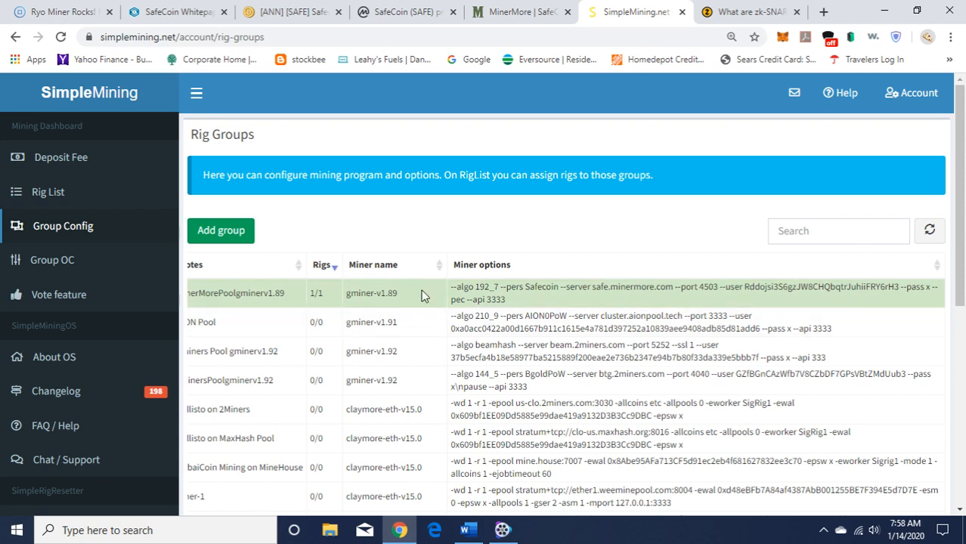
mouse_move(529, 304)
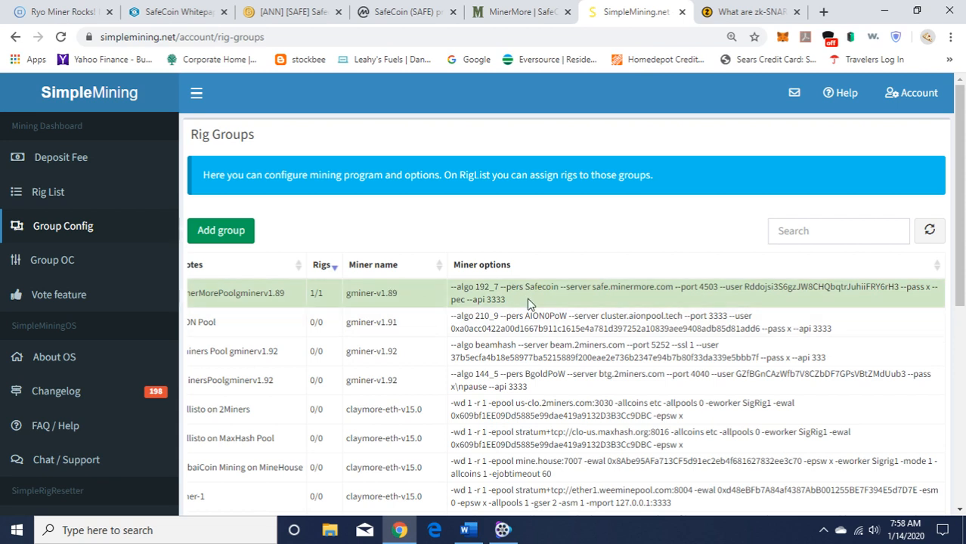
mouse_move(38, 214)
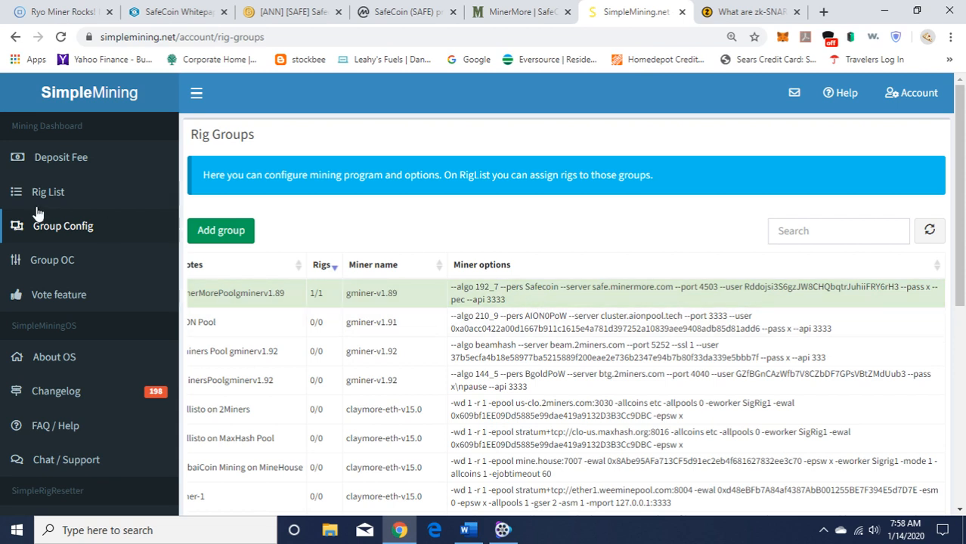
Show SimpleMining's Rig List with SigRig1 mining SafeCoin at about 114 H/s.
click(47, 190)
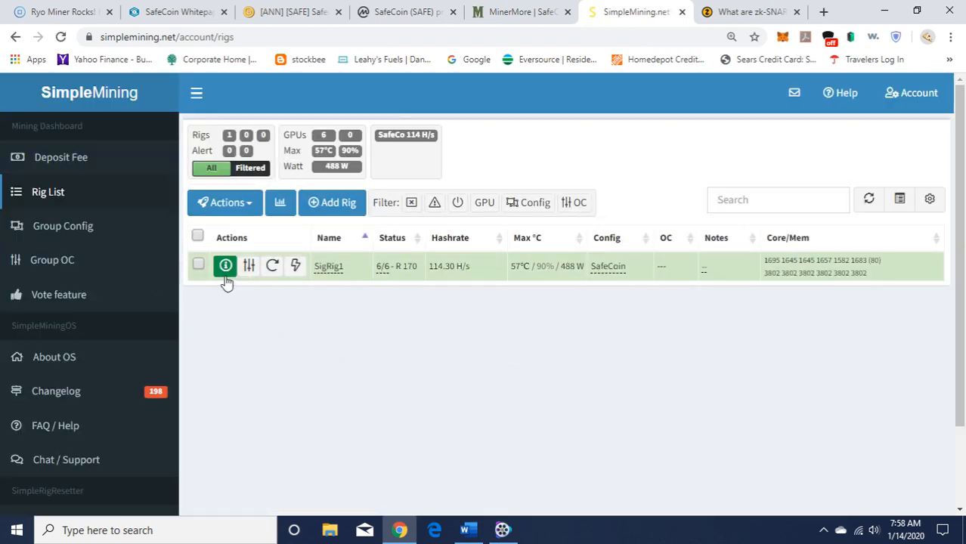
Bring up SigRig1's details window and its console showing accepted shares at about 114 Sol/s.
click(225, 267)
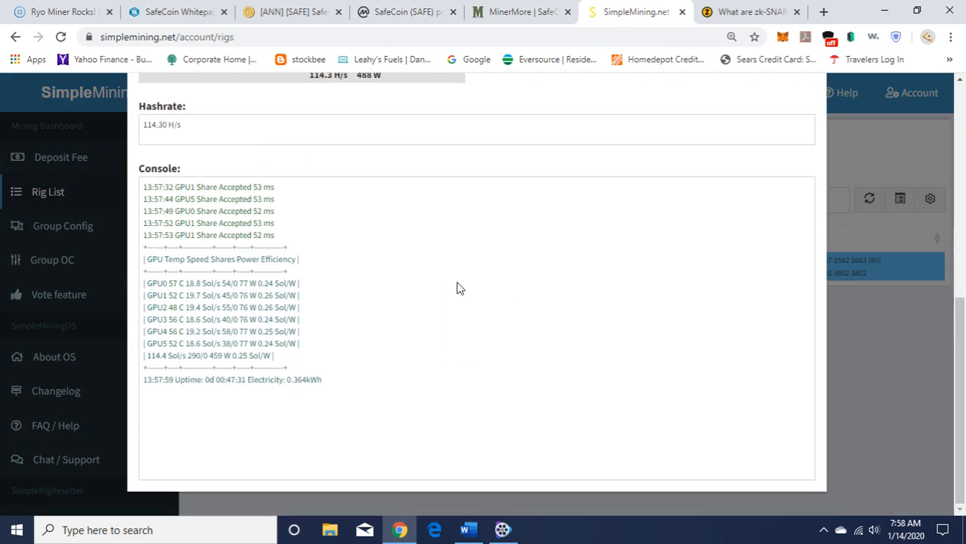
mouse_move(358, 302)
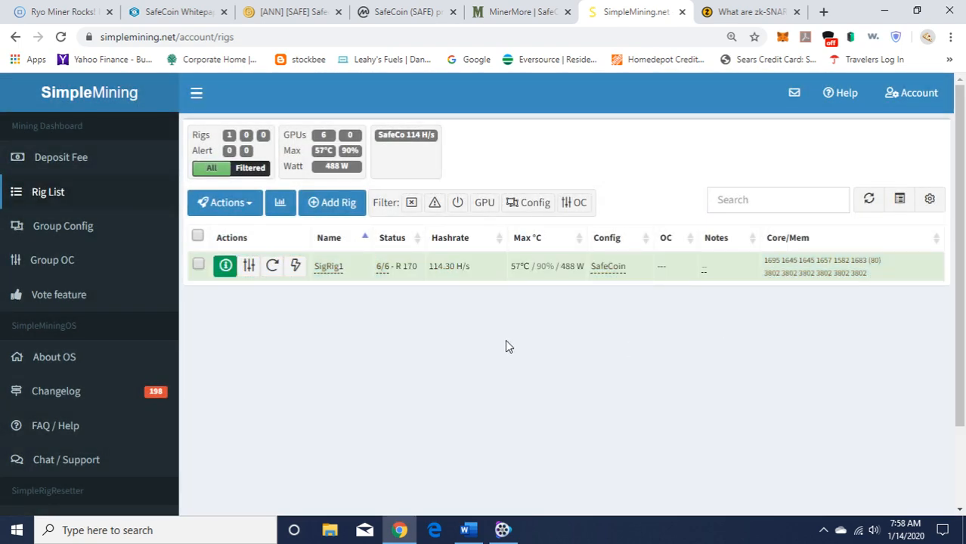
mouse_move(529, 369)
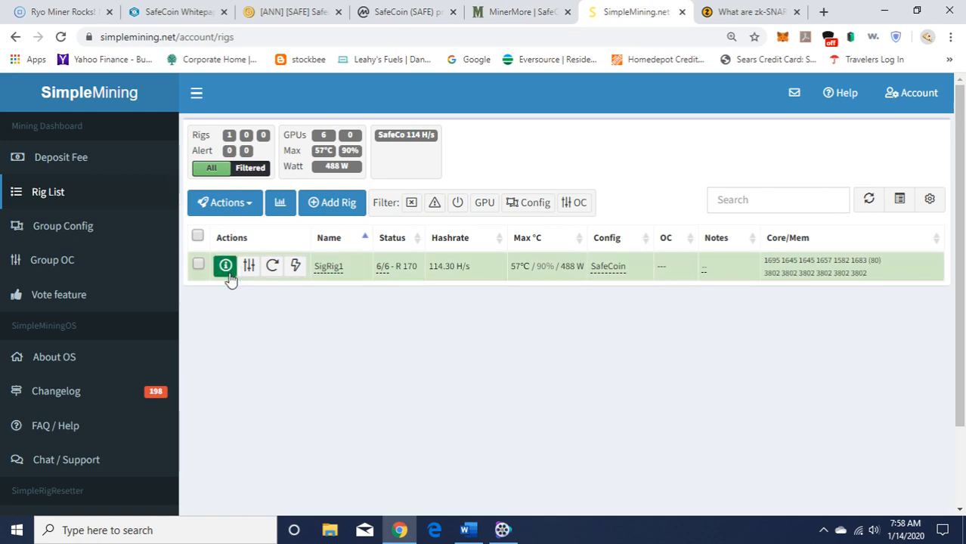
click(225, 266)
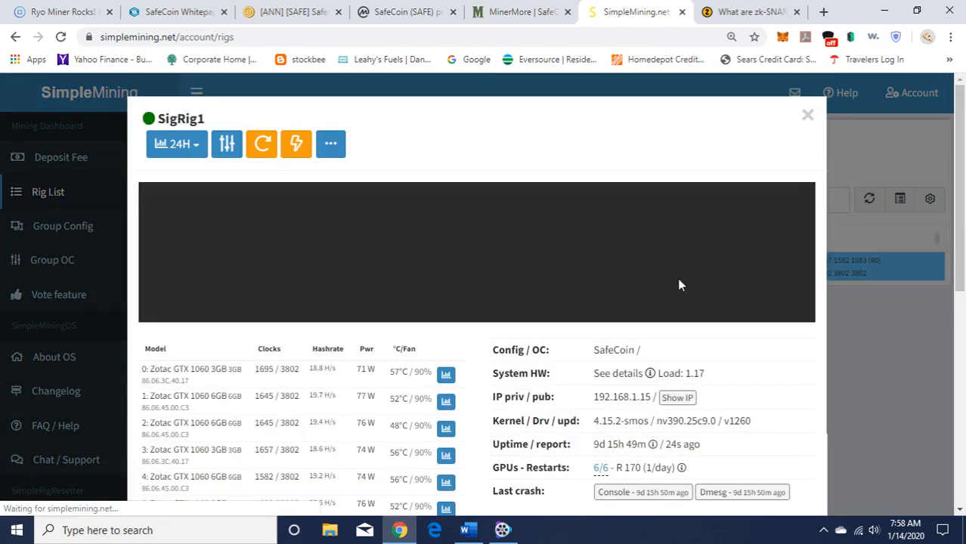
scroll(down, 3)
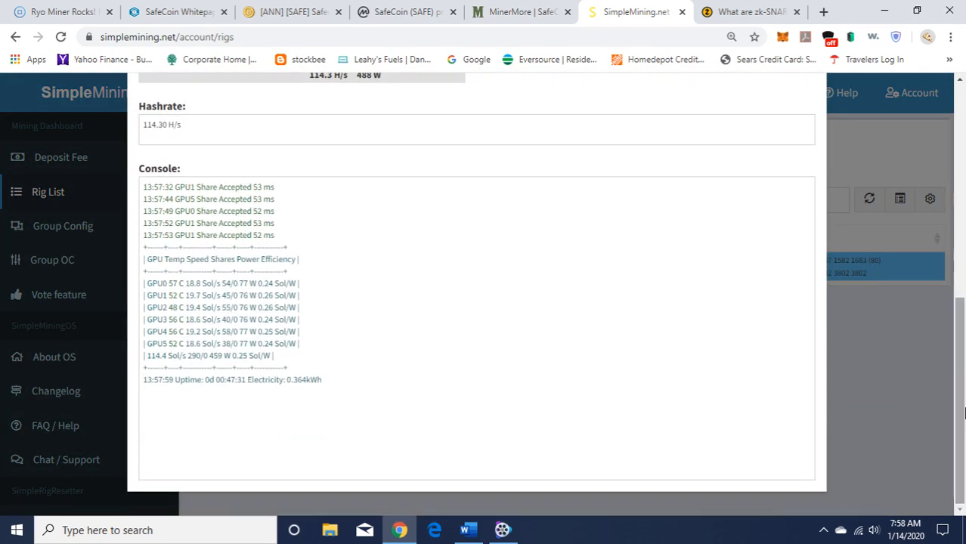